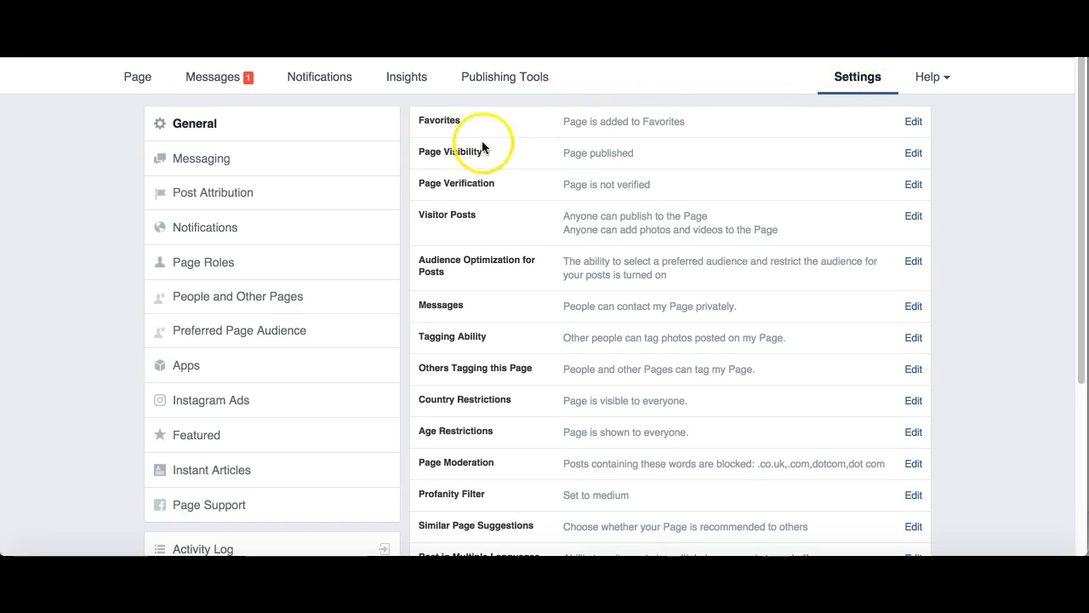
{"action": "mouse_move", "coordinate": [194, 122]}
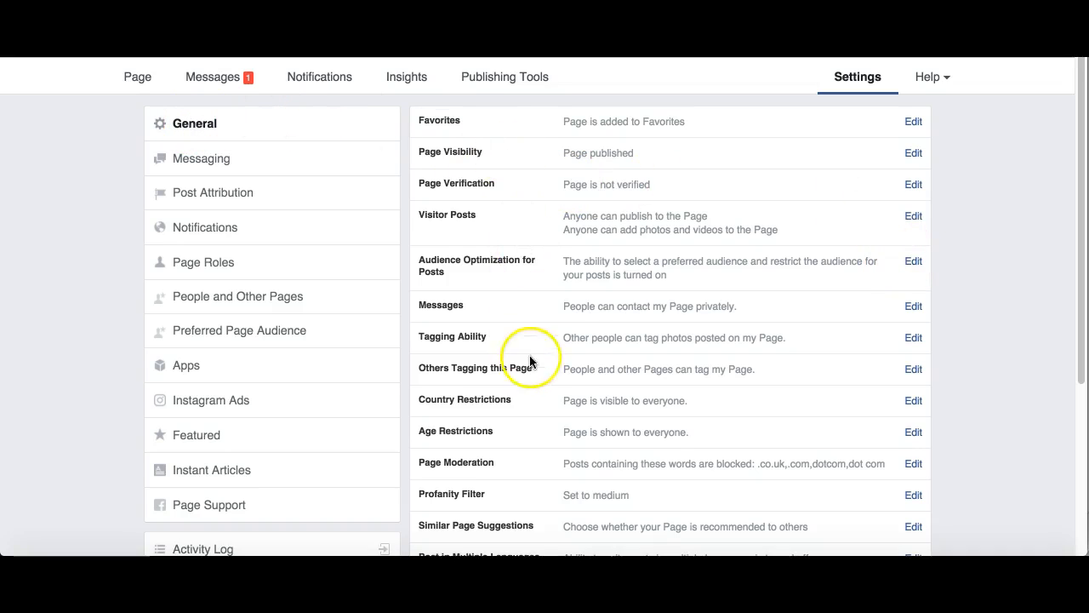
{"action": "mouse_move", "coordinate": [474, 318]}
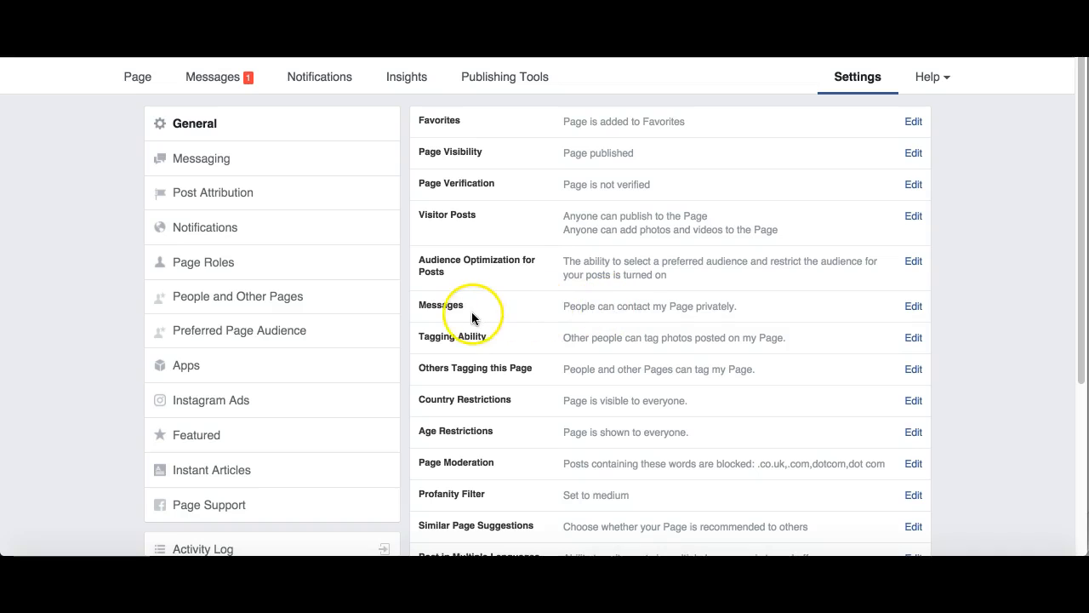
{"action": "mouse_move", "coordinate": [529, 307]}
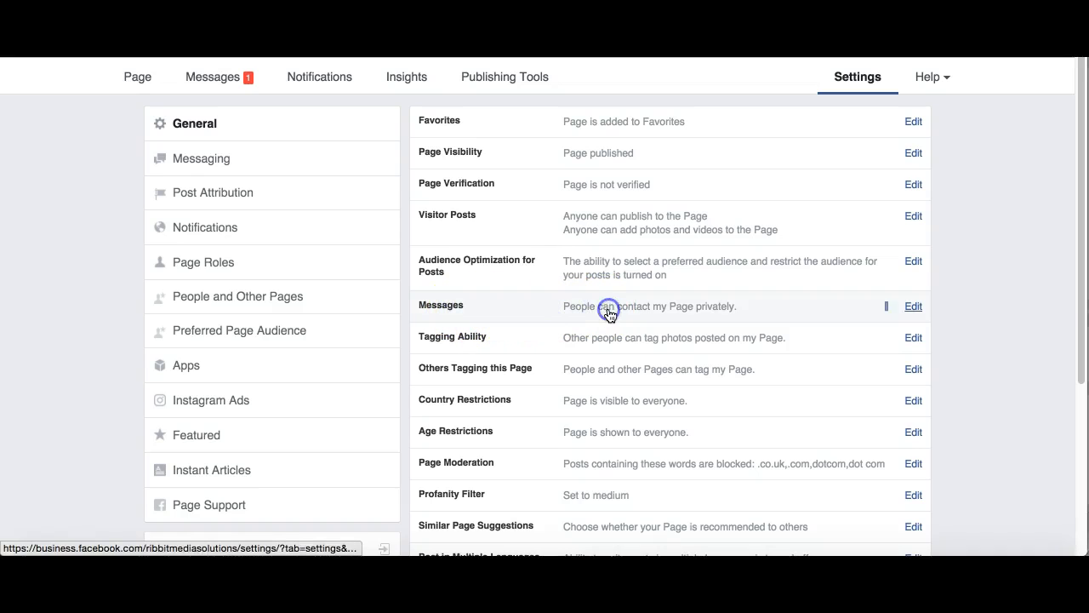
Step: Open the Messages row in General settings for editing, showing private contact via the Message button allowed
{"action": "left_click", "coordinate": [913, 305]}
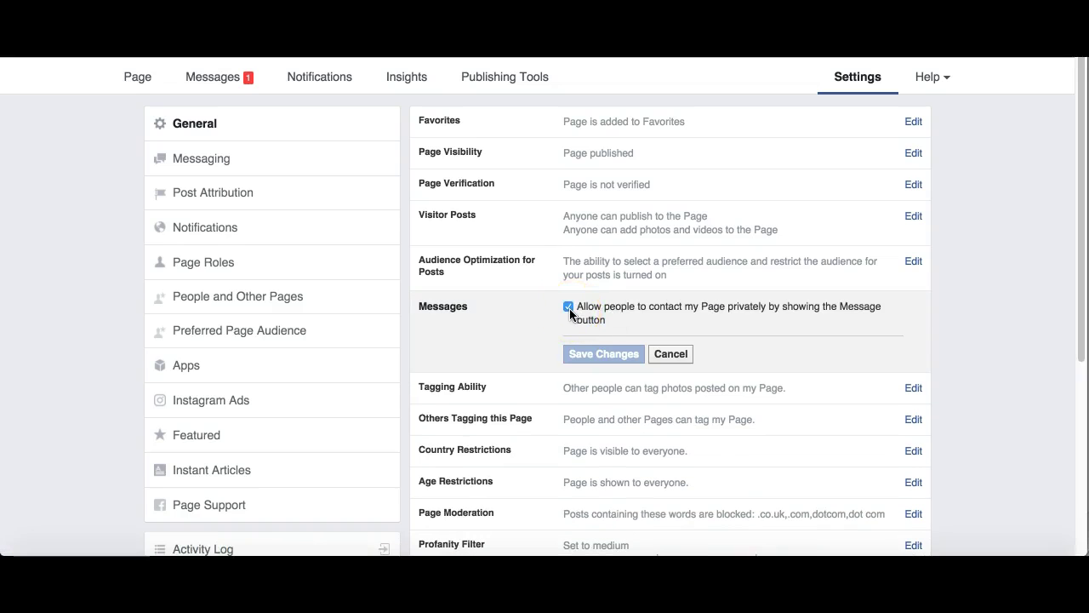
{"action": "mouse_move", "coordinate": [768, 319]}
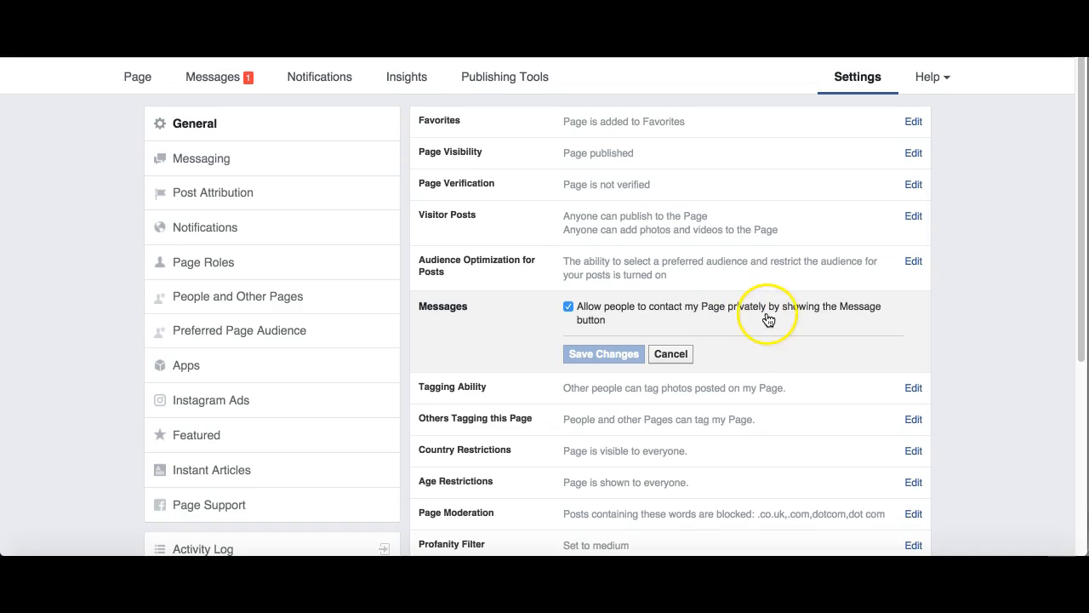
{"action": "mouse_move", "coordinate": [583, 325]}
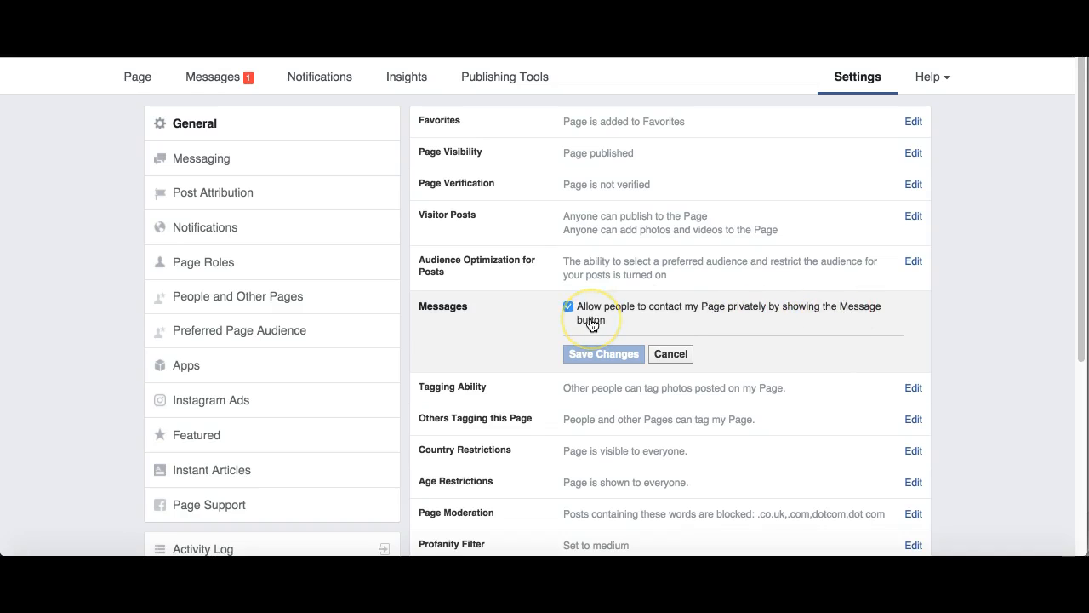
{"action": "mouse_move", "coordinate": [606, 294]}
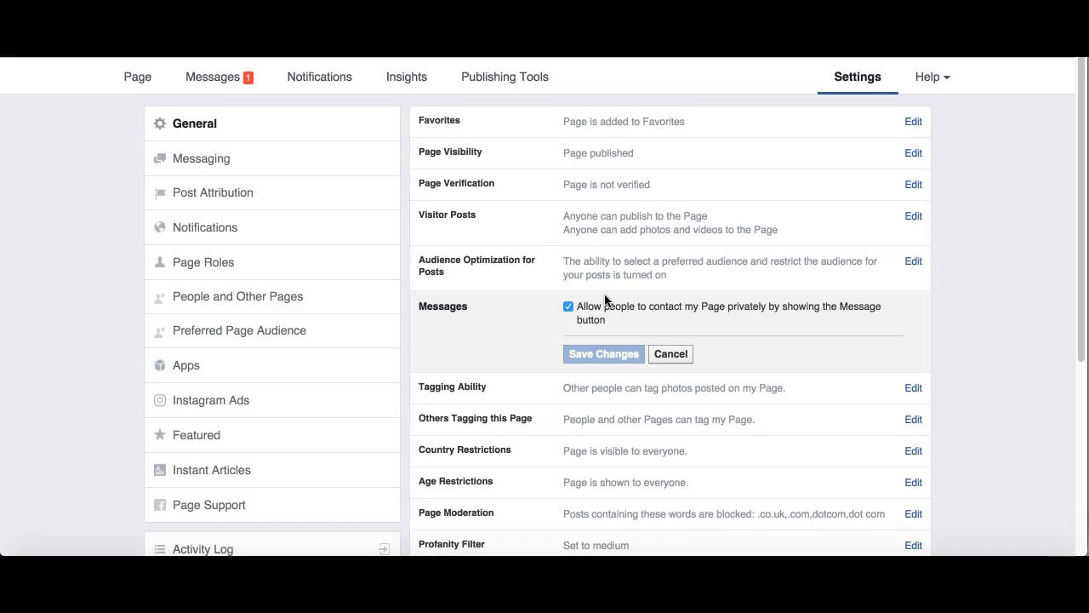
{"action": "mouse_move", "coordinate": [100, 536]}
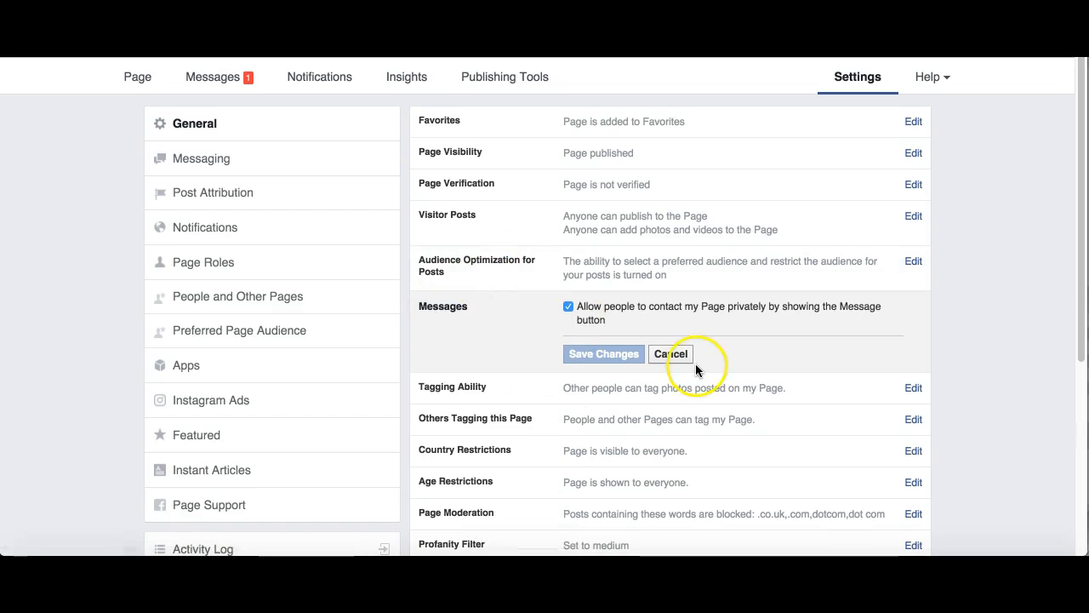
Step: Cancel the Messages edit and go to the page's Messaging settings, scrolling to Response Assistant
{"action": "left_click", "coordinate": [603, 353]}
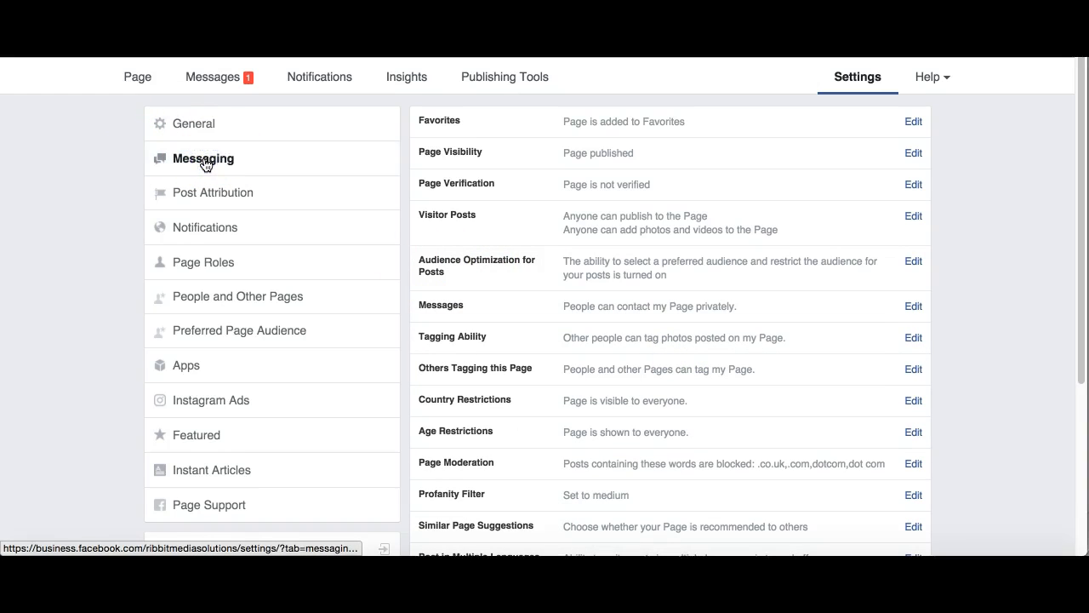
{"action": "left_click", "coordinate": [202, 159]}
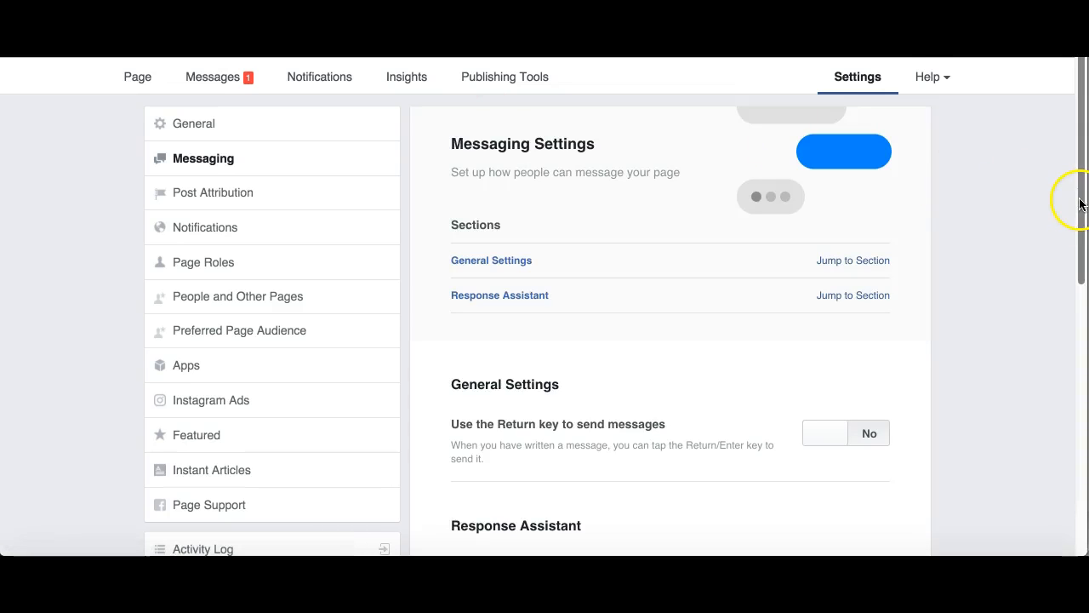
{"action": "mouse_move", "coordinate": [1081, 173]}
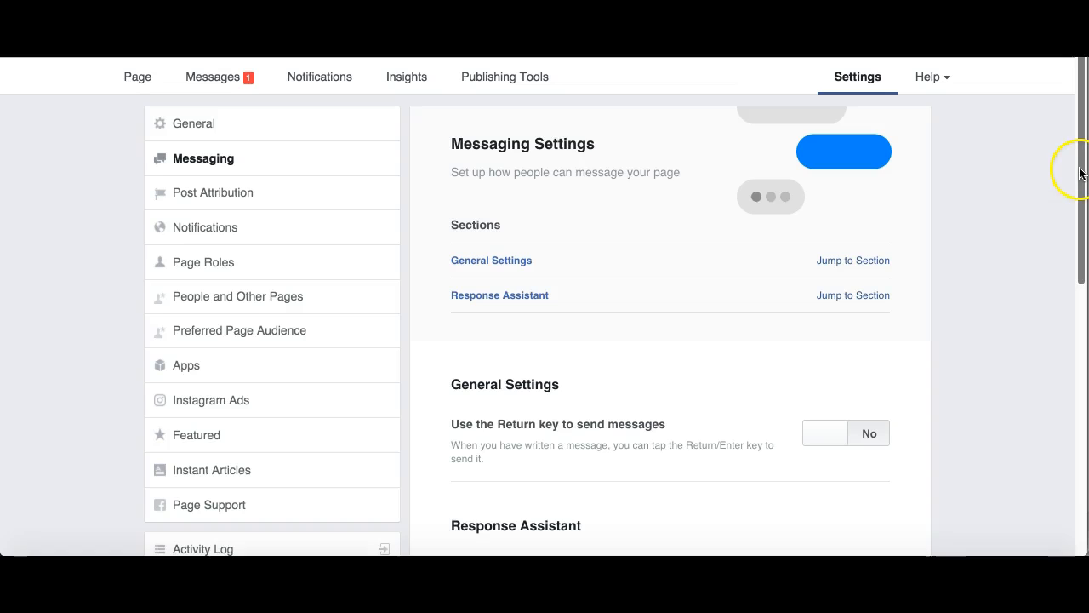
{"action": "scroll", "scroll_direction": "down", "scroll_amount": 3}
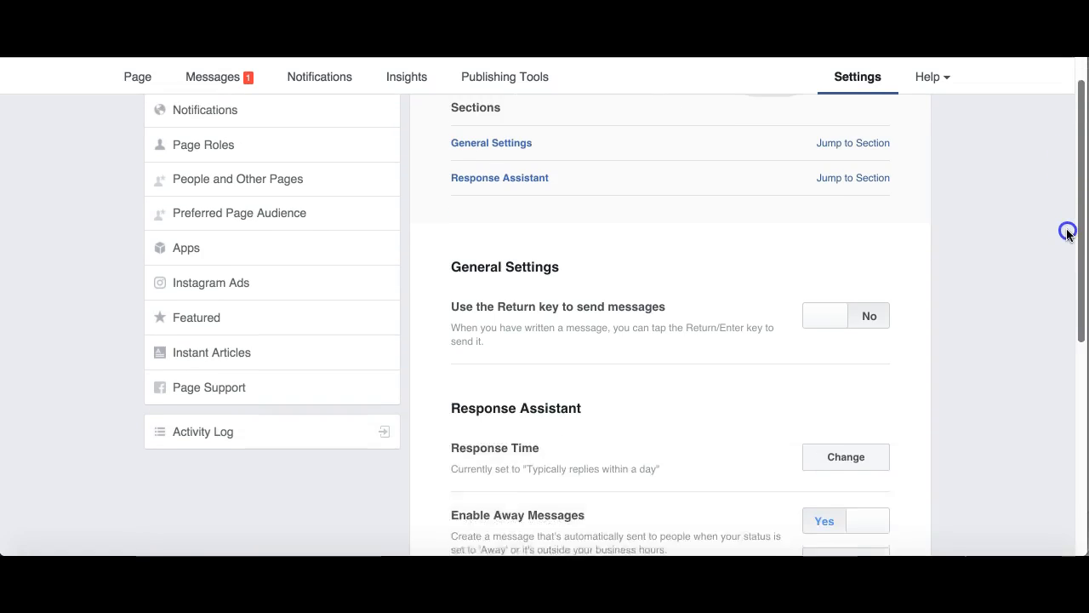
{"action": "scroll", "scroll_direction": "down", "scroll_amount": 3}
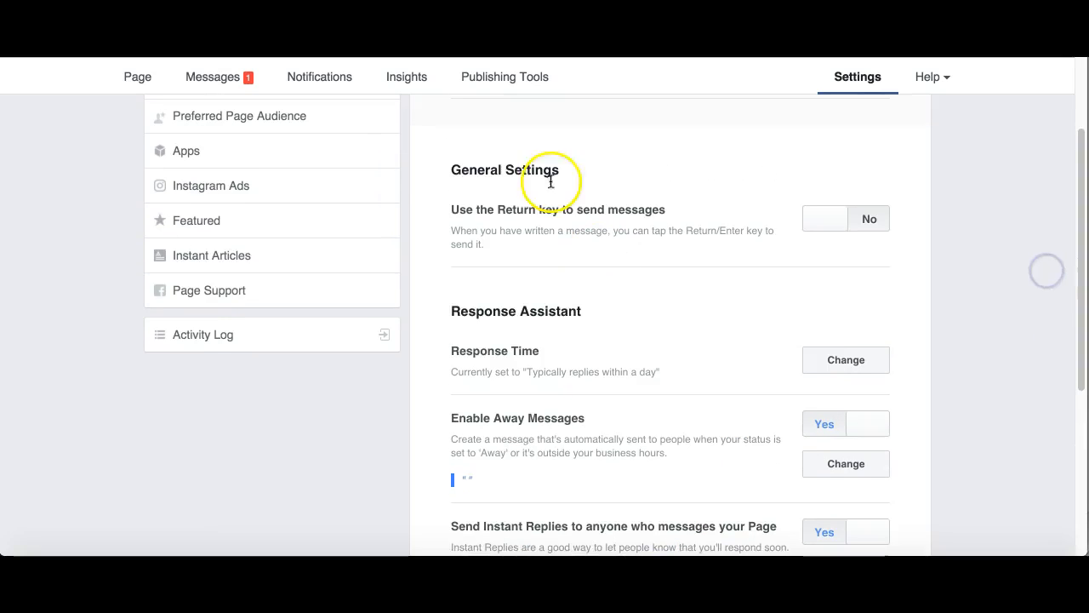
{"action": "mouse_move", "coordinate": [452, 223]}
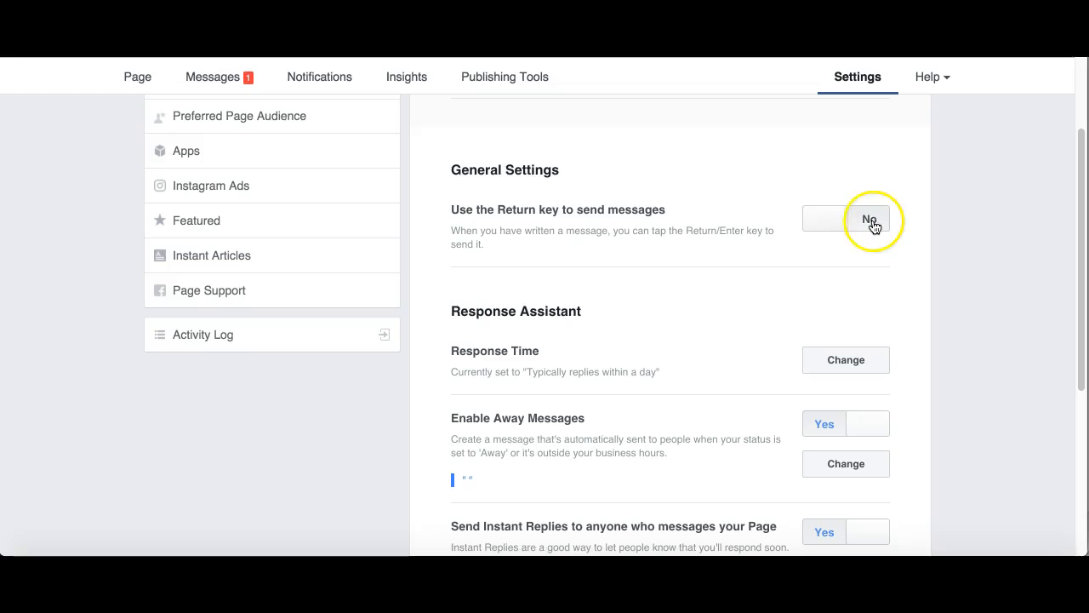
Step: Toggle 'Use the Return key to send messages' back and forth, leaving it set to No
{"action": "left_click", "coordinate": [823, 218]}
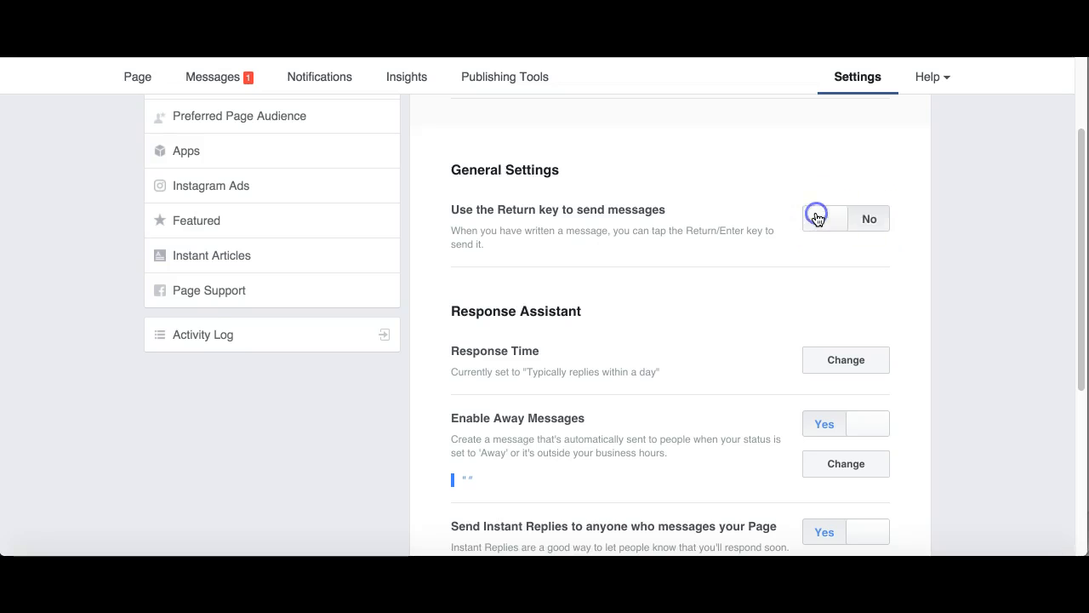
{"action": "left_click", "coordinate": [823, 218]}
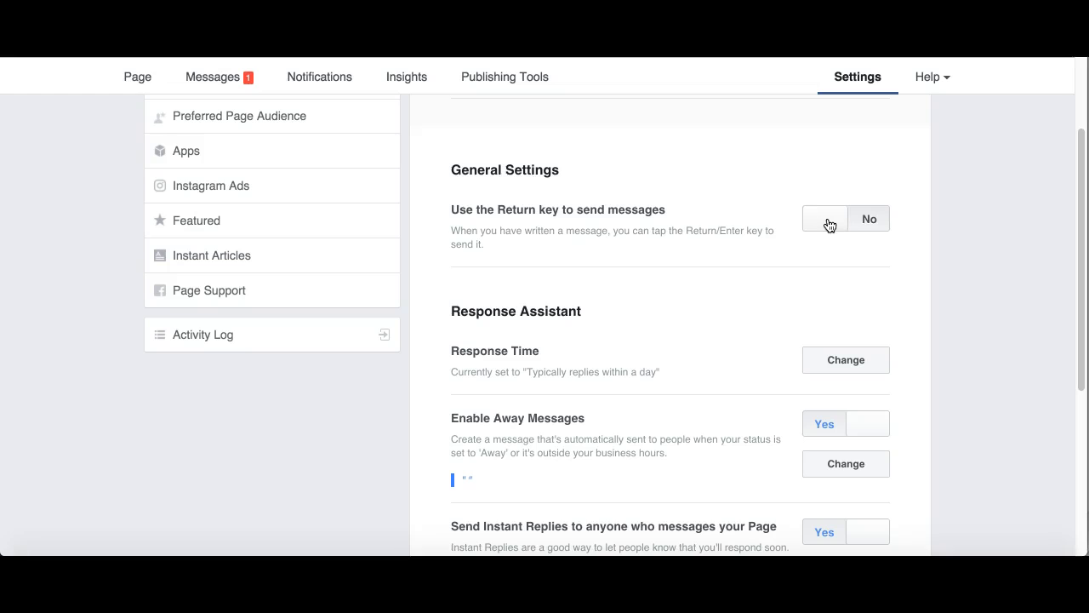
{"action": "left_click", "coordinate": [868, 219]}
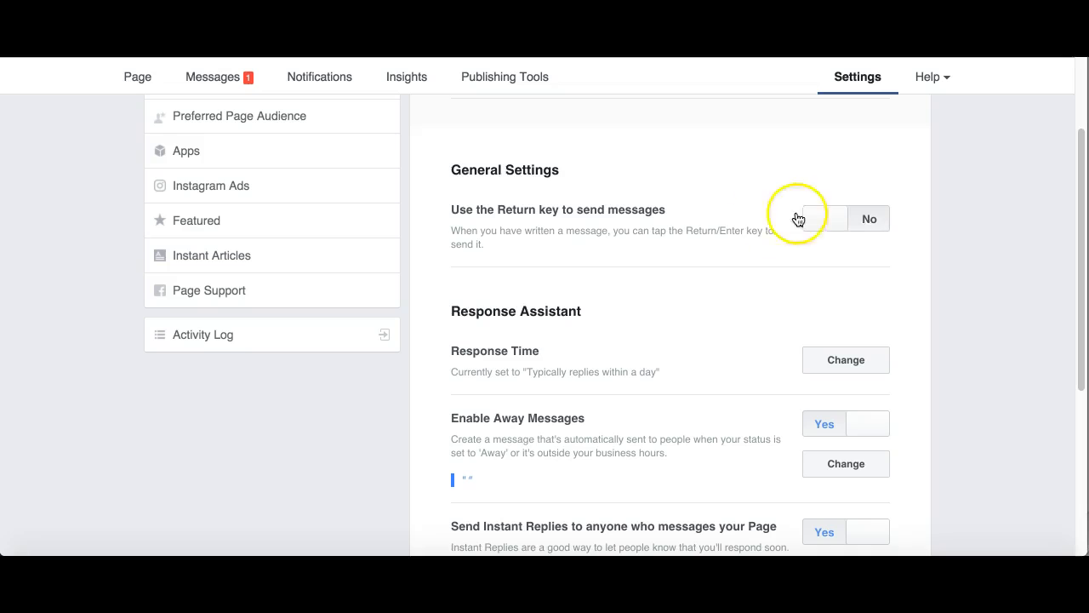
{"action": "left_click", "coordinate": [841, 218]}
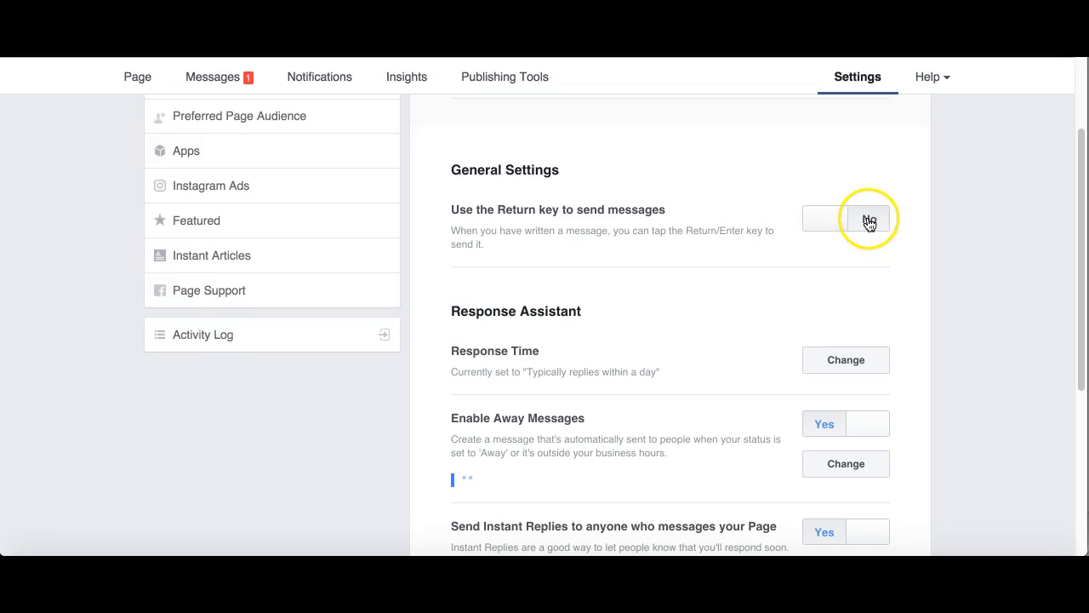
{"action": "left_click", "coordinate": [871, 218]}
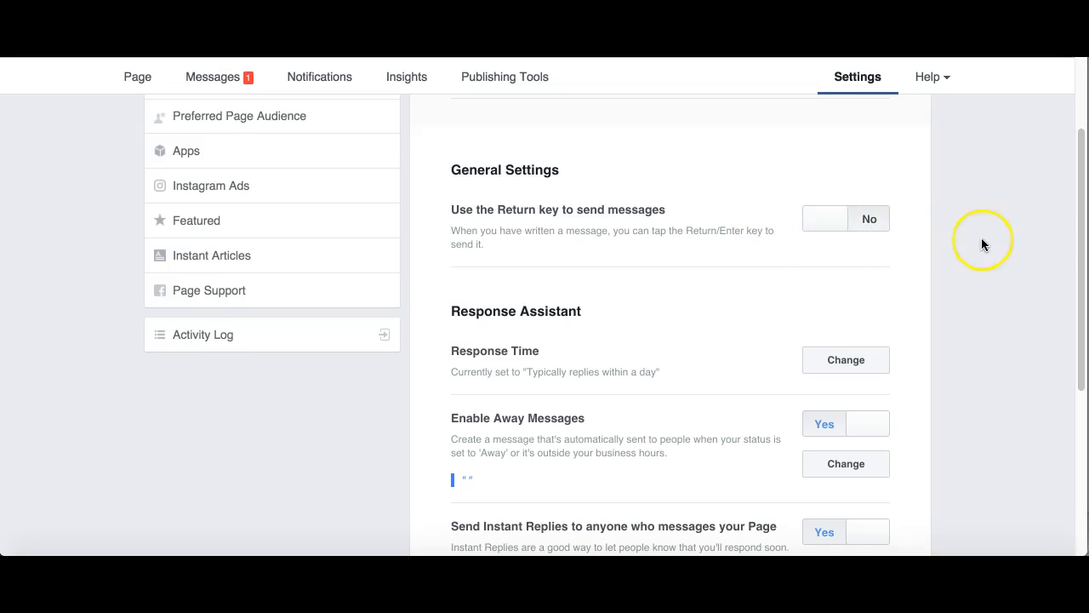
{"action": "scroll", "scroll_direction": "down", "scroll_amount": 3}
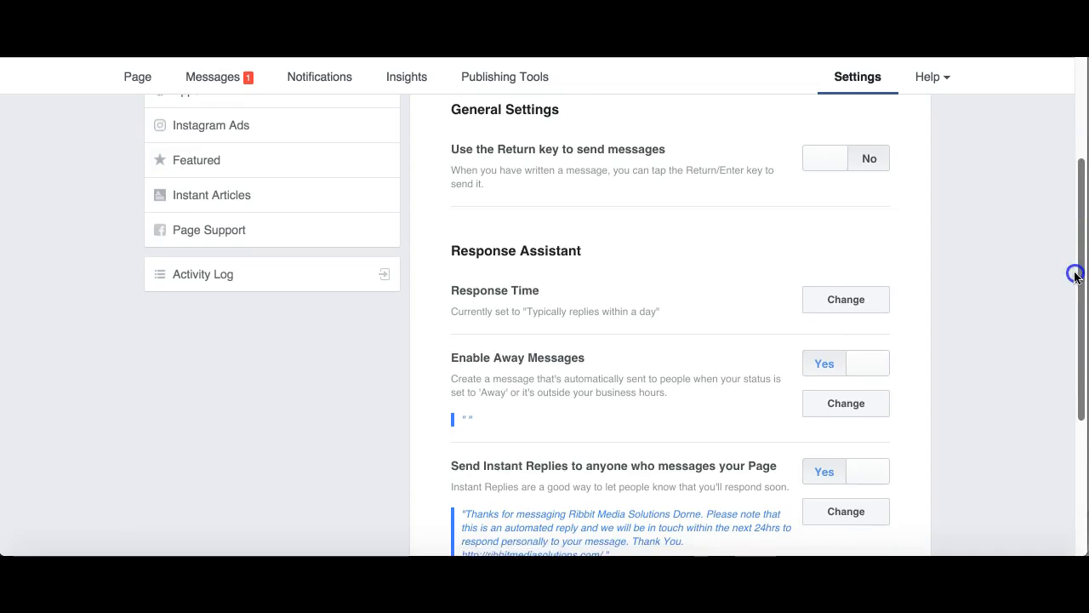
{"action": "scroll", "scroll_direction": "down", "scroll_amount": 3}
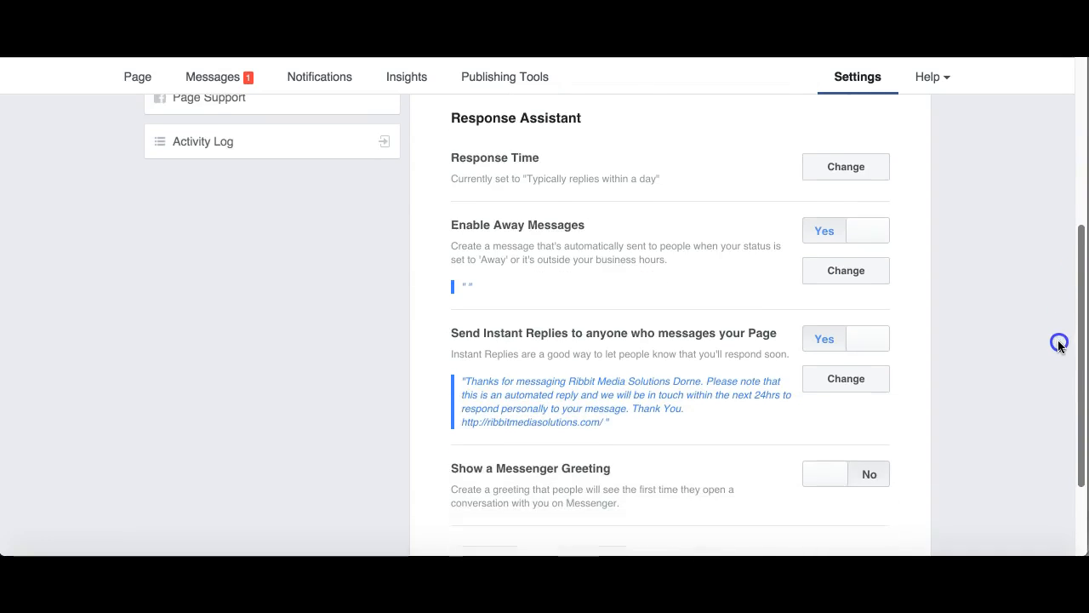
{"action": "scroll", "scroll_direction": "down", "scroll_amount": 3}
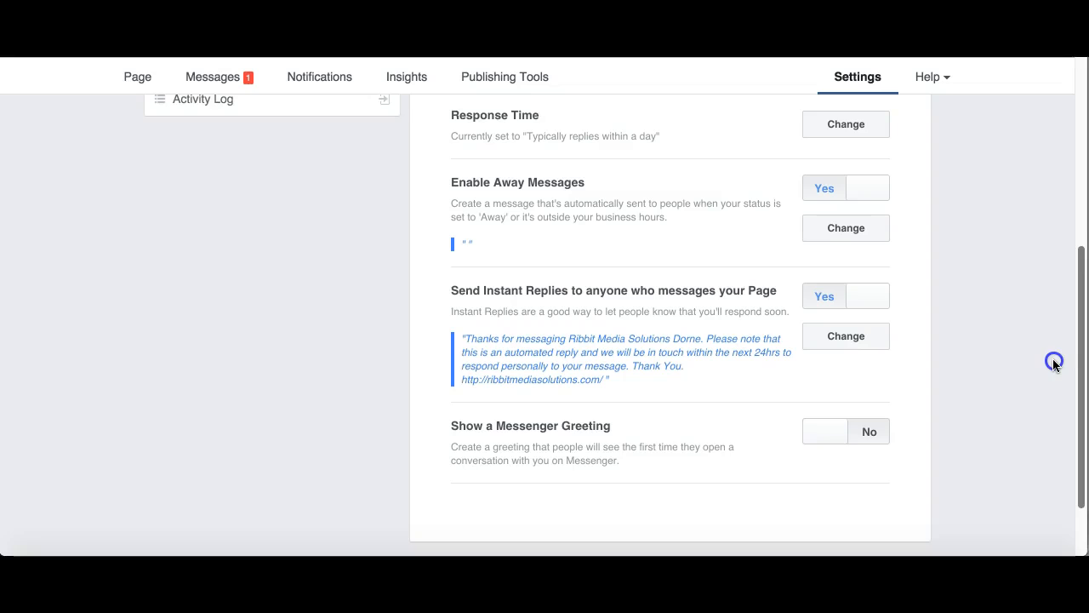
{"action": "scroll", "scroll_direction": "down", "scroll_amount": 3}
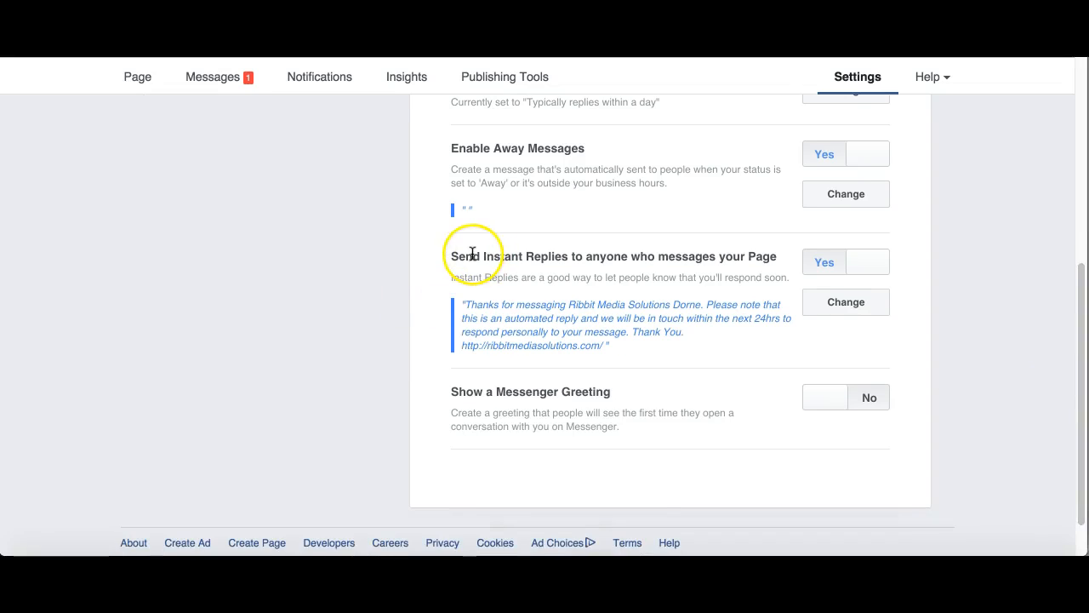
{"action": "mouse_move", "coordinate": [586, 268]}
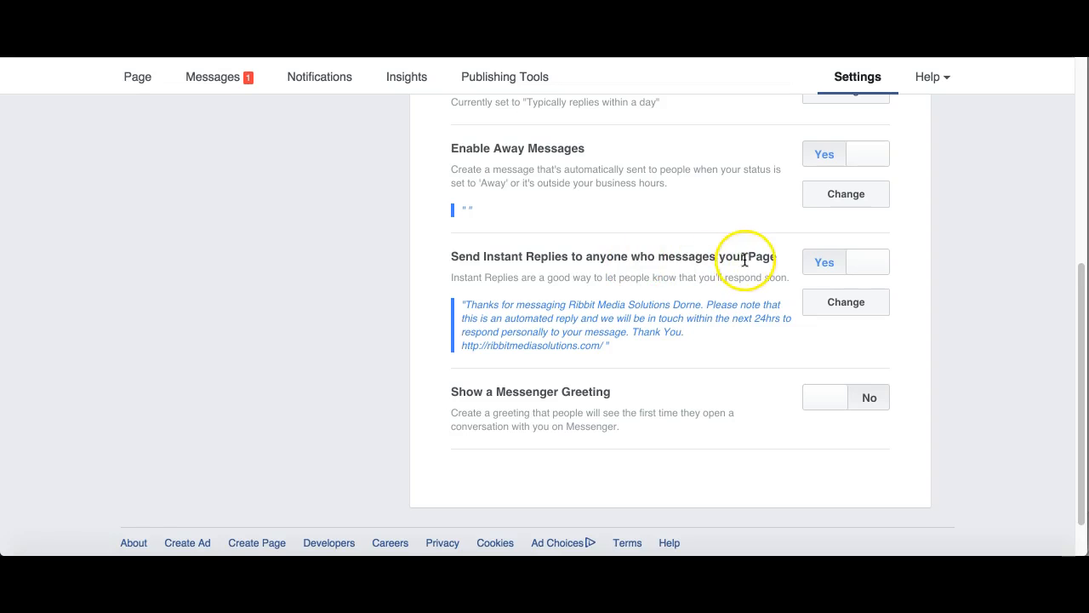
{"action": "left_click", "coordinate": [869, 261]}
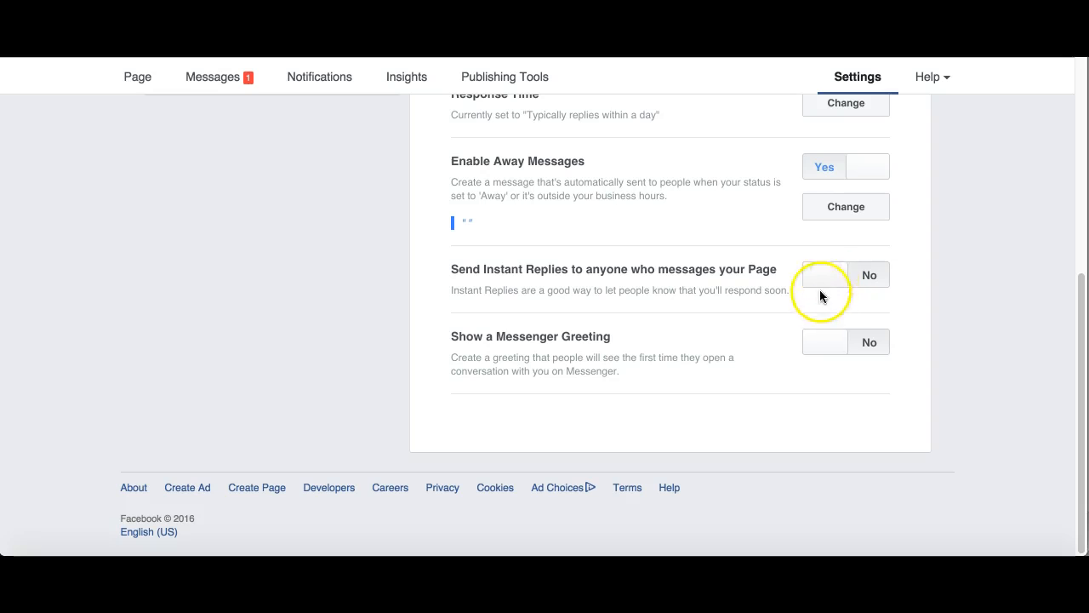
{"action": "left_click", "coordinate": [824, 274]}
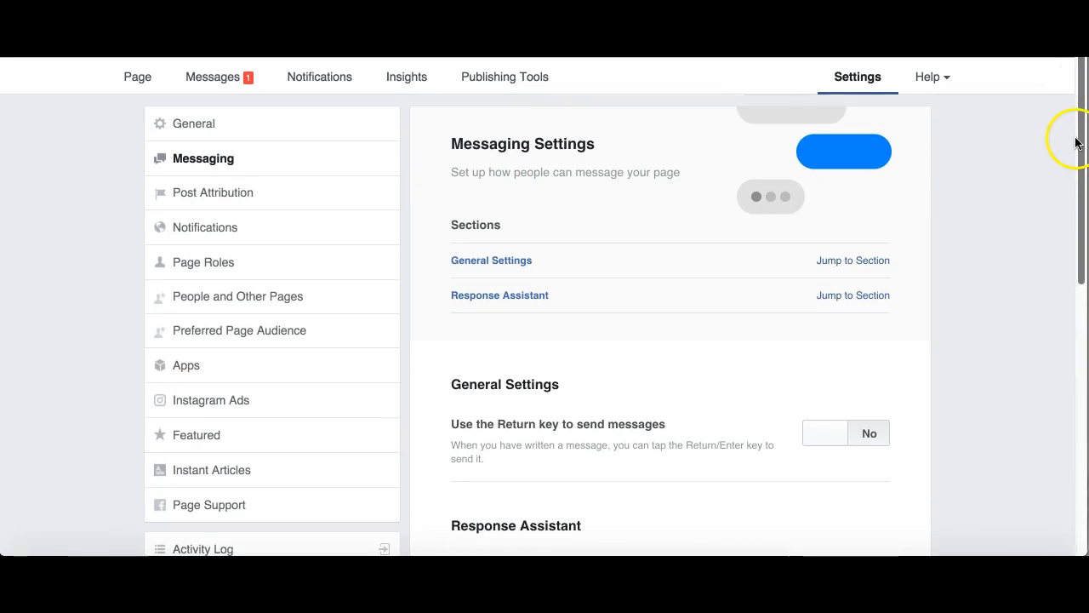
{"action": "scroll", "scroll_direction": "down", "scroll_amount": 3}
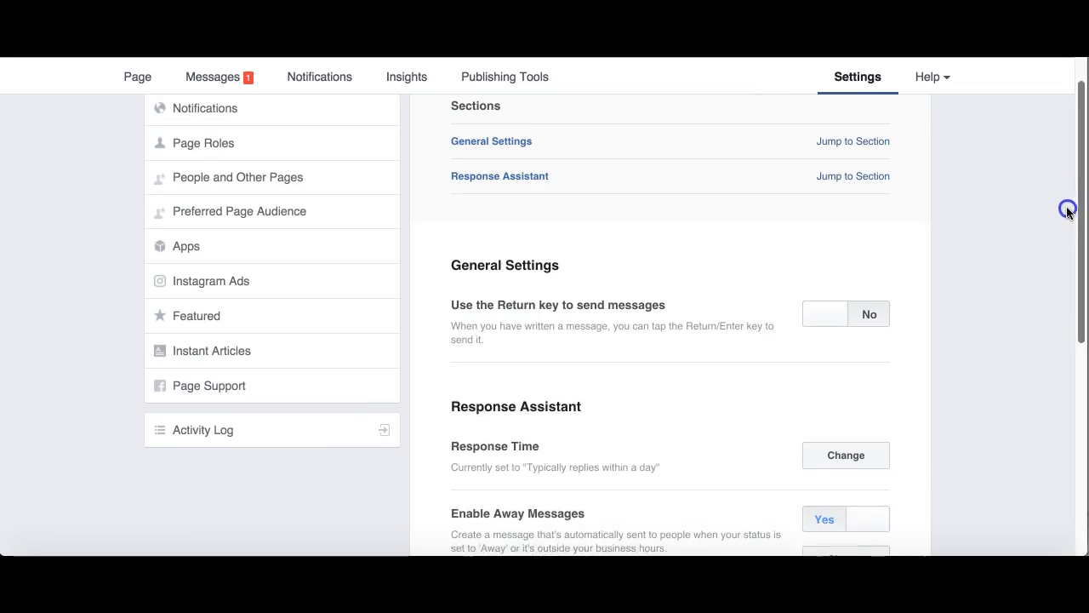
{"action": "scroll", "scroll_direction": "down", "scroll_amount": 3}
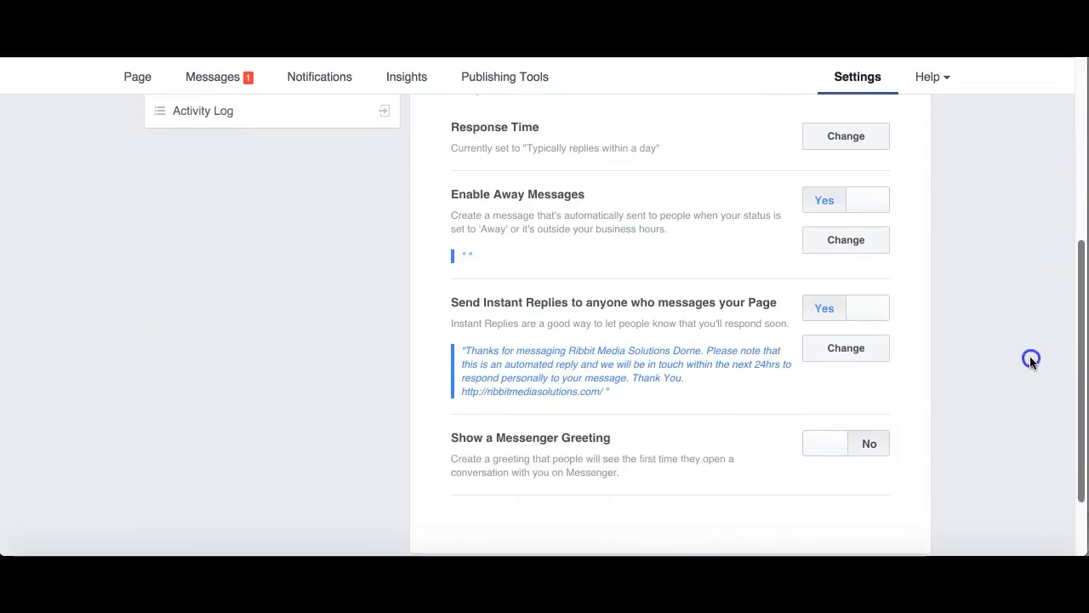
{"action": "scroll", "scroll_direction": "down", "scroll_amount": 3}
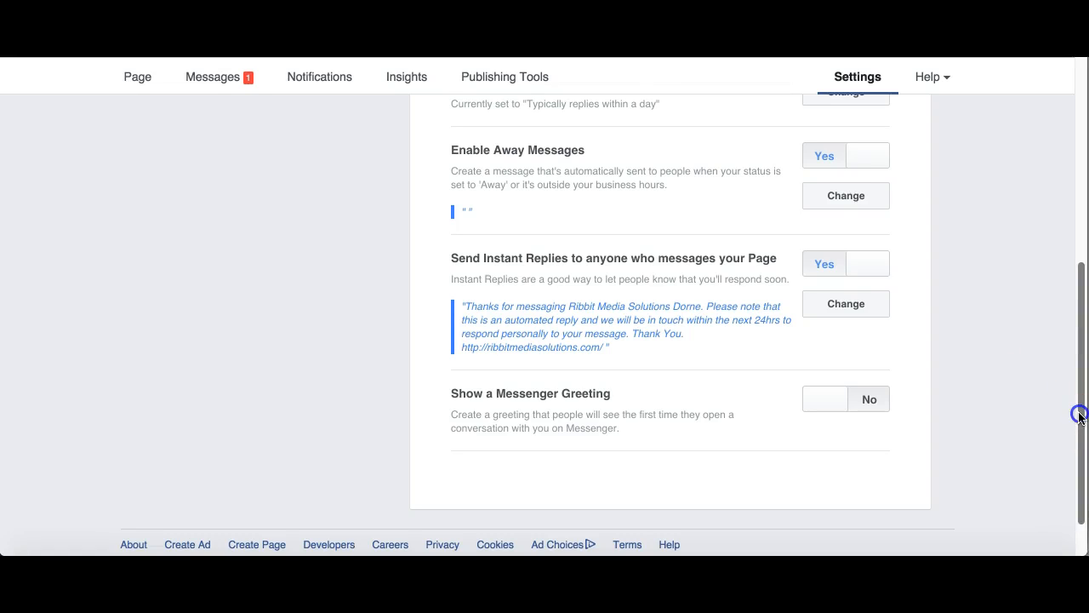
{"action": "scroll", "scroll_direction": "up", "scroll_amount": 3}
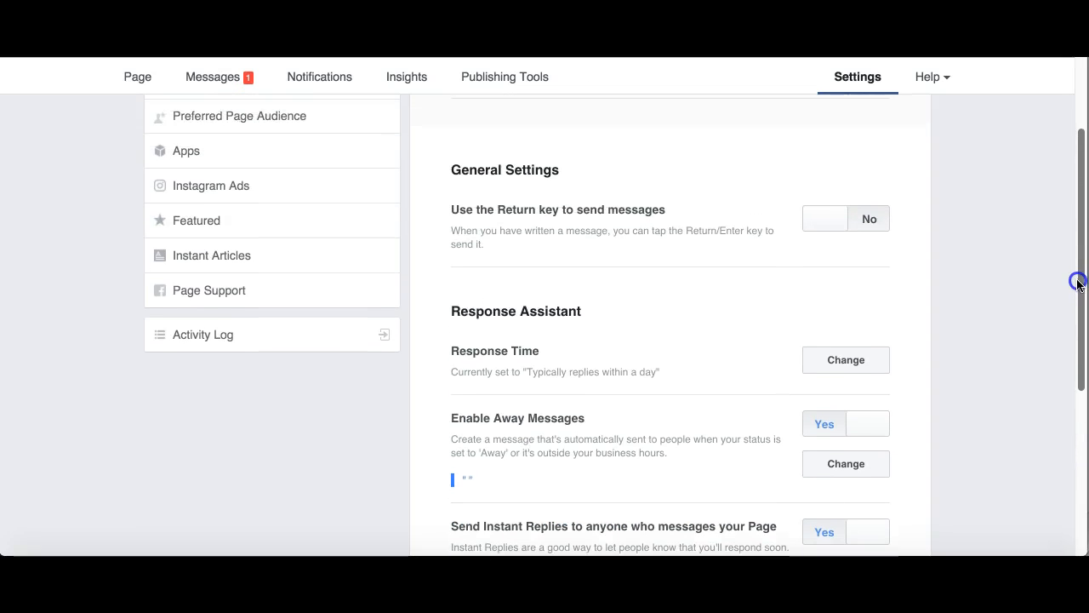
{"action": "scroll", "scroll_direction": "down", "scroll_amount": 3}
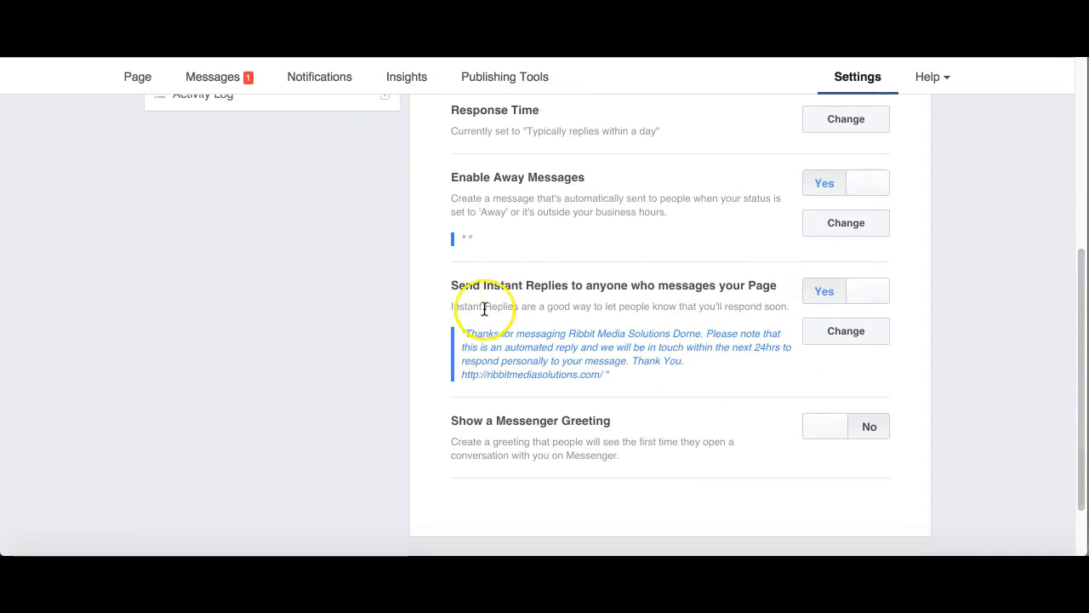
{"action": "mouse_move", "coordinate": [598, 311]}
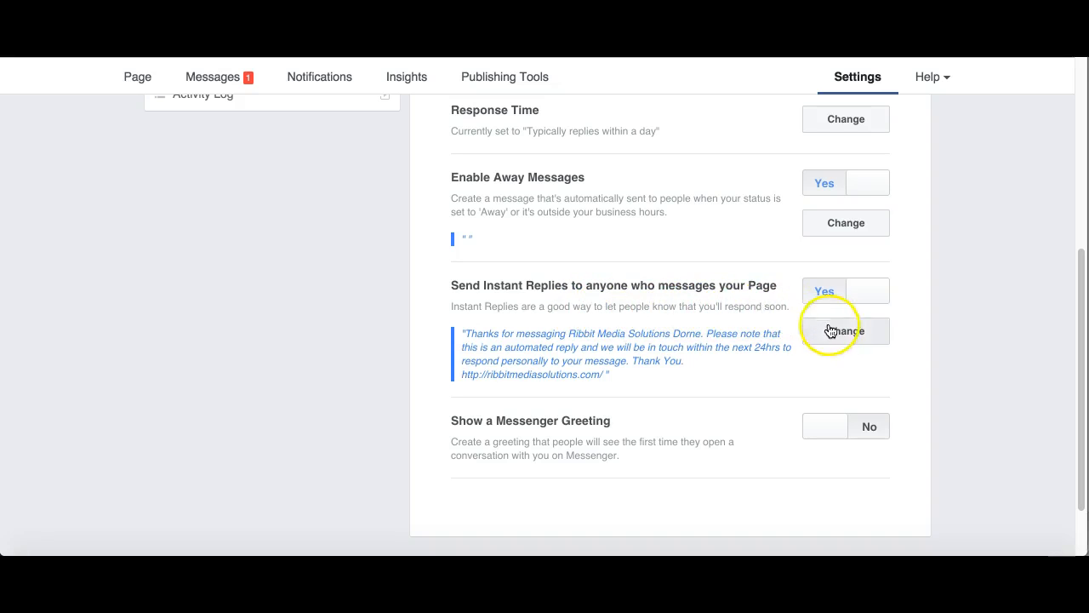
Step: Edit the instant reply and insert the person's first-name personalization after the business name
{"action": "left_click", "coordinate": [845, 331]}
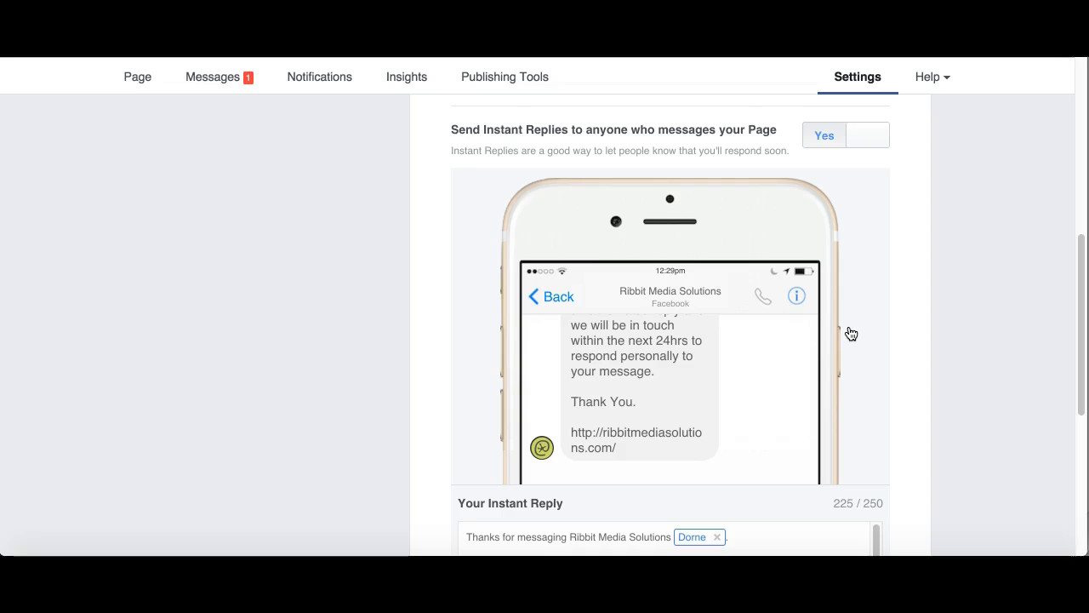
{"action": "scroll", "scroll_direction": "down", "scroll_amount": 3}
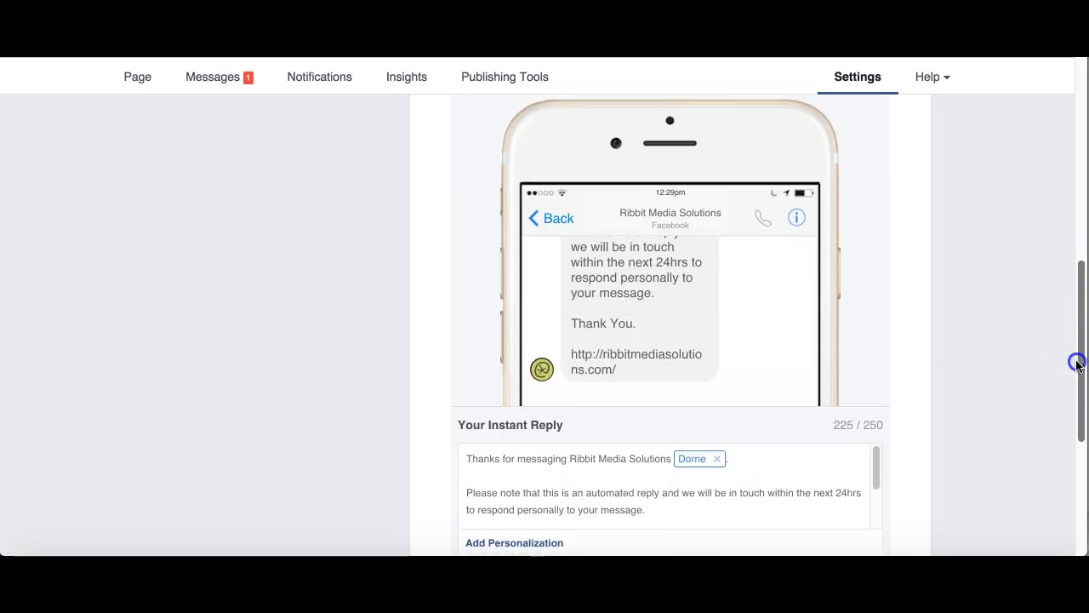
{"action": "scroll", "scroll_direction": "down", "scroll_amount": 3}
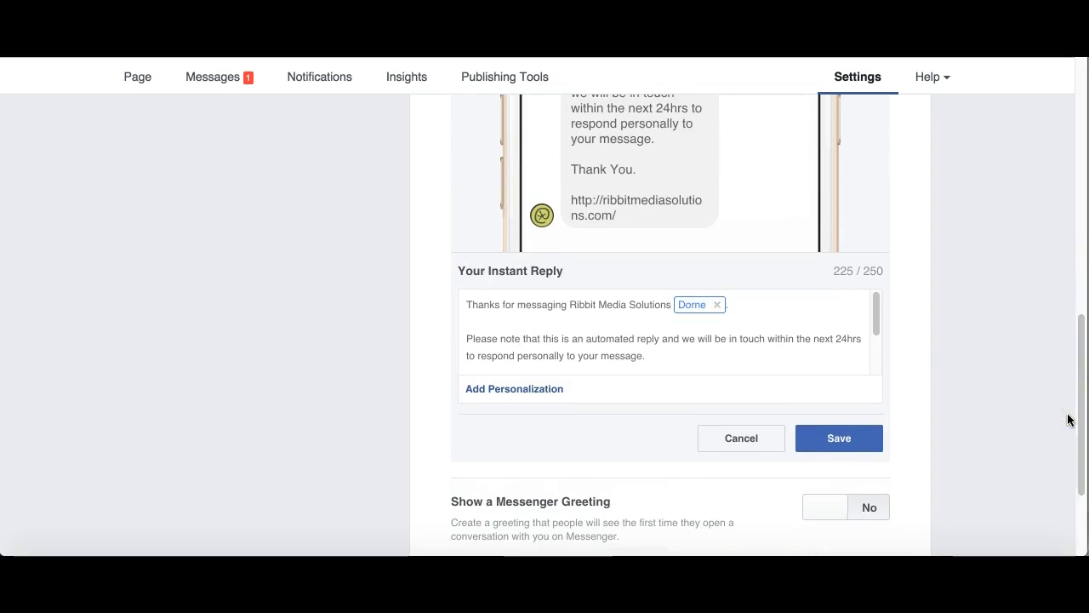
{"action": "mouse_move", "coordinate": [869, 264]}
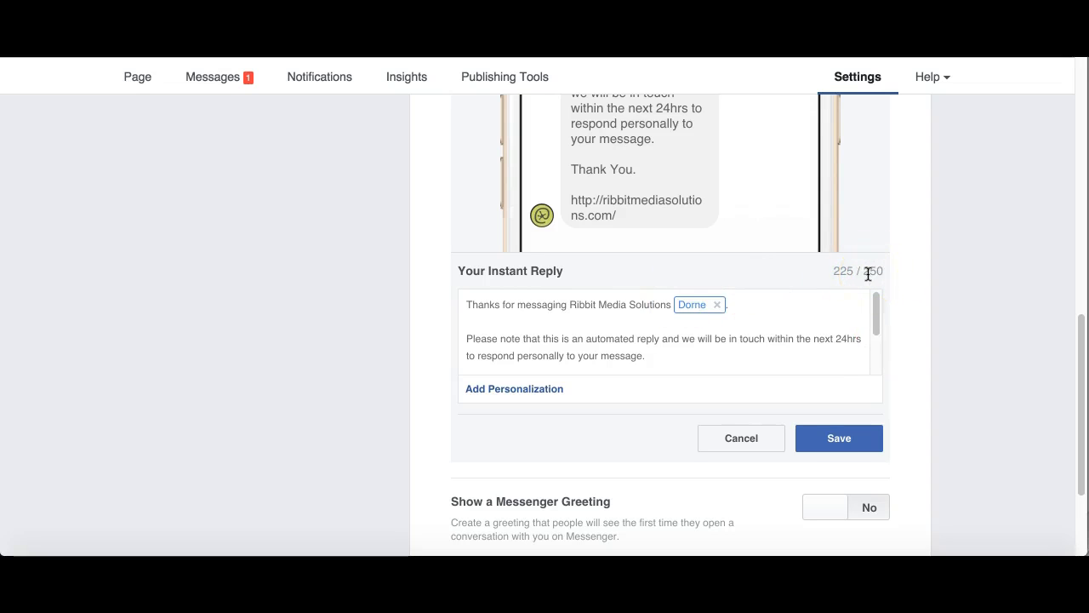
{"action": "mouse_move", "coordinate": [819, 328]}
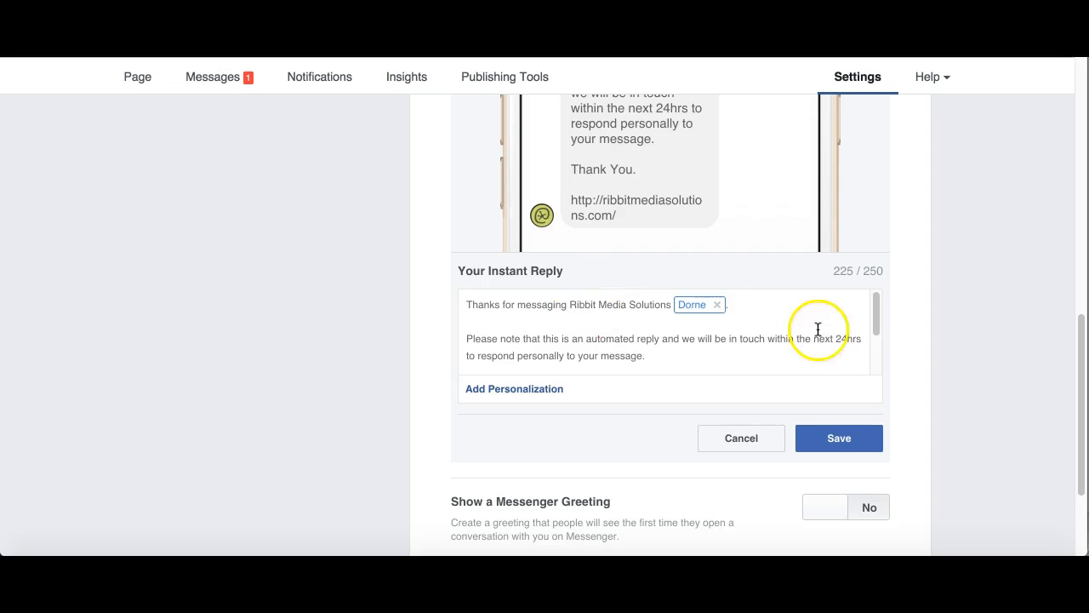
{"action": "mouse_move", "coordinate": [693, 306]}
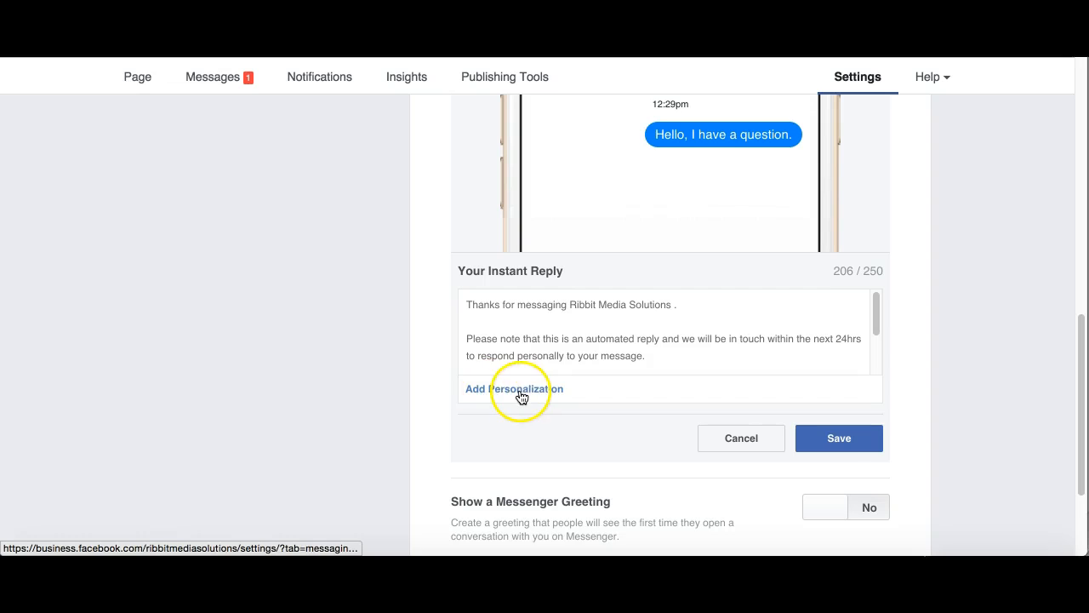
{"action": "left_click", "coordinate": [513, 389]}
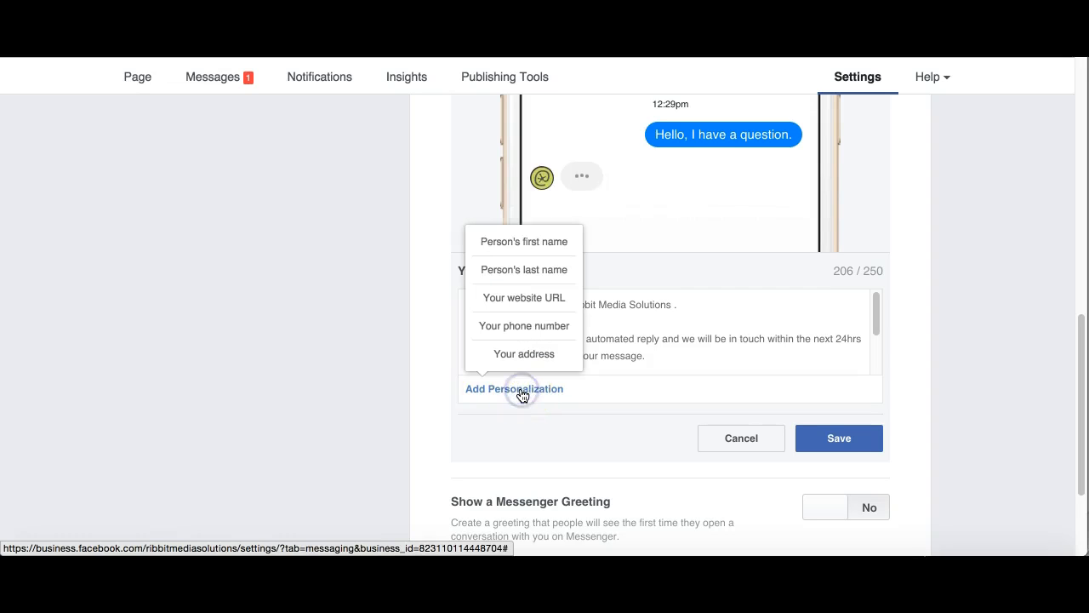
{"action": "left_click", "coordinate": [524, 240]}
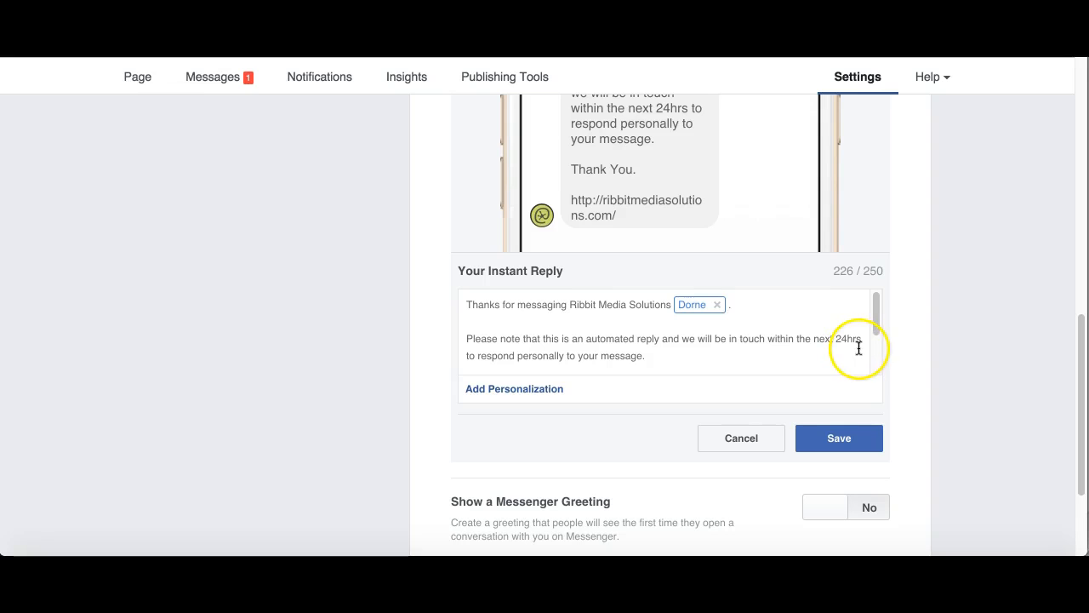
{"action": "mouse_move", "coordinate": [858, 343]}
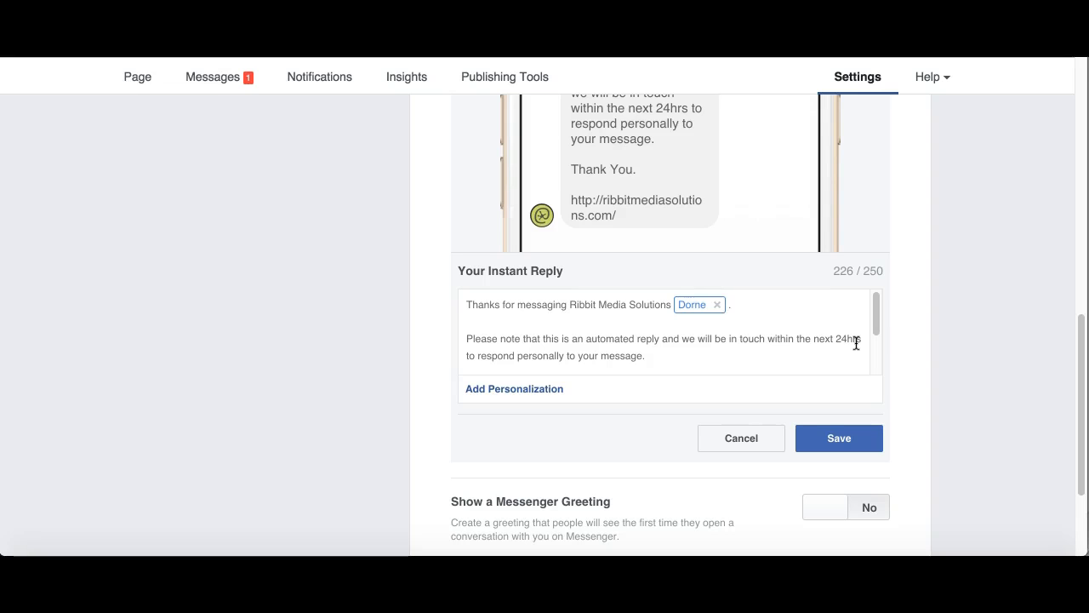
Step: Add the person's last name personalization to the reply, then remove it again
{"action": "left_click", "coordinate": [507, 390]}
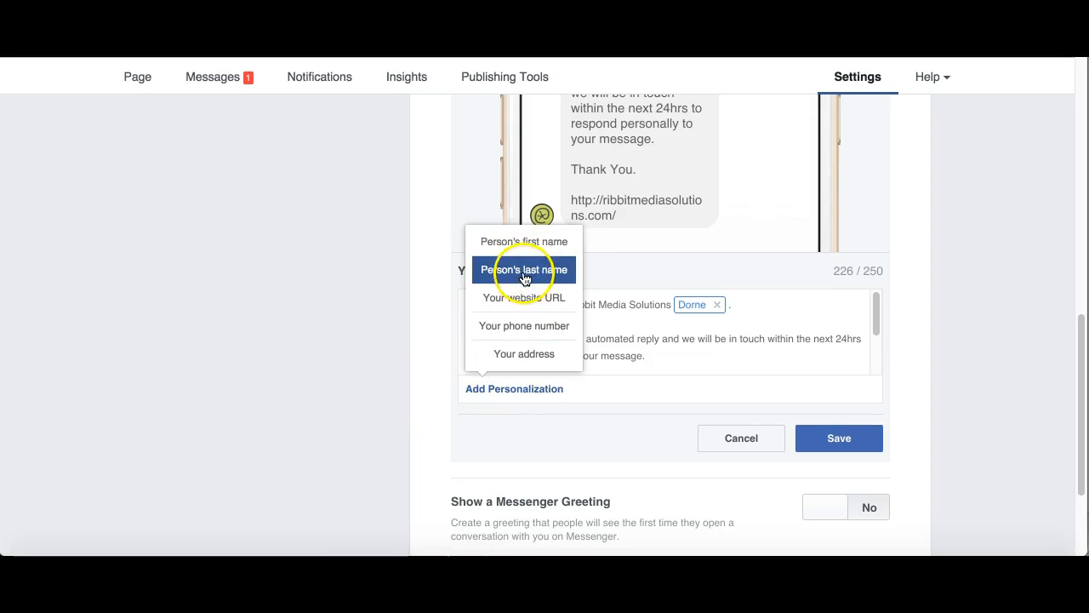
{"action": "left_click", "coordinate": [523, 269]}
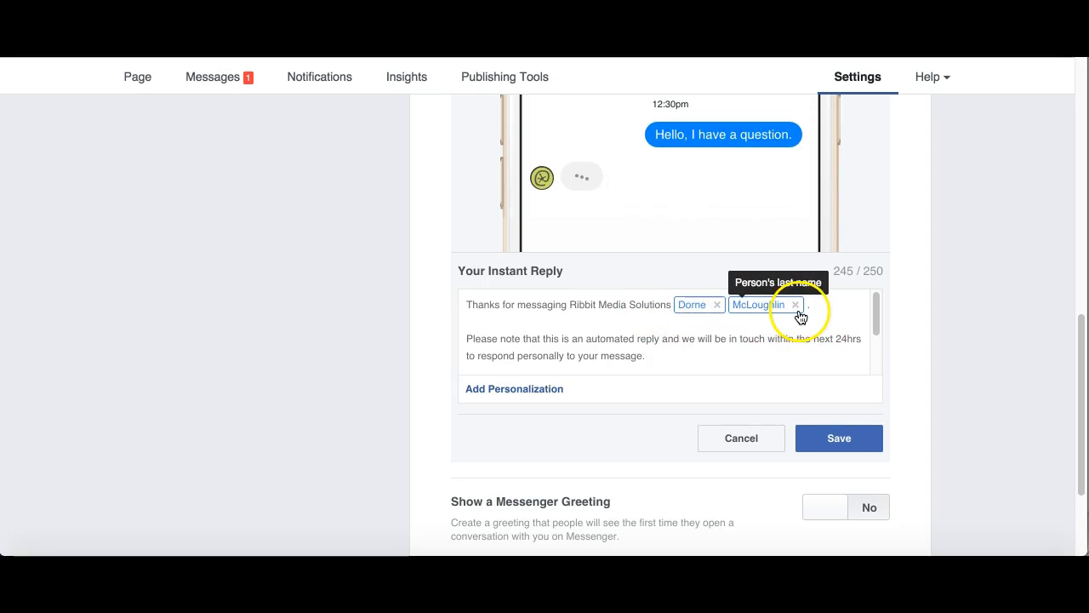
{"action": "left_click", "coordinate": [795, 305]}
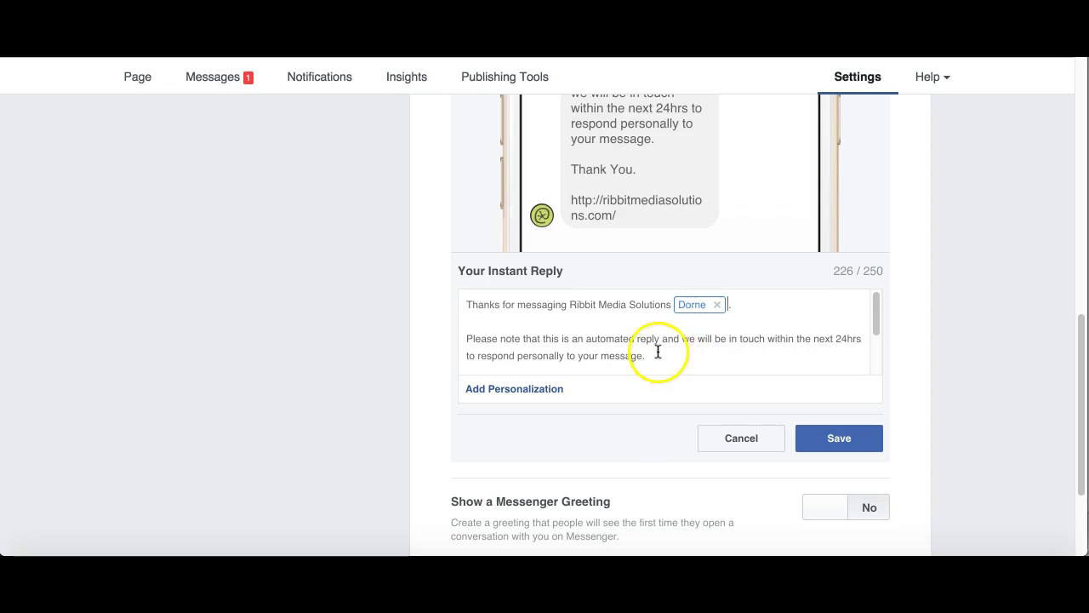
{"action": "mouse_move", "coordinate": [878, 349]}
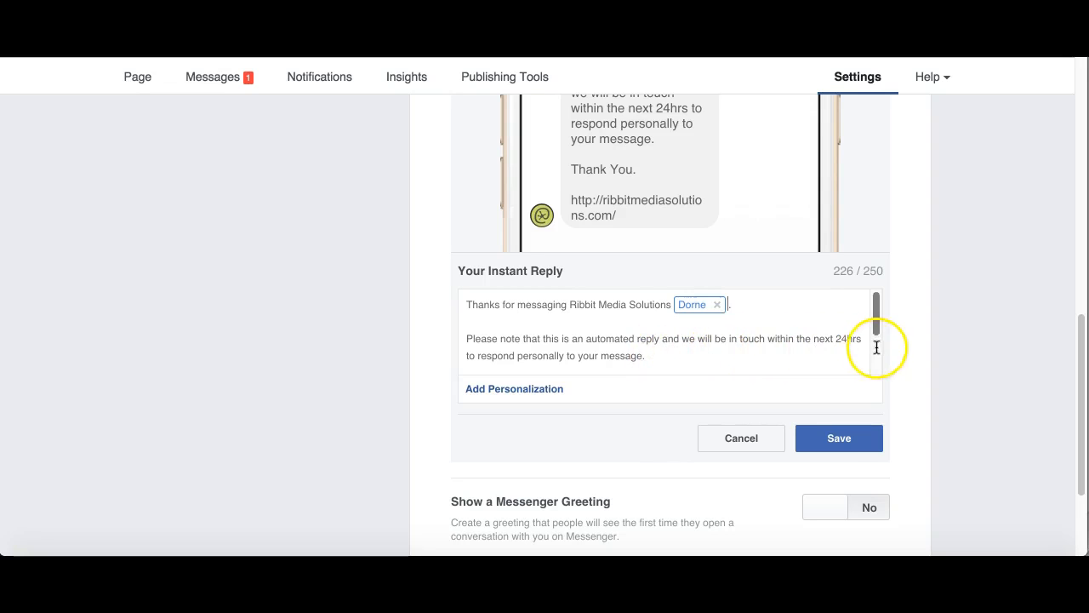
Step: End the instant reply with the website URL personalization and remove the extra phone number tag
{"action": "scroll", "scroll_direction": "down", "scroll_amount": 3}
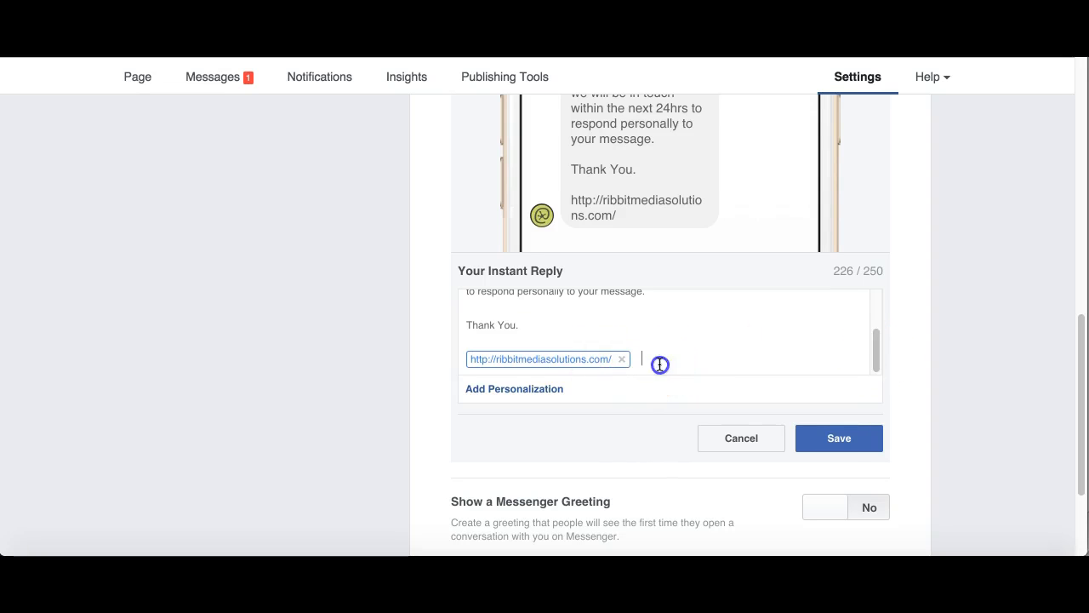
{"action": "left_click", "coordinate": [513, 388]}
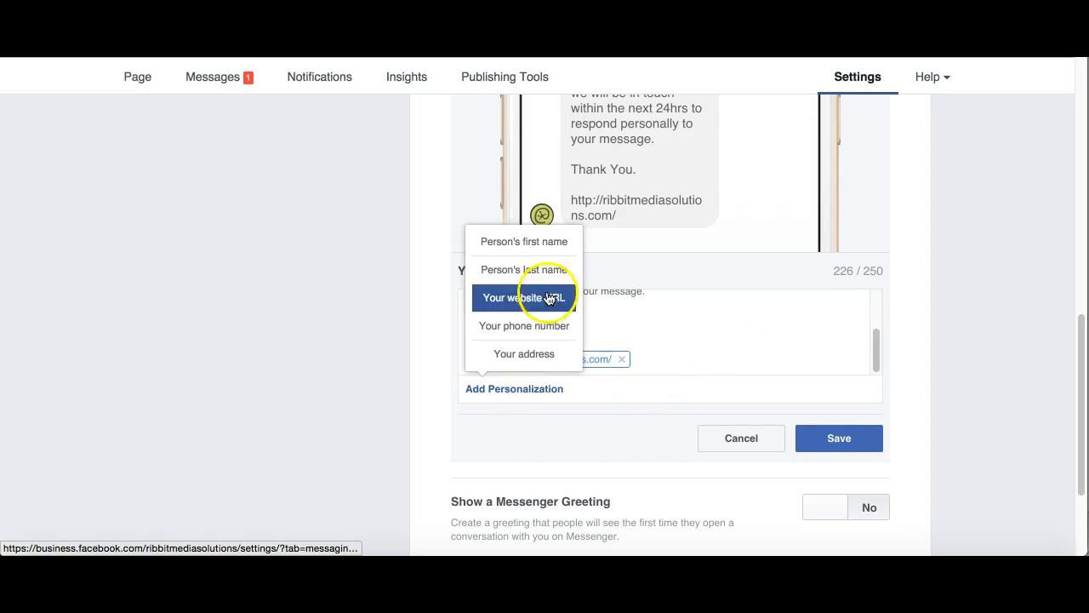
{"action": "left_click", "coordinate": [522, 298]}
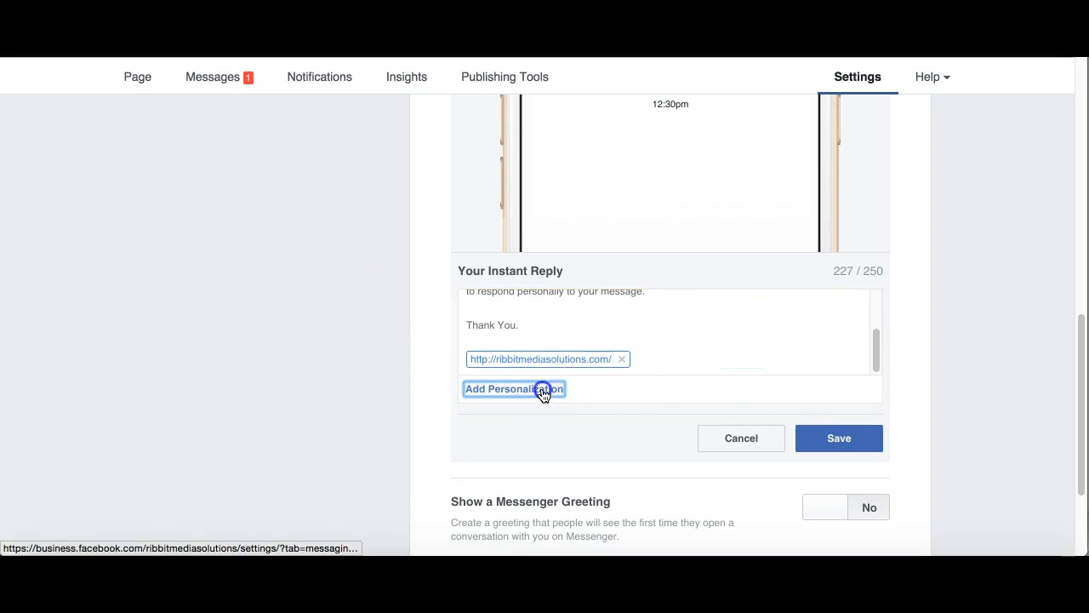
{"action": "left_click", "coordinate": [514, 389]}
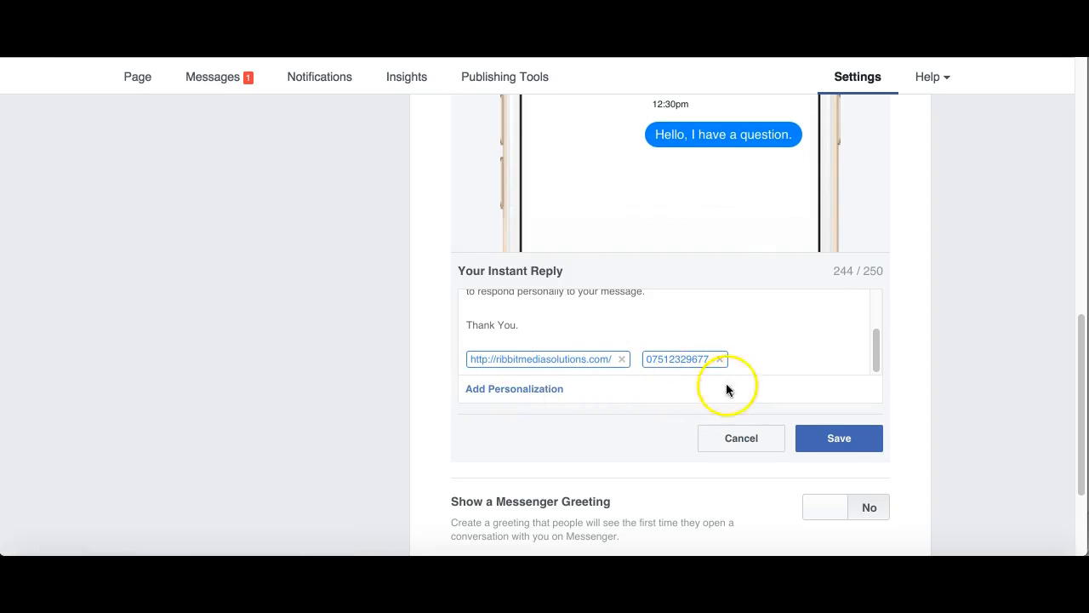
{"action": "left_click", "coordinate": [514, 389]}
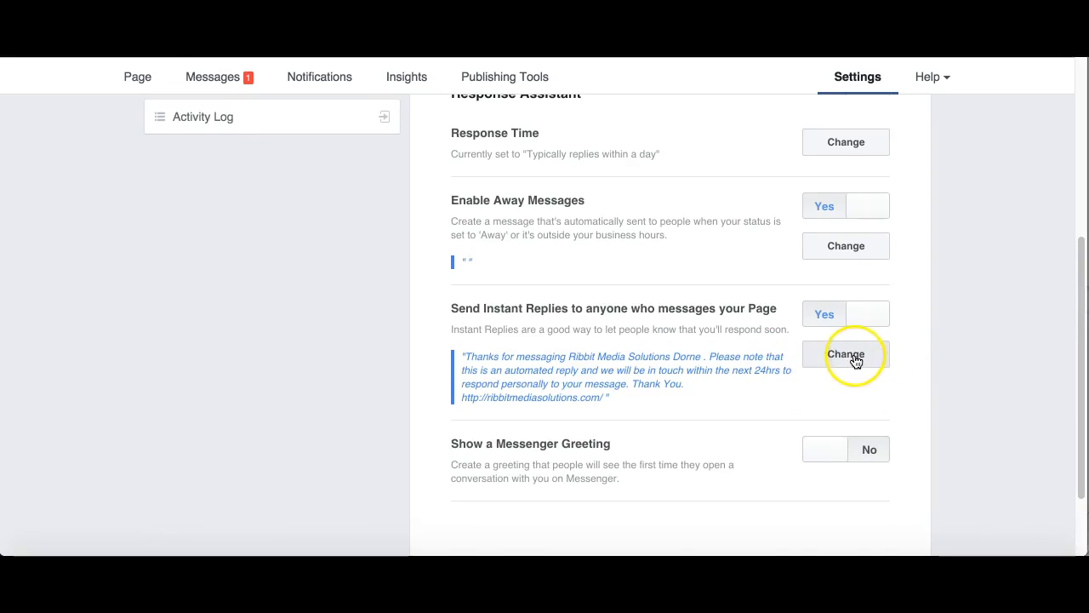
Step: Reopen the instant reply editor and view its phone mockup preview
{"action": "left_click", "coordinate": [846, 353]}
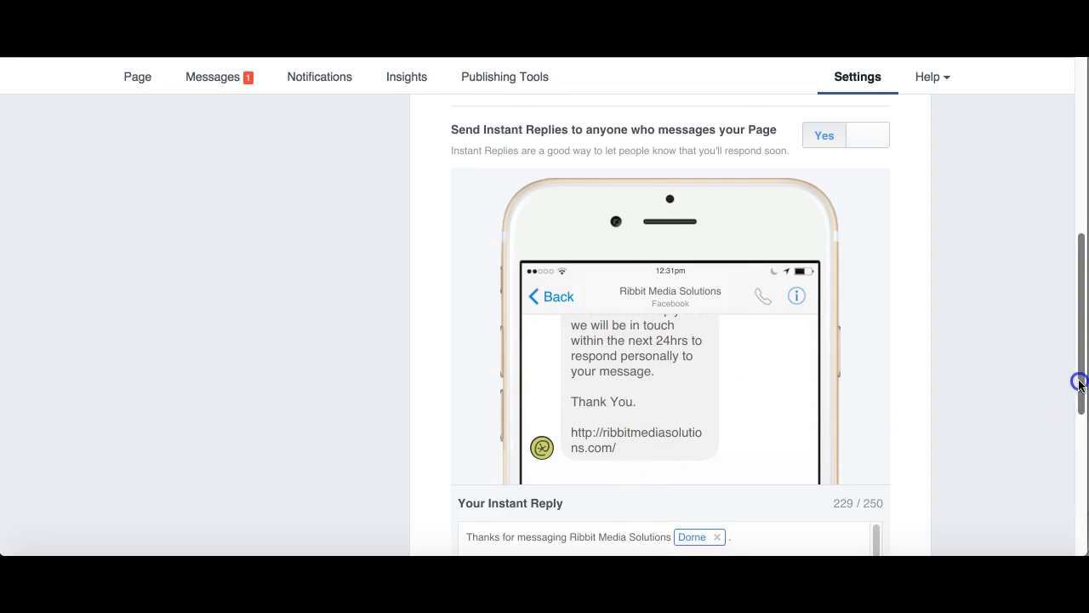
{"action": "scroll", "scroll_direction": "down", "scroll_amount": 3}
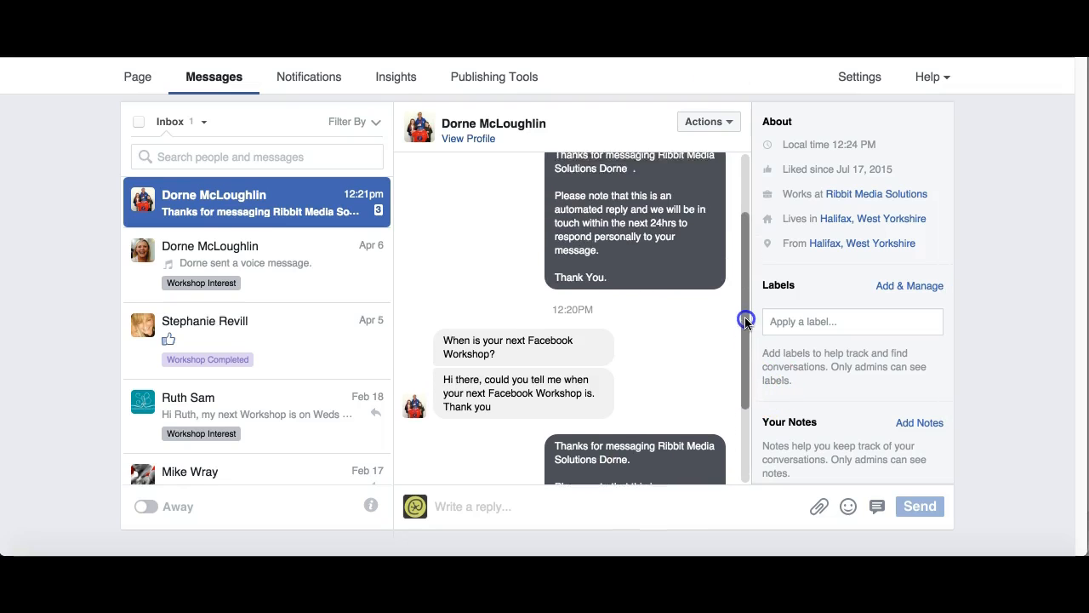
{"action": "scroll", "scroll_direction": "down", "scroll_amount": 3}
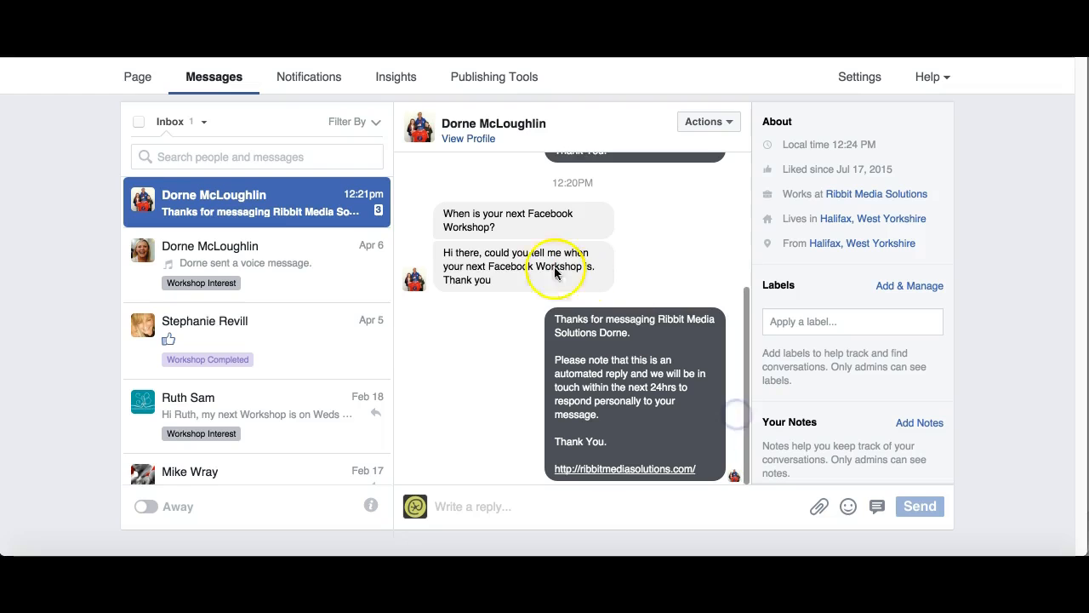
{"action": "mouse_move", "coordinate": [497, 226]}
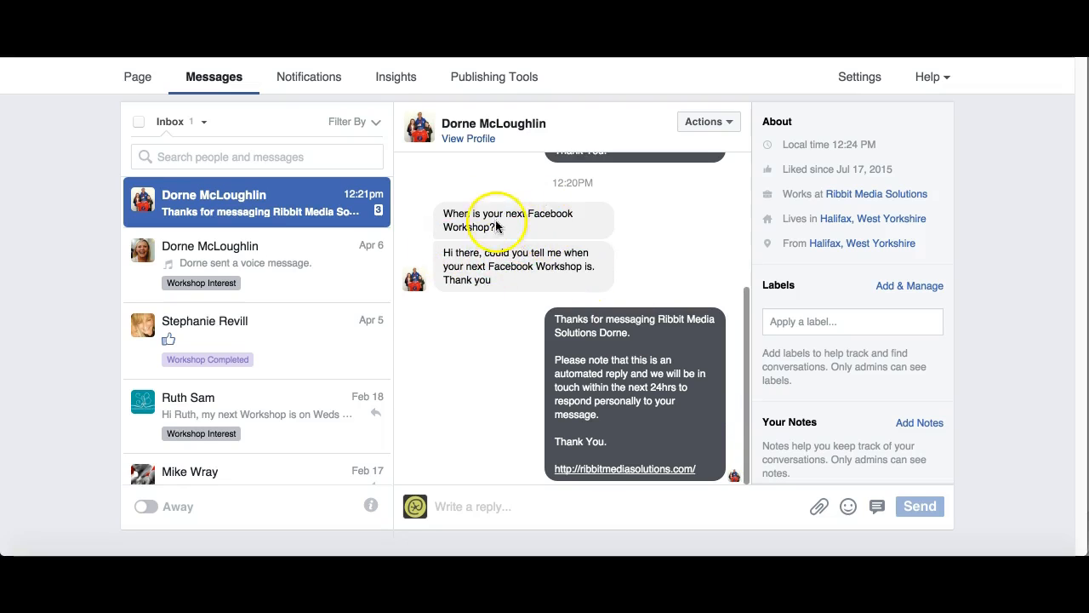
{"action": "mouse_move", "coordinate": [528, 219]}
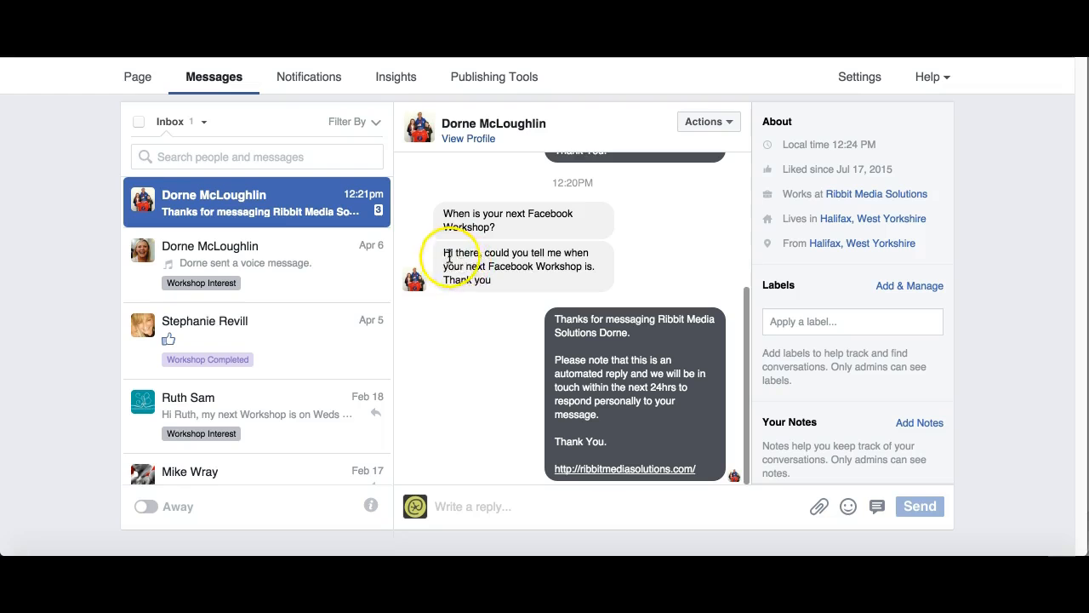
{"action": "mouse_move", "coordinate": [564, 281]}
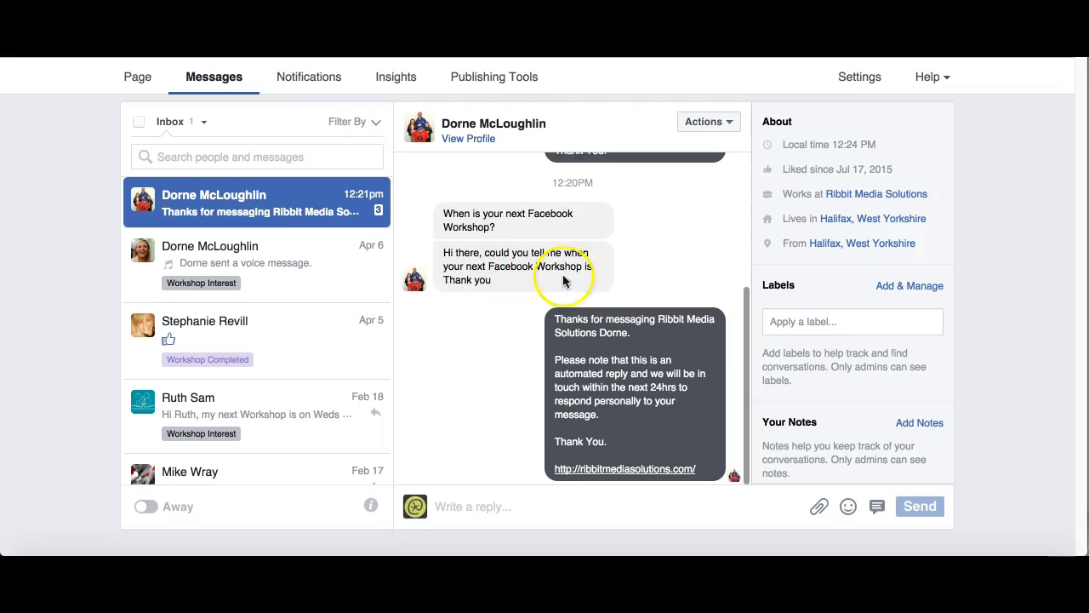
{"action": "mouse_move", "coordinate": [611, 345]}
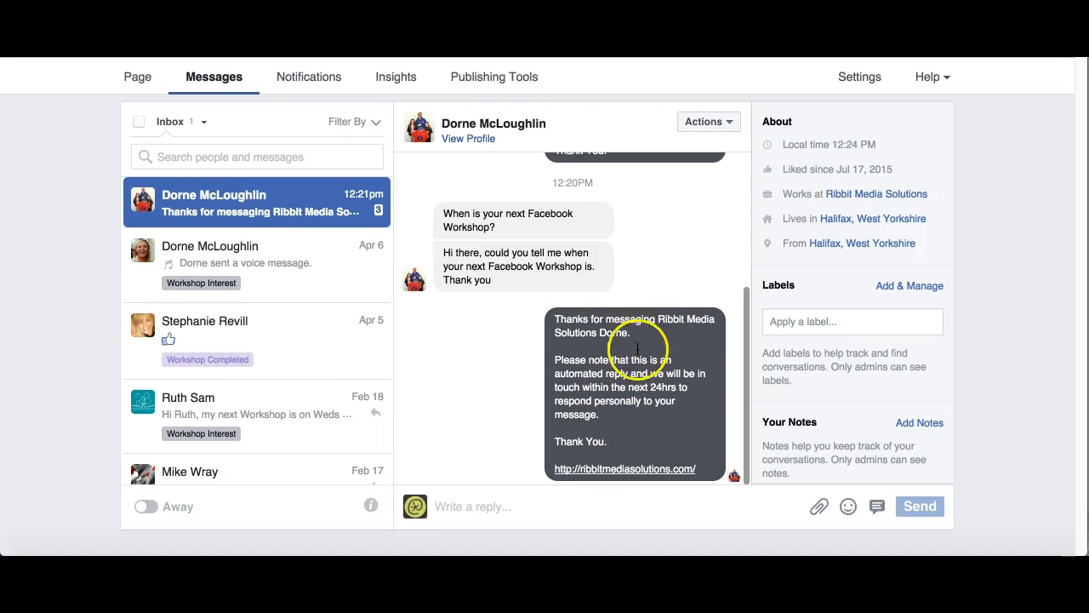
{"action": "mouse_move", "coordinate": [746, 373]}
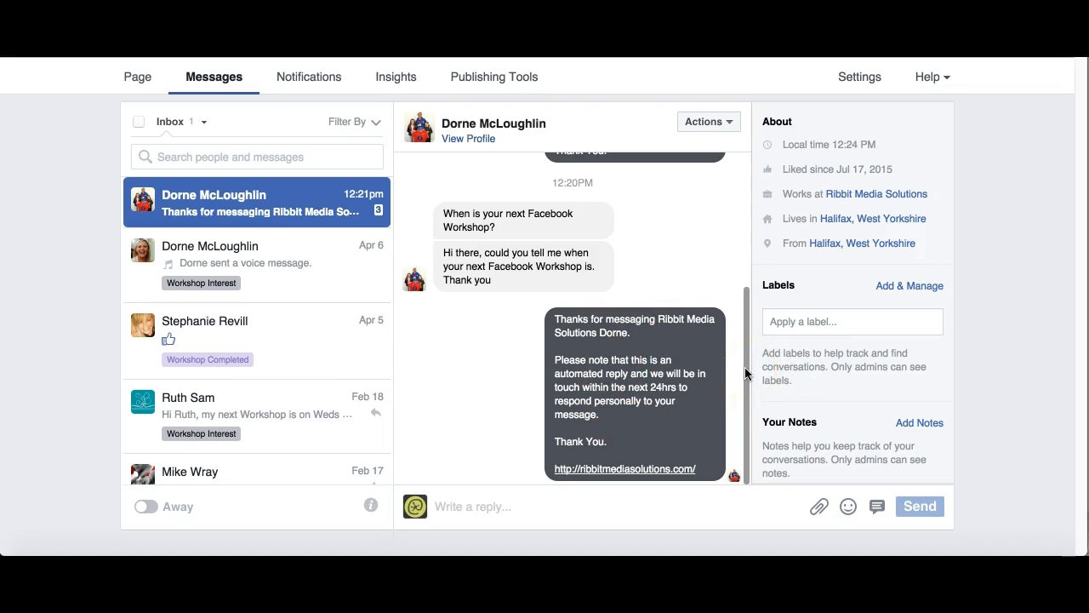
{"action": "mouse_move", "coordinate": [511, 270]}
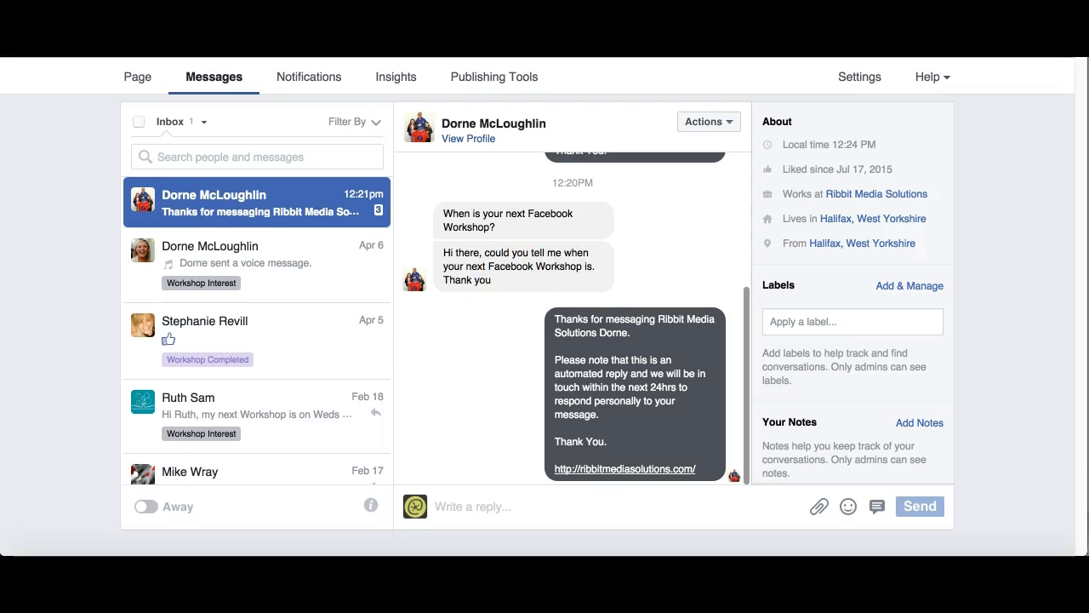
Step: Return to the Messaging settings and save the instant reply with the first-name greeting and website link
{"action": "left_click", "coordinate": [859, 76]}
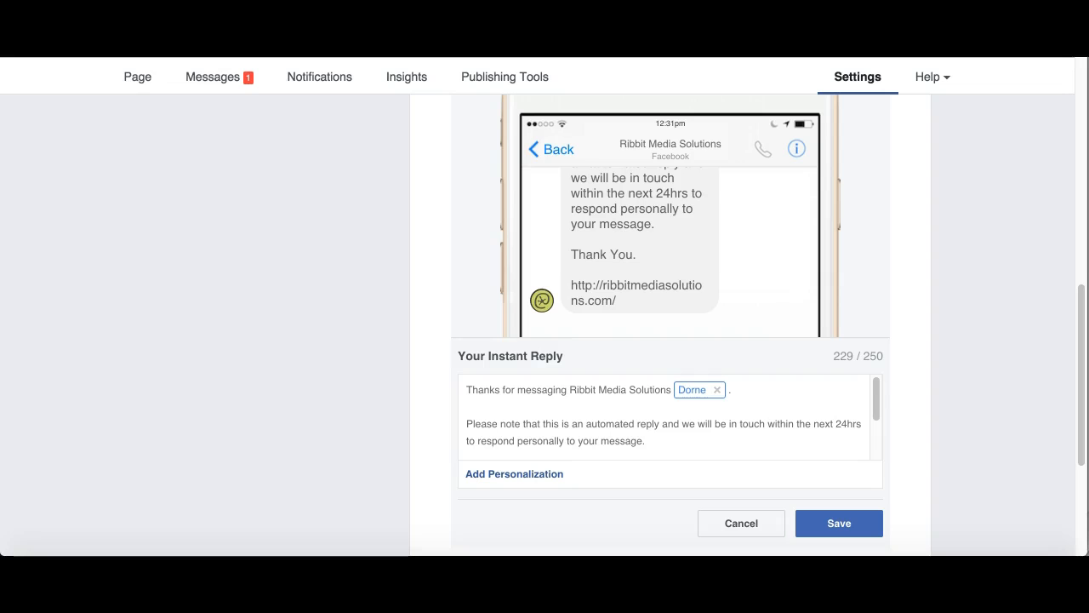
{"action": "left_click", "coordinate": [838, 522]}
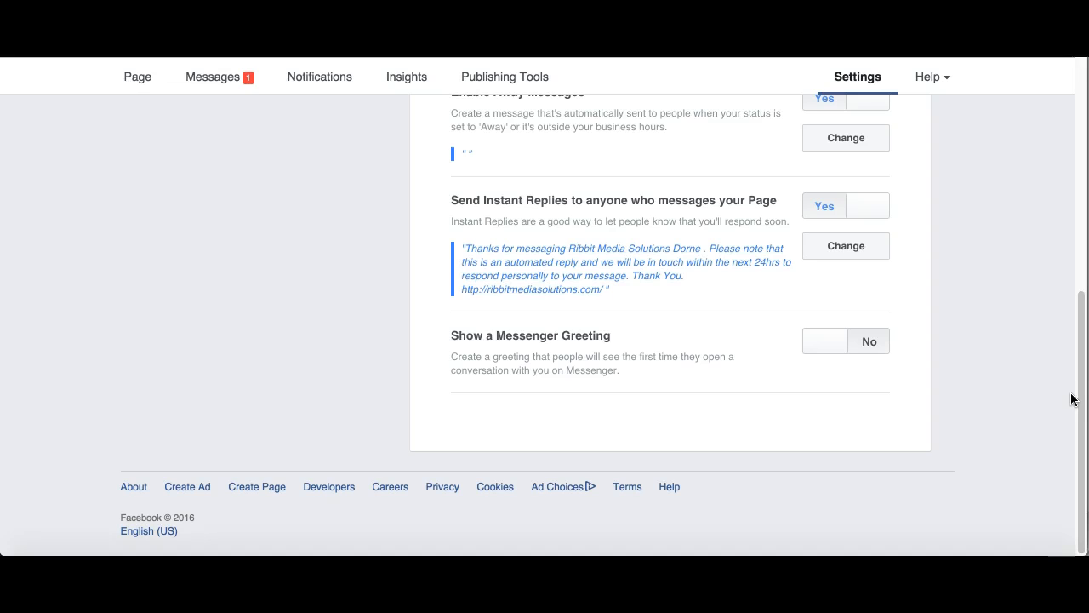
{"action": "mouse_move", "coordinate": [1070, 399]}
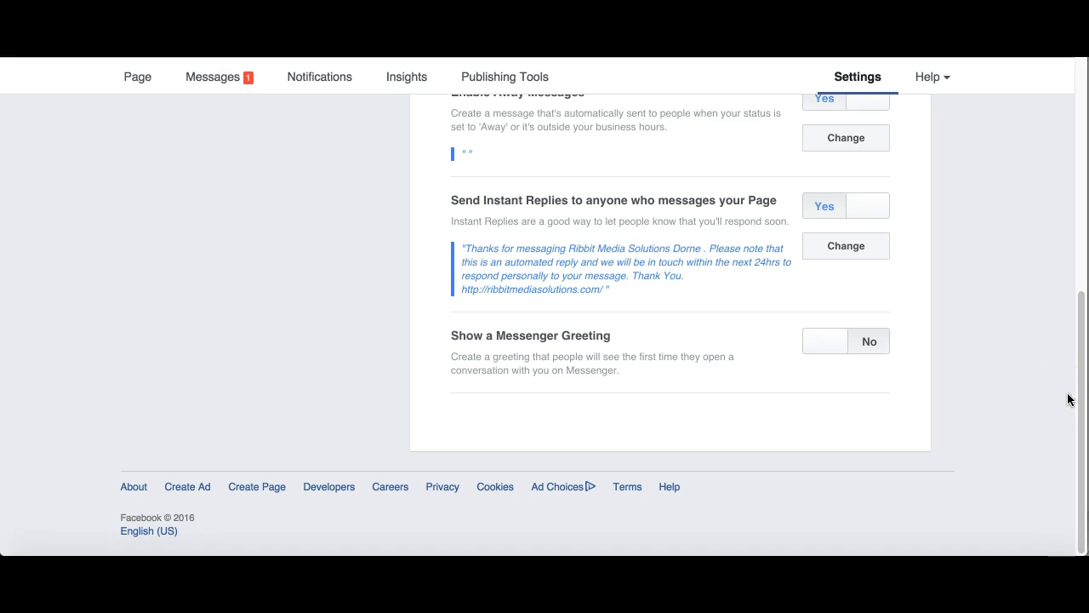
{"action": "mouse_move", "coordinate": [787, 304]}
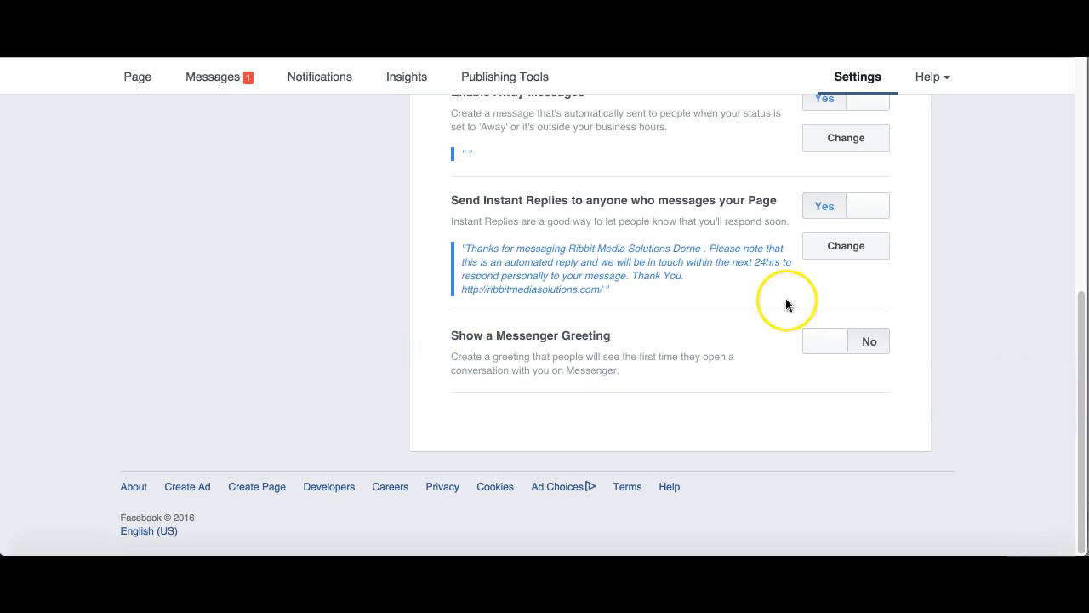
{"action": "mouse_move", "coordinate": [713, 344]}
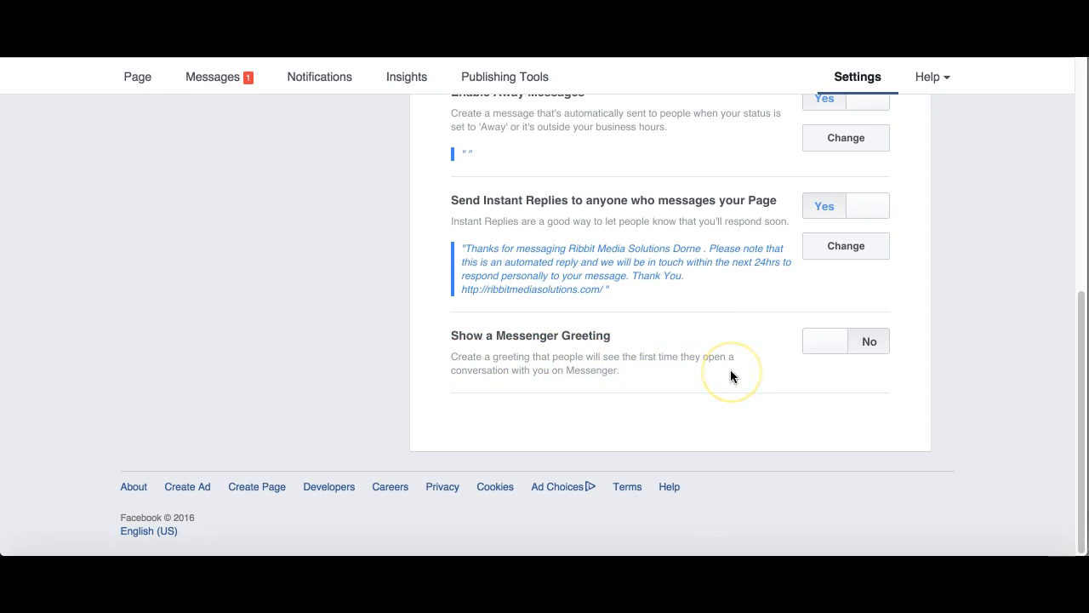
{"action": "mouse_move", "coordinate": [775, 363]}
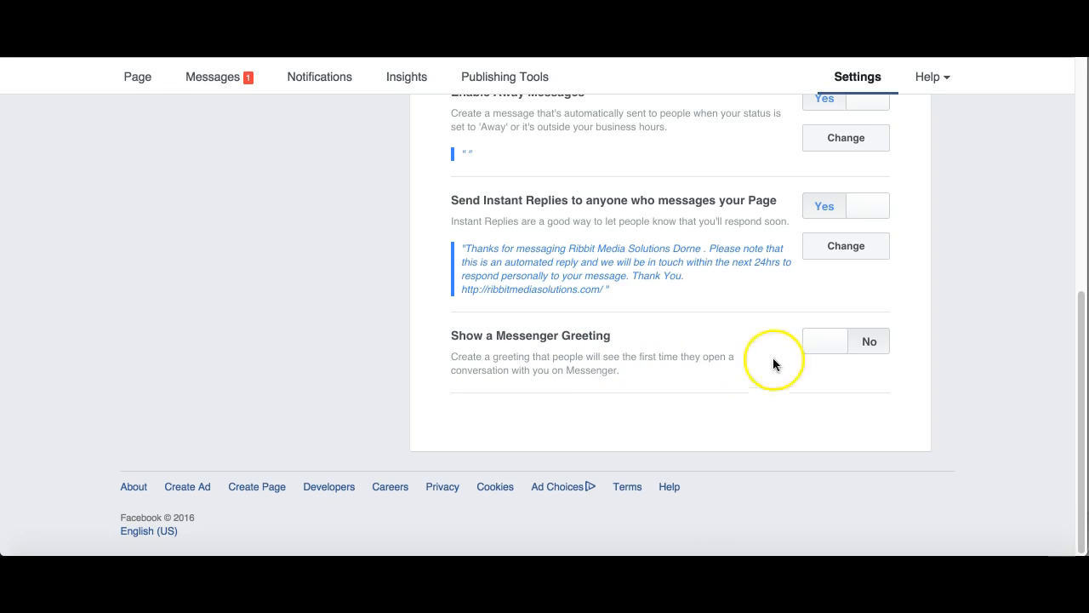
Step: Turn on Show a Messenger Greeting and open the greeting for editing
{"action": "left_click", "coordinate": [845, 340]}
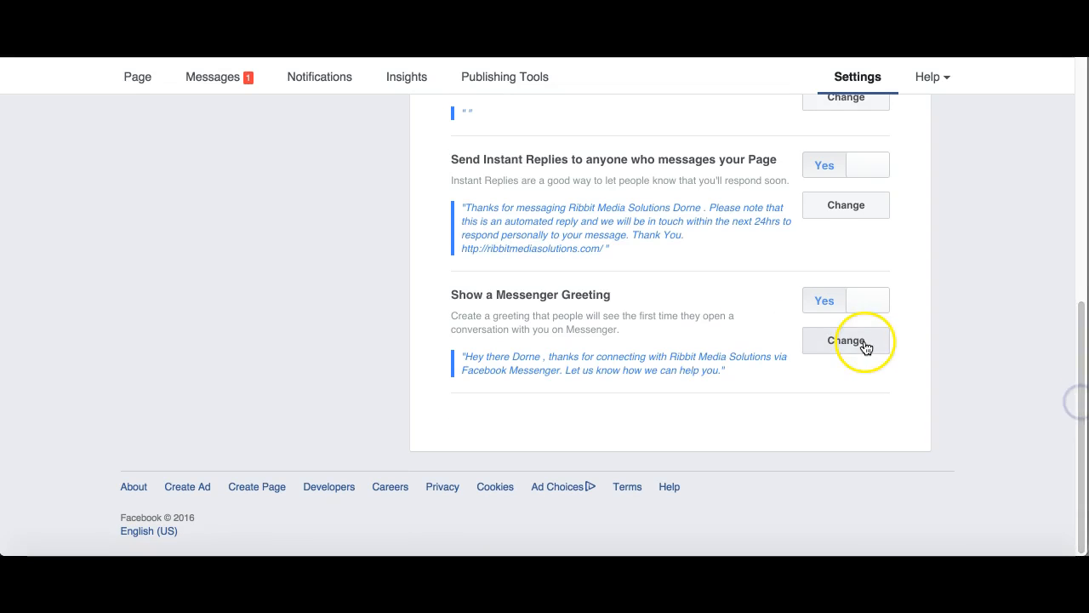
{"action": "left_click", "coordinate": [845, 340]}
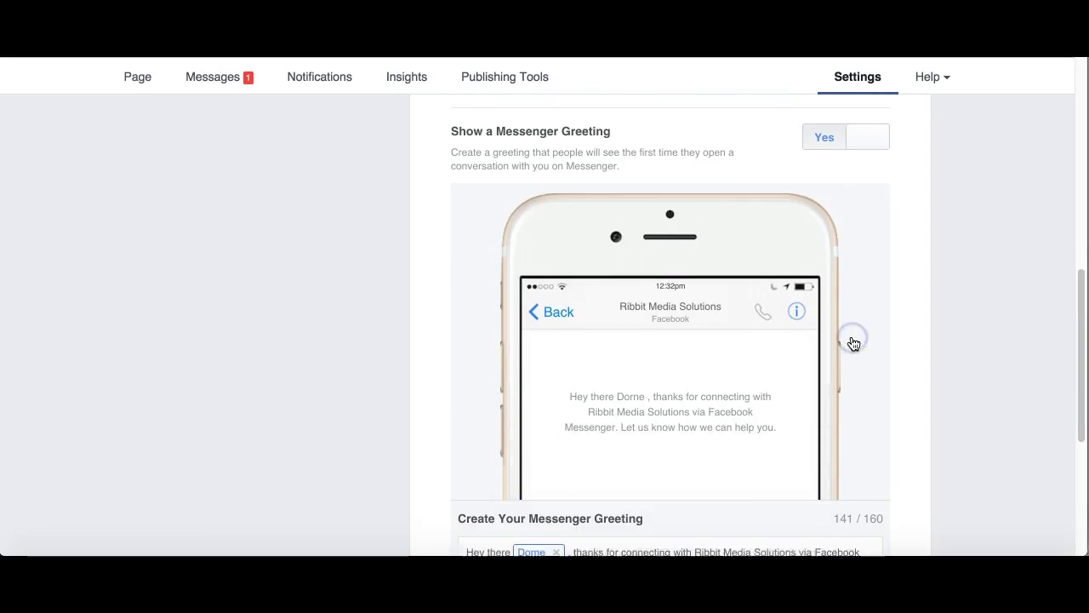
{"action": "scroll", "scroll_direction": "down", "scroll_amount": 3}
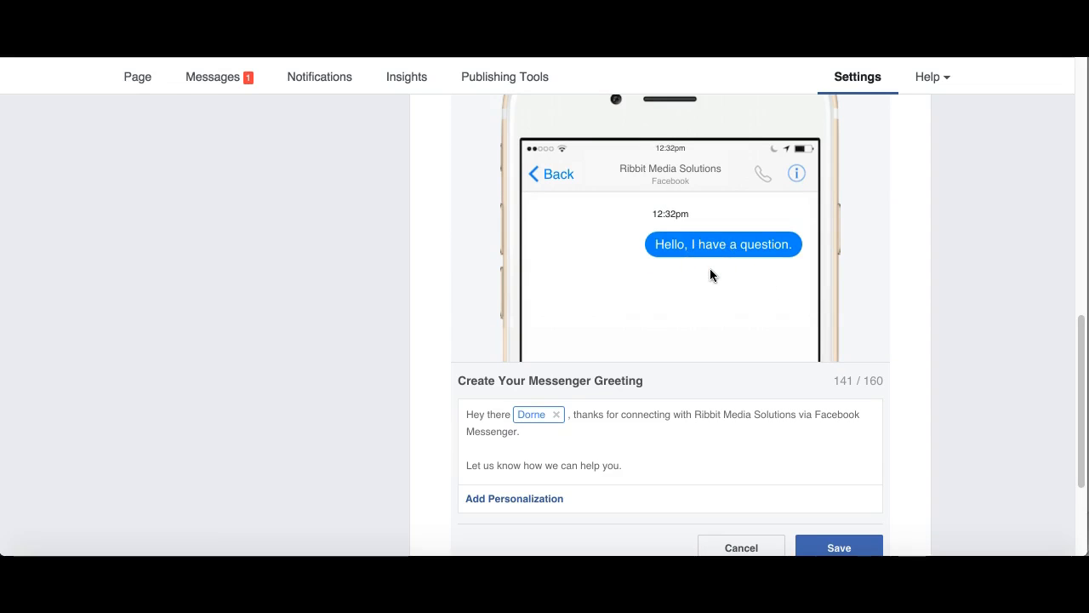
{"action": "mouse_move", "coordinate": [1012, 353]}
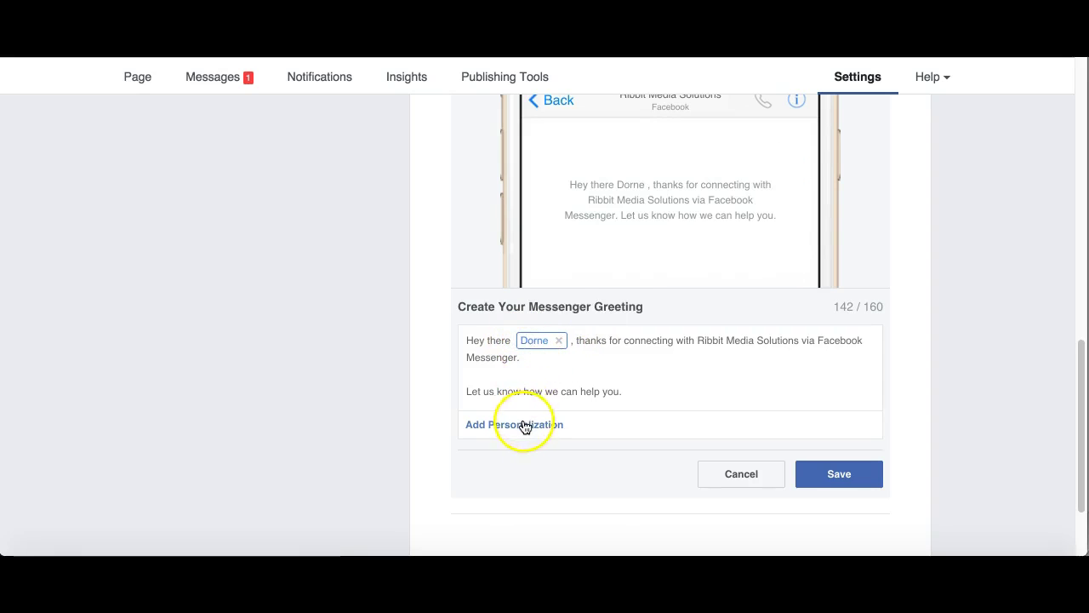
Step: Insert the person's first name into the Ribbit Media Solutions greeting and save it
{"action": "left_click", "coordinate": [514, 423]}
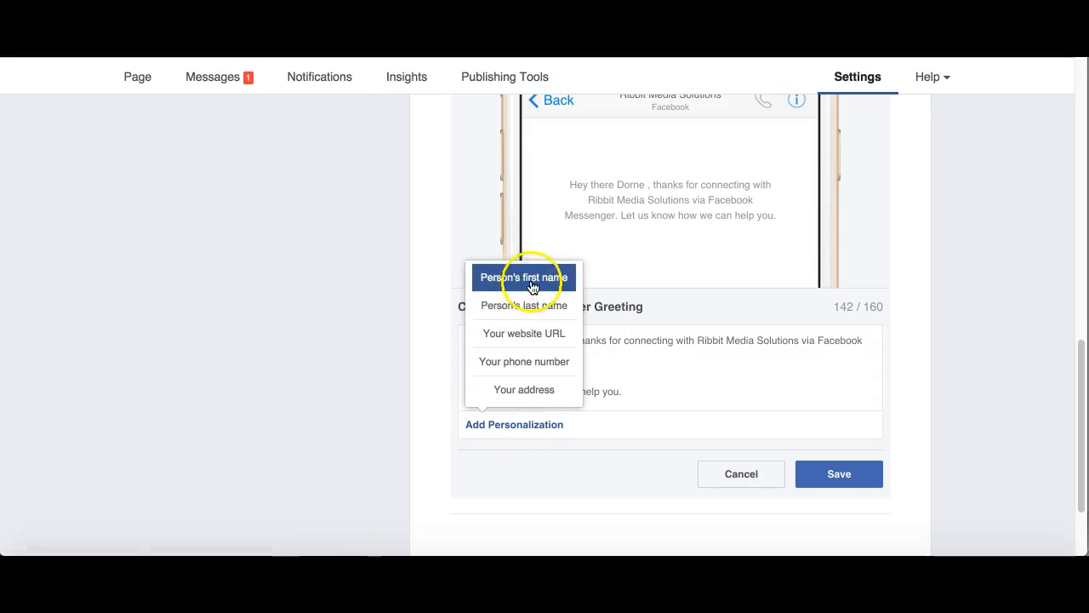
{"action": "left_click", "coordinate": [522, 276]}
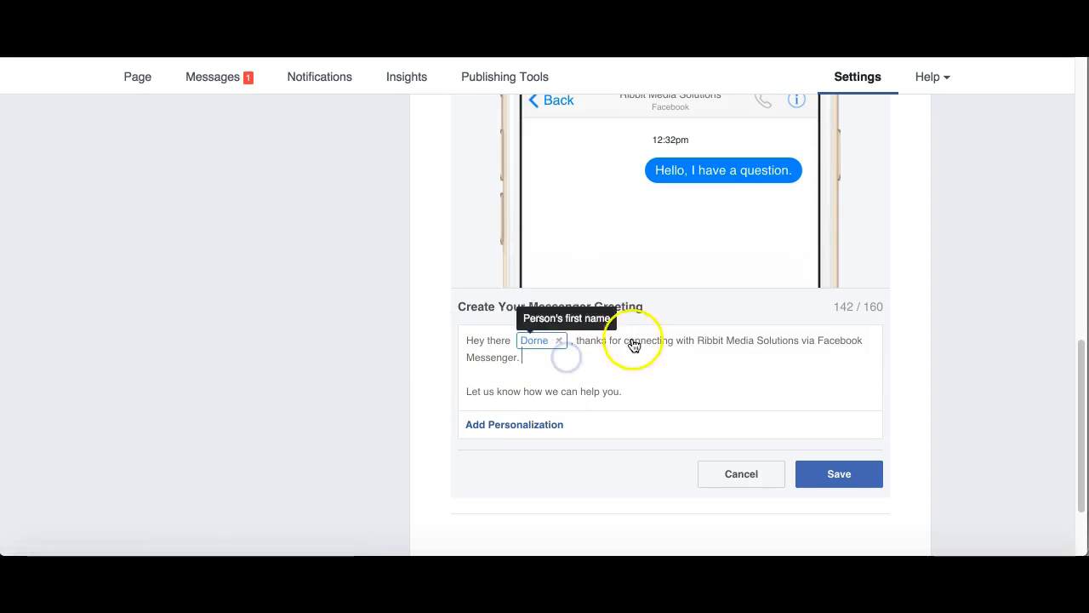
{"action": "mouse_move", "coordinate": [881, 308]}
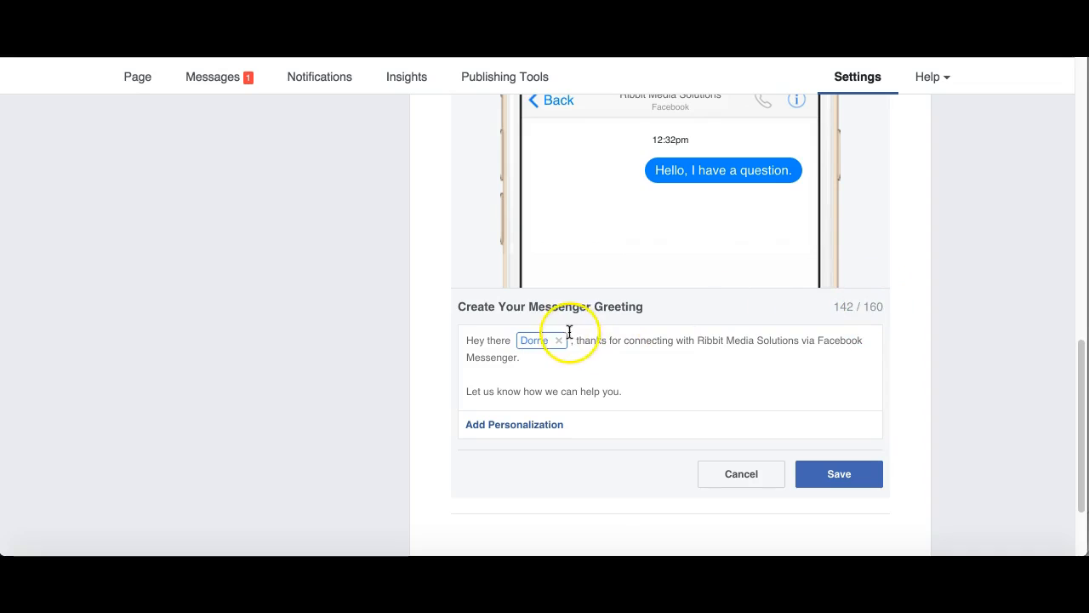
{"action": "left_click", "coordinate": [514, 425]}
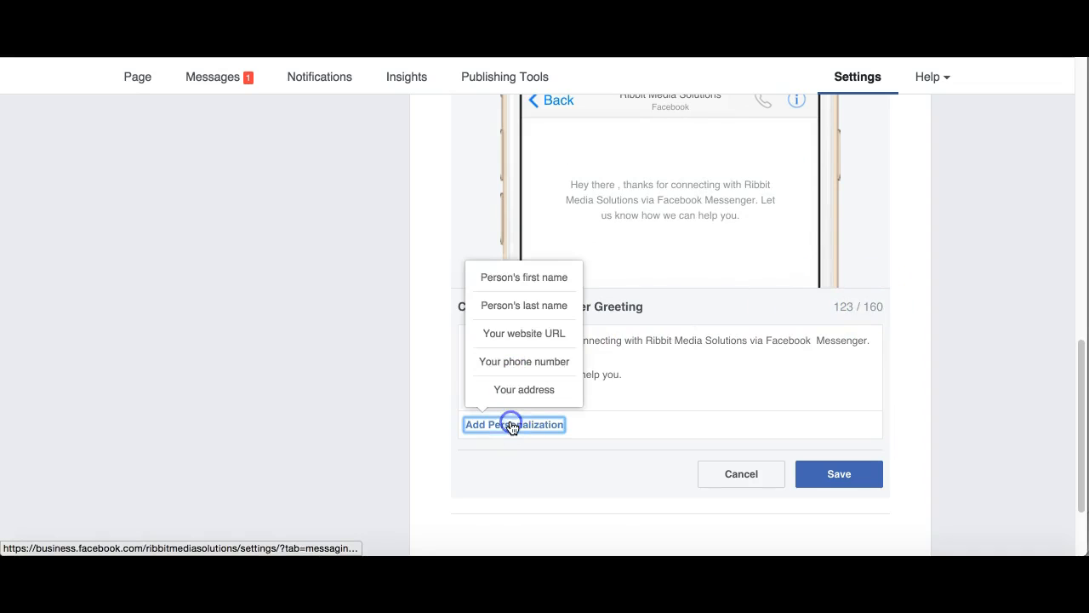
{"action": "left_click", "coordinate": [522, 277]}
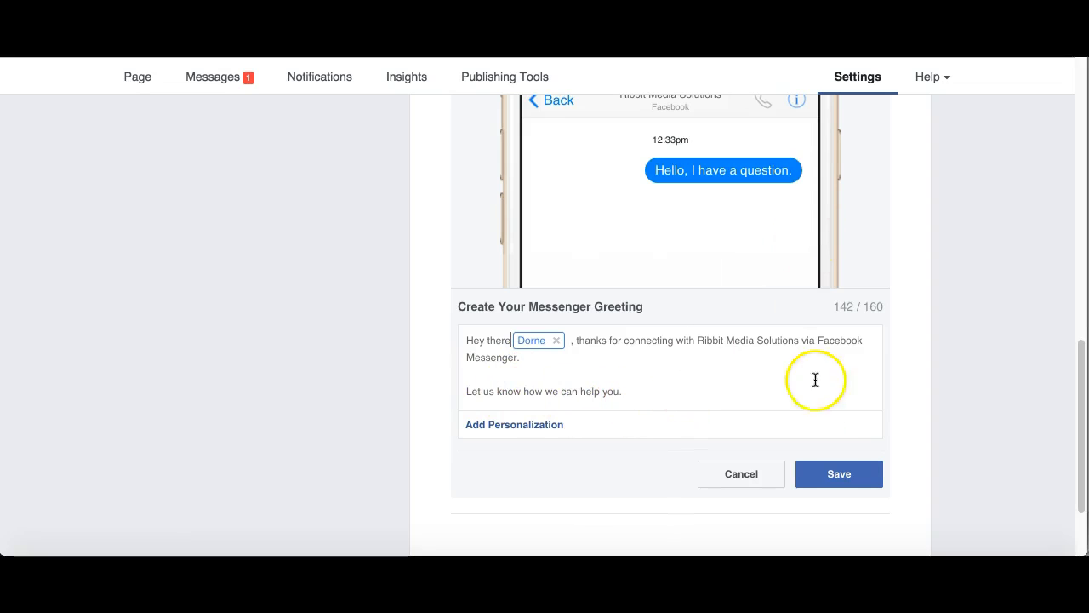
{"action": "left_click", "coordinate": [838, 474]}
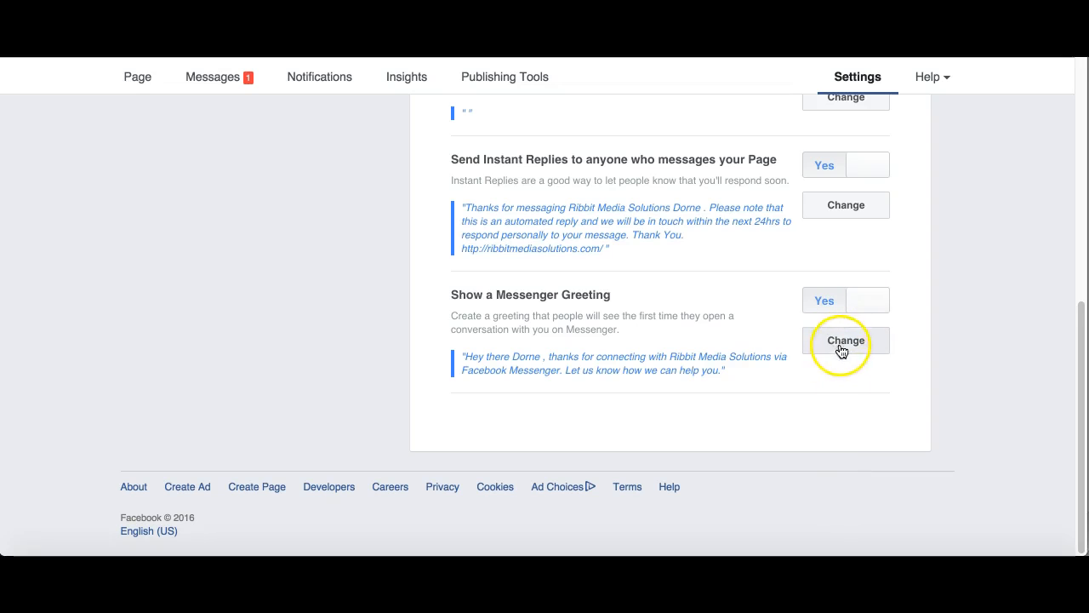
{"action": "left_click", "coordinate": [845, 340]}
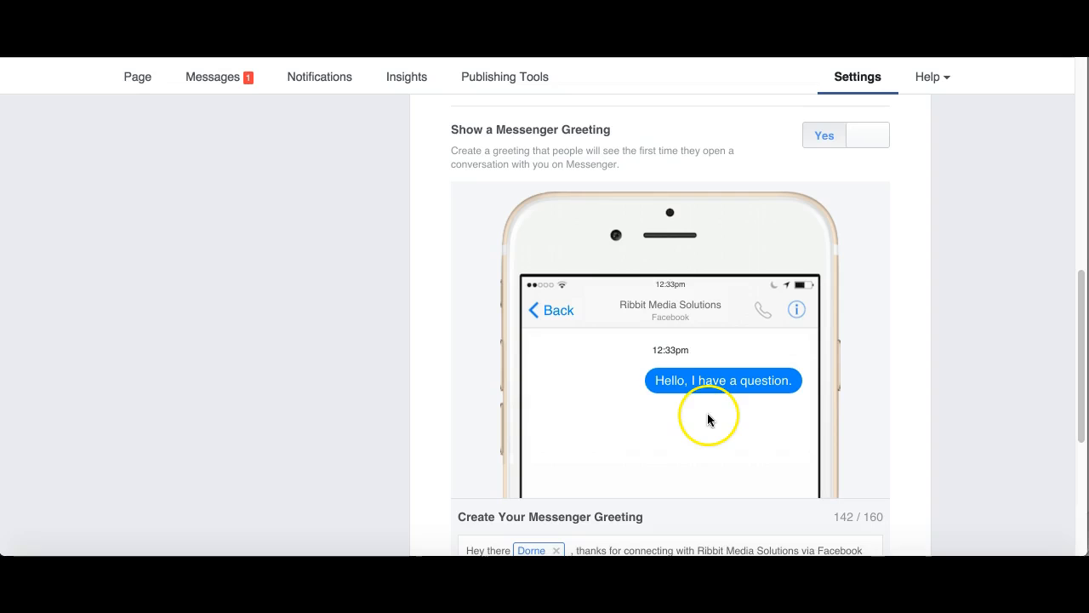
{"action": "mouse_move", "coordinate": [774, 380]}
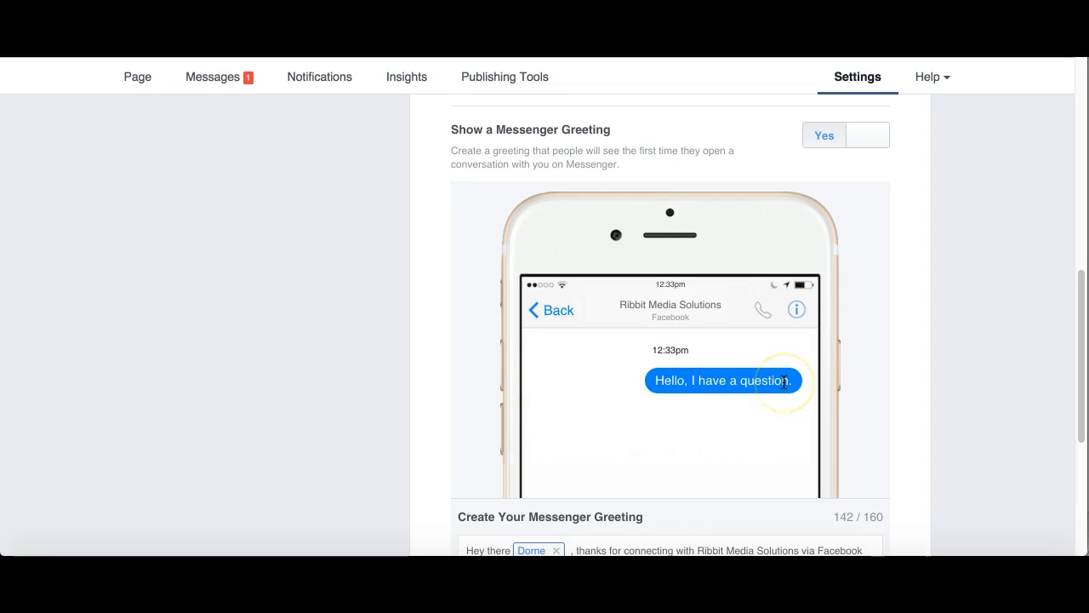
{"action": "scroll", "scroll_direction": "down", "scroll_amount": 3}
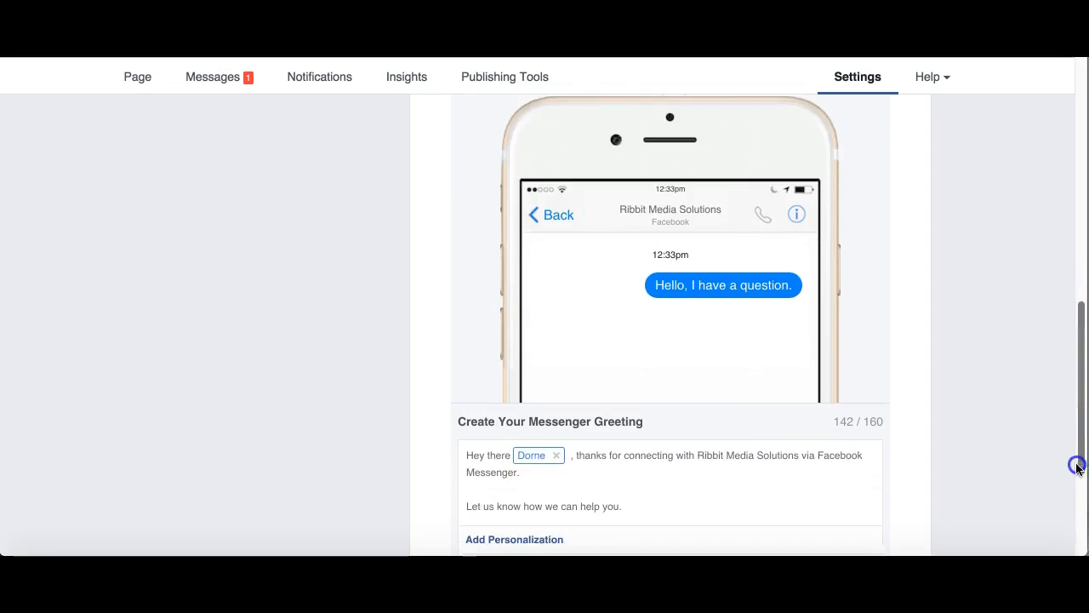
{"action": "scroll", "scroll_direction": "down", "scroll_amount": 3}
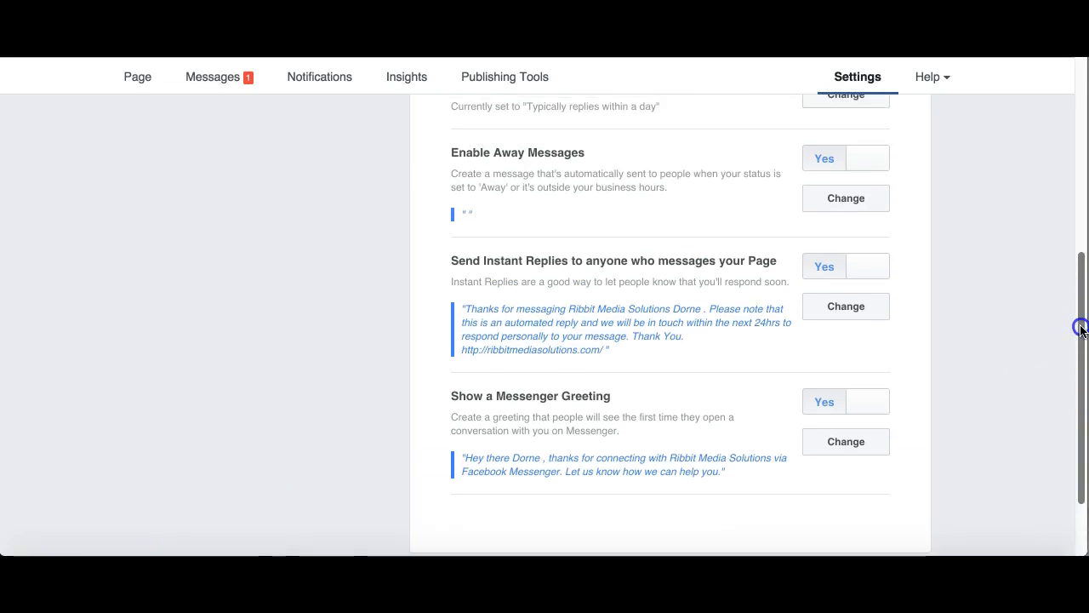
{"action": "scroll", "scroll_direction": "up", "scroll_amount": 3}
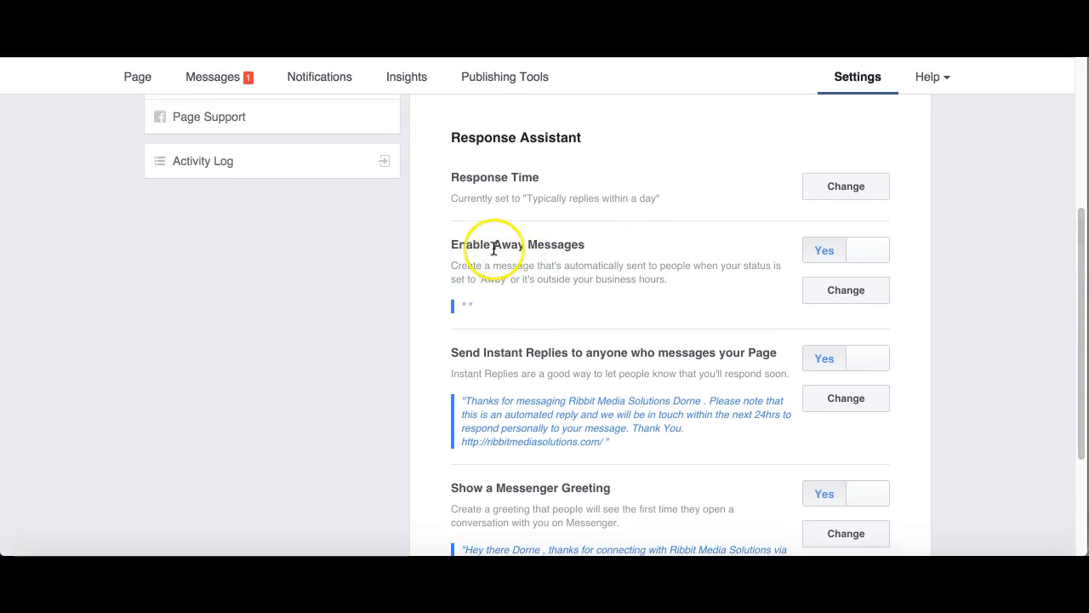
Step: Switch Enable Away Messages off and back on, showing the away message editor with phone preview
{"action": "left_click", "coordinate": [823, 250]}
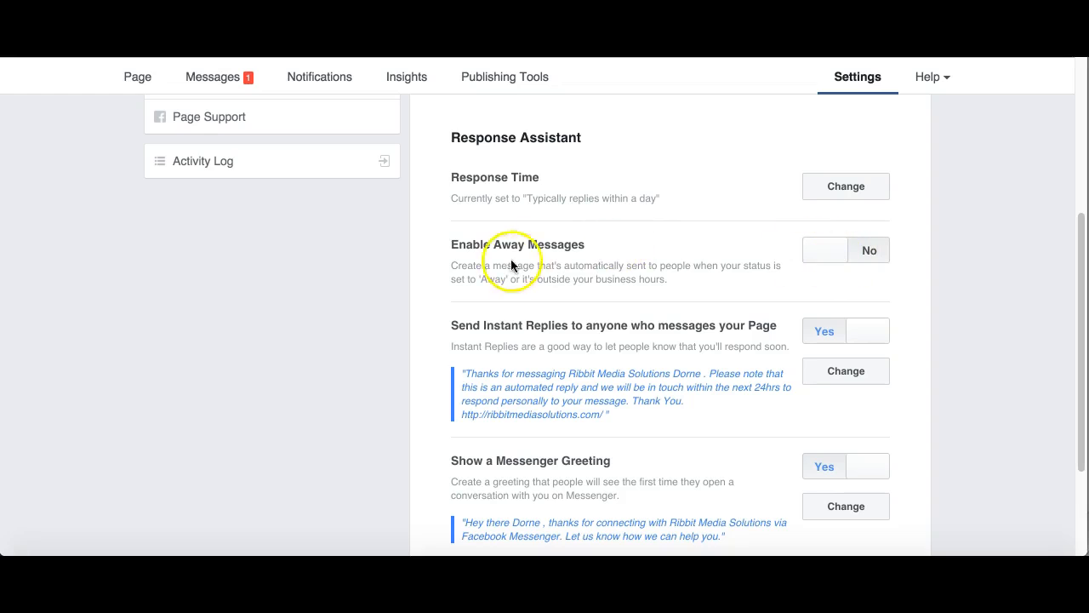
{"action": "mouse_move", "coordinate": [872, 255]}
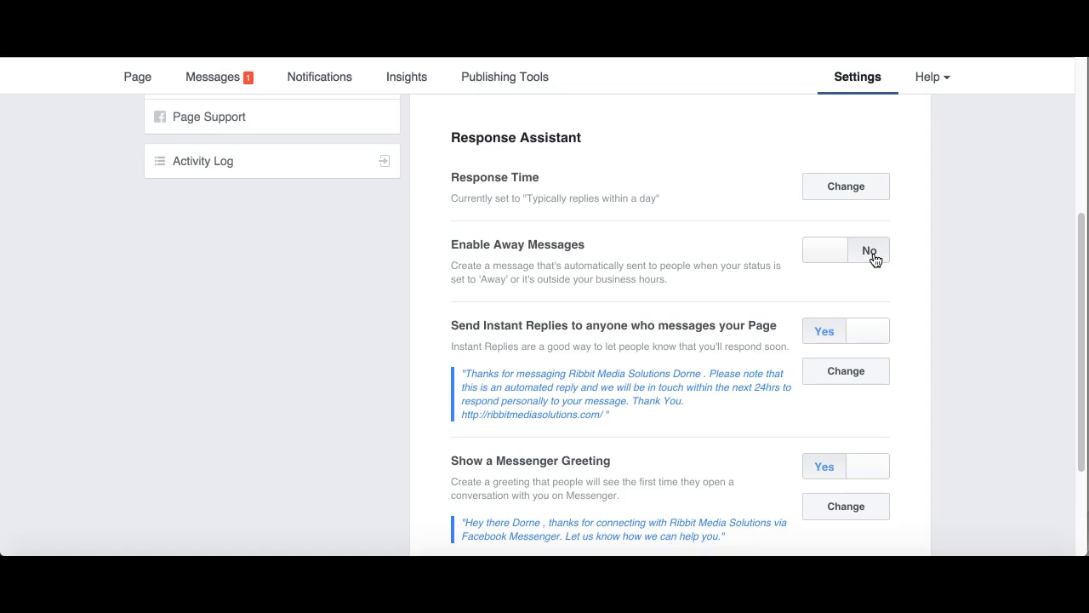
{"action": "left_click", "coordinate": [869, 250]}
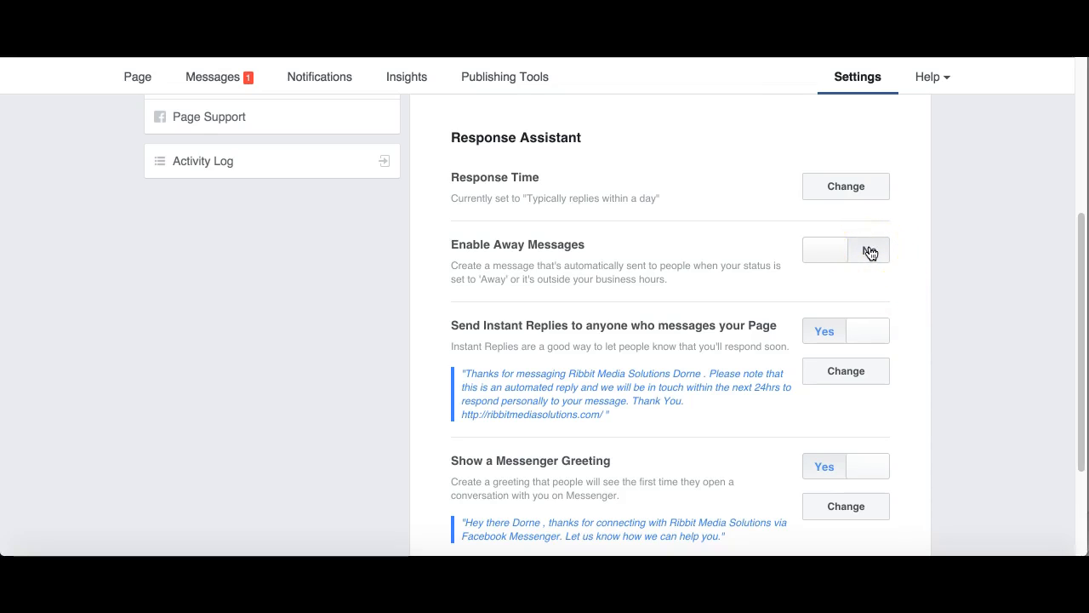
{"action": "left_click", "coordinate": [868, 249]}
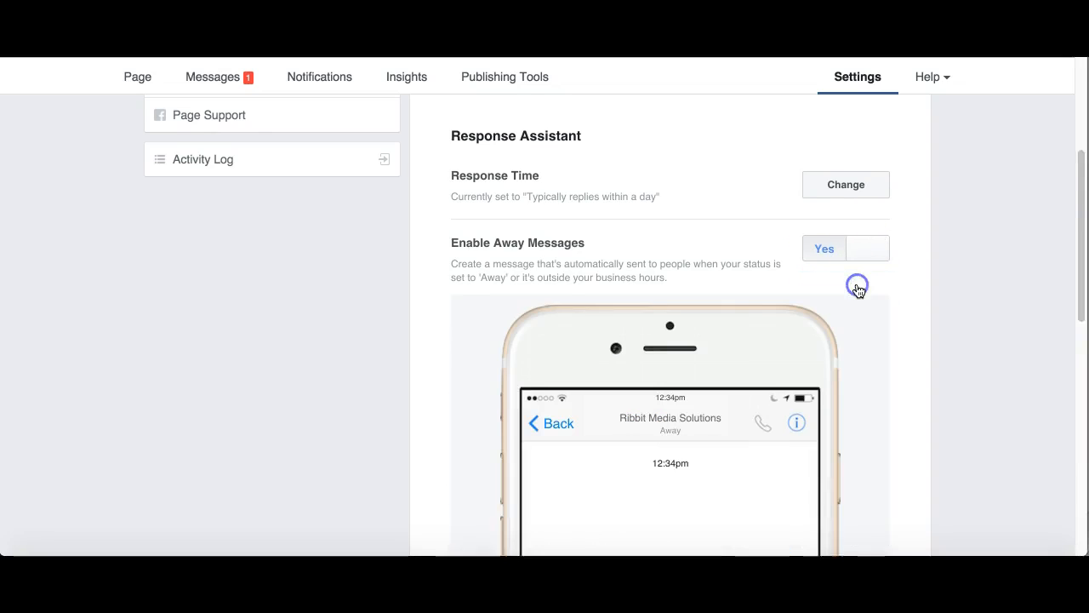
Step: Write the away message: opening hours 9am - 5pm, a team member will be in touch tomorrow to handle your enquiry
{"action": "scroll", "scroll_direction": "down", "scroll_amount": 3}
{"action": "type", "text": "W"}
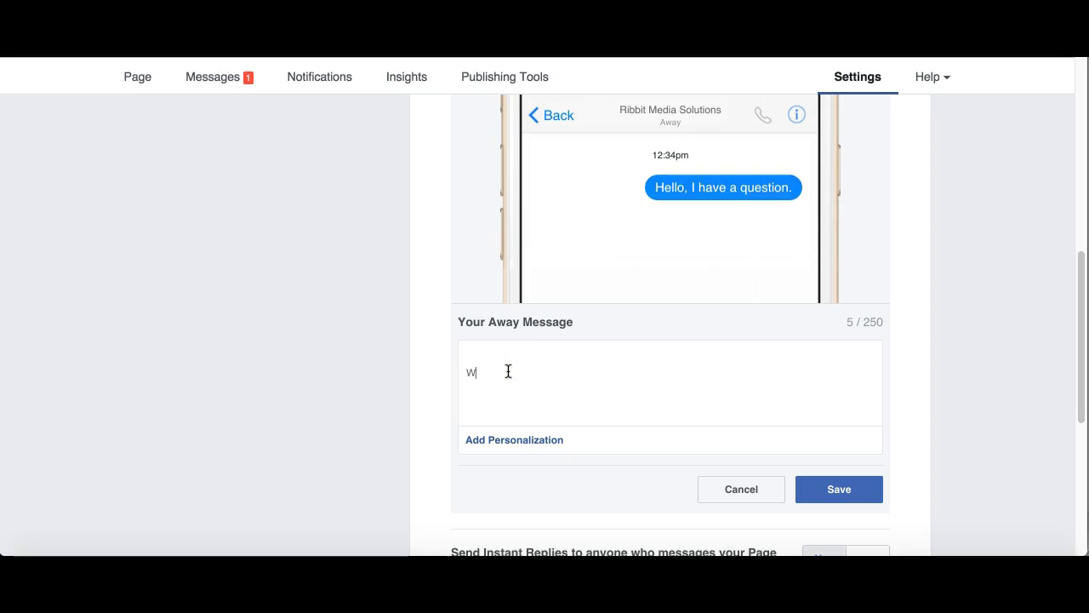
{"action": "type", "text": "Our o"}
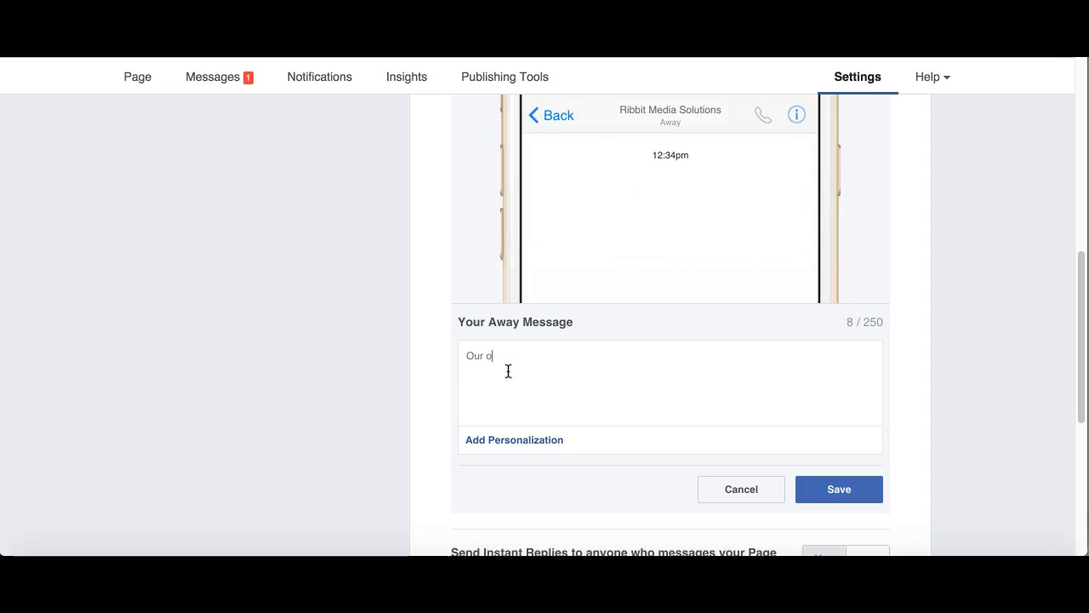
{"action": "type", "text": "peing"}
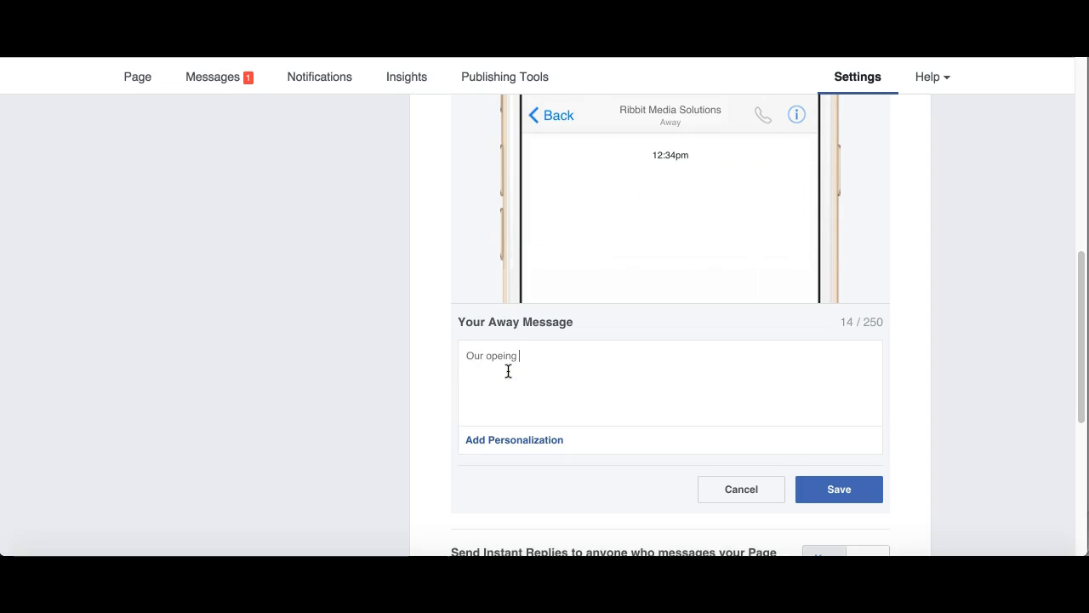
{"action": "type", "text": "ning hours"}
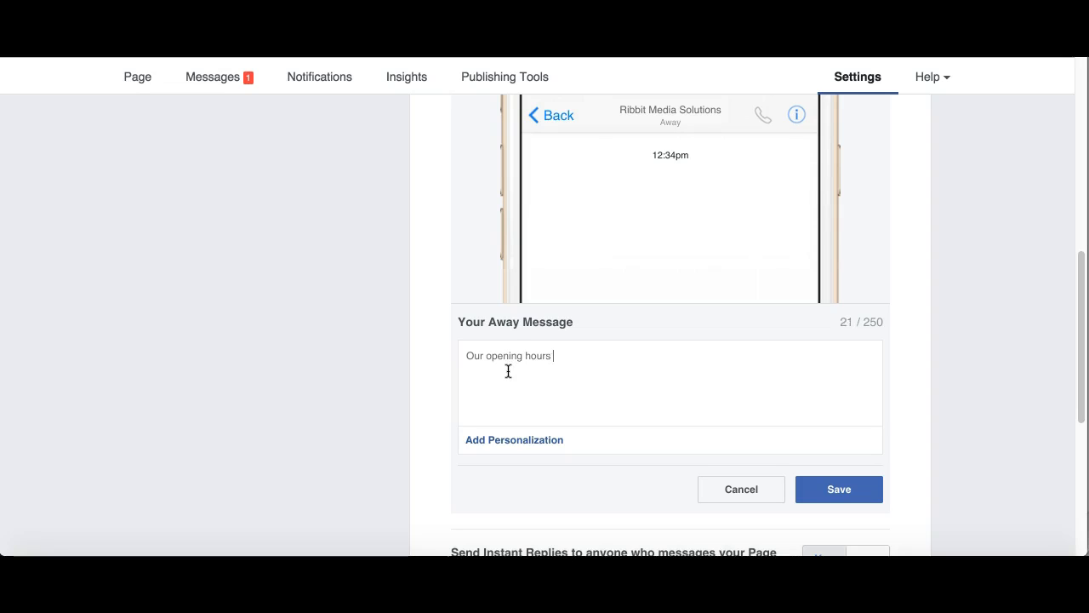
{"action": "type", "text": "are between"}
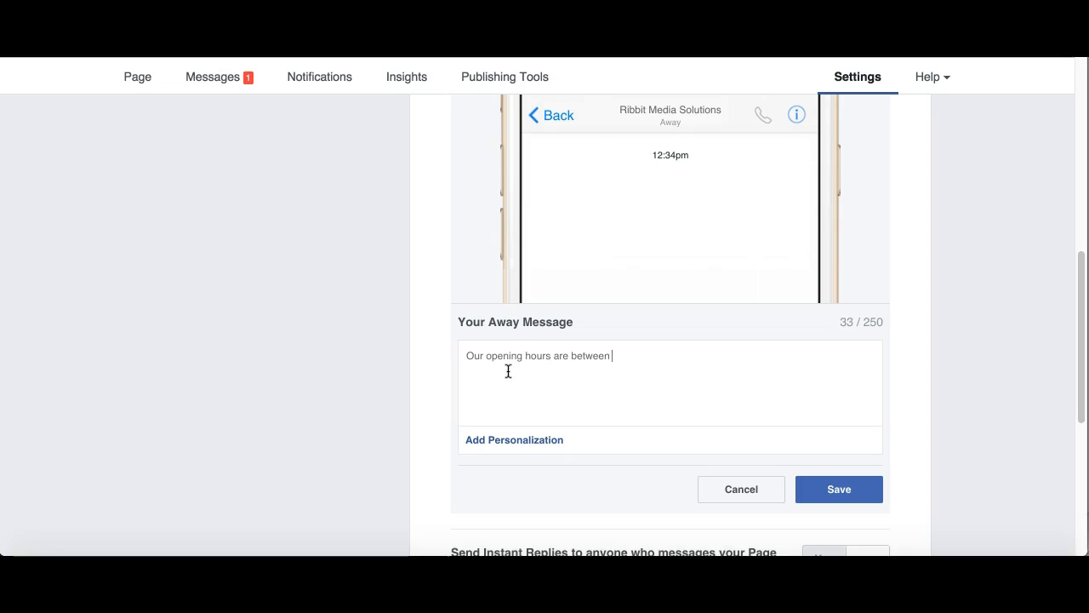
{"action": "type", "text": "9am -"}
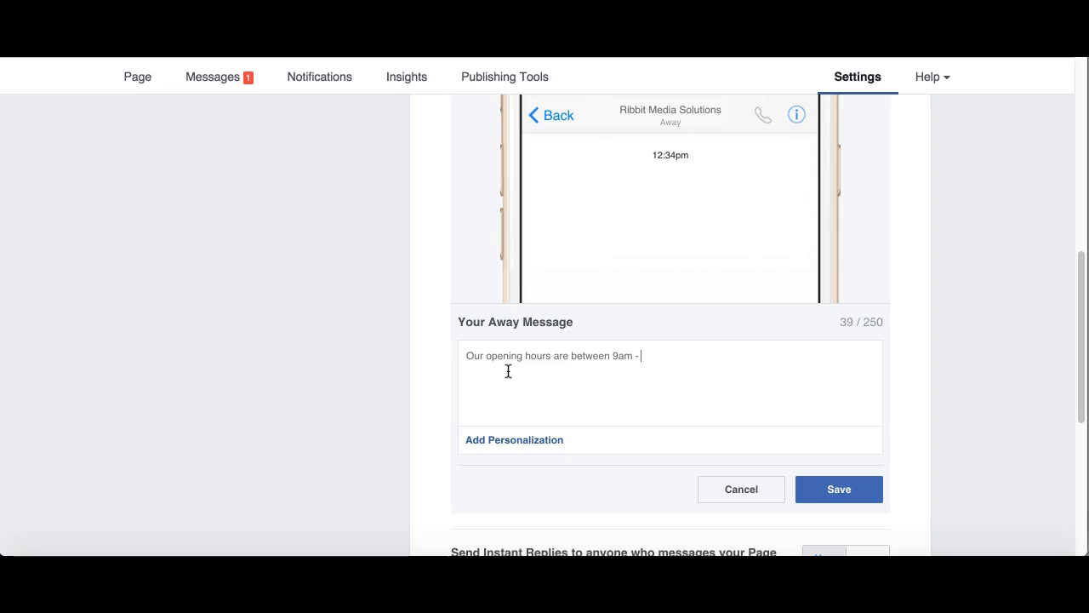
{"action": "type", "text": "5pm and a member of our team will be in t"}
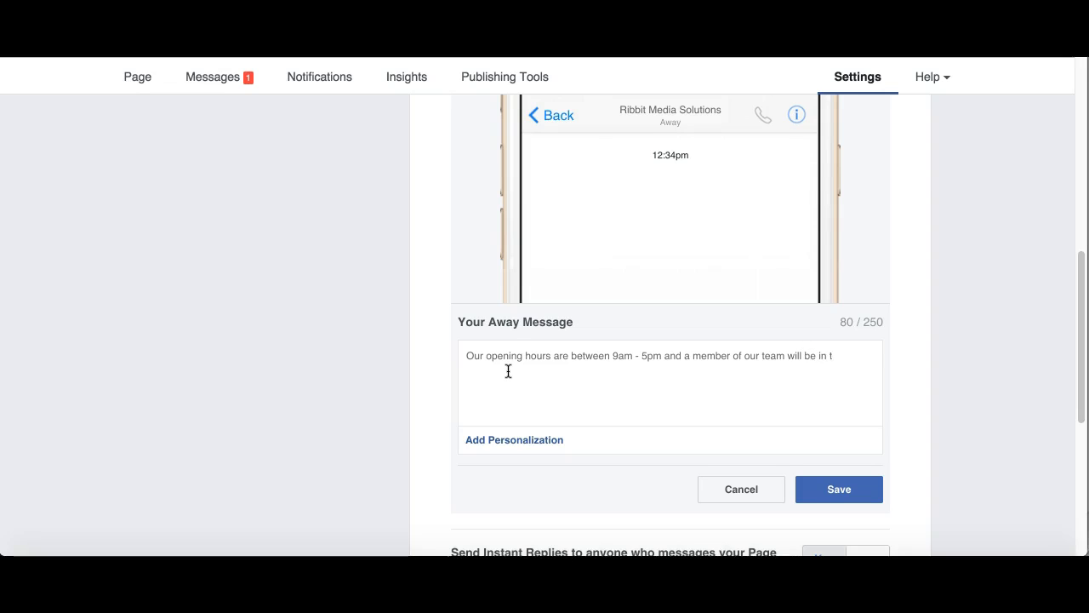
{"action": "type", "text": "ouch tomorrow"}
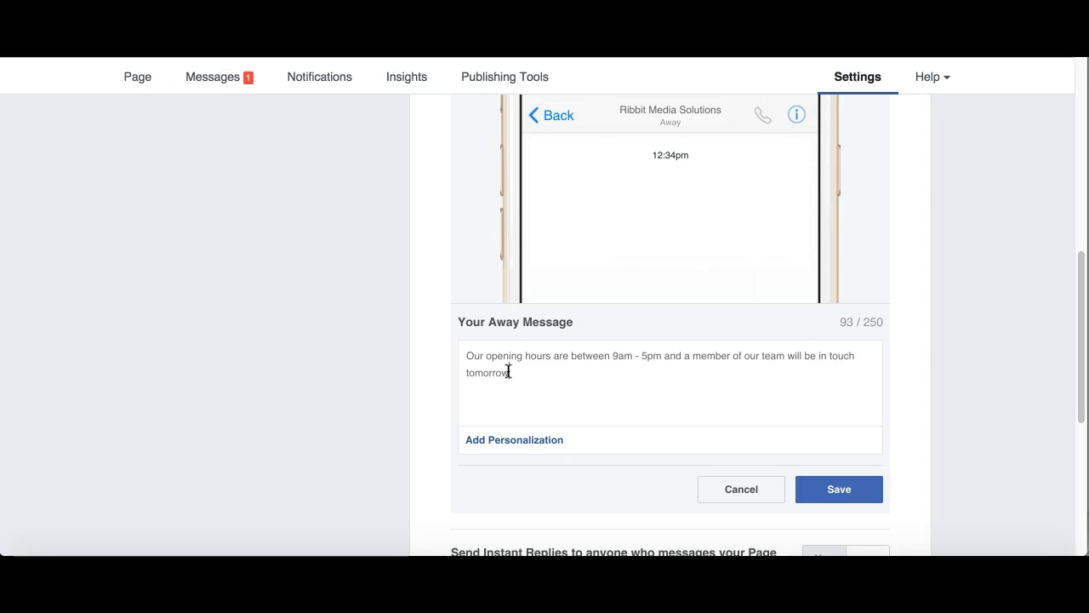
{"action": "type", "text": "to handle"}
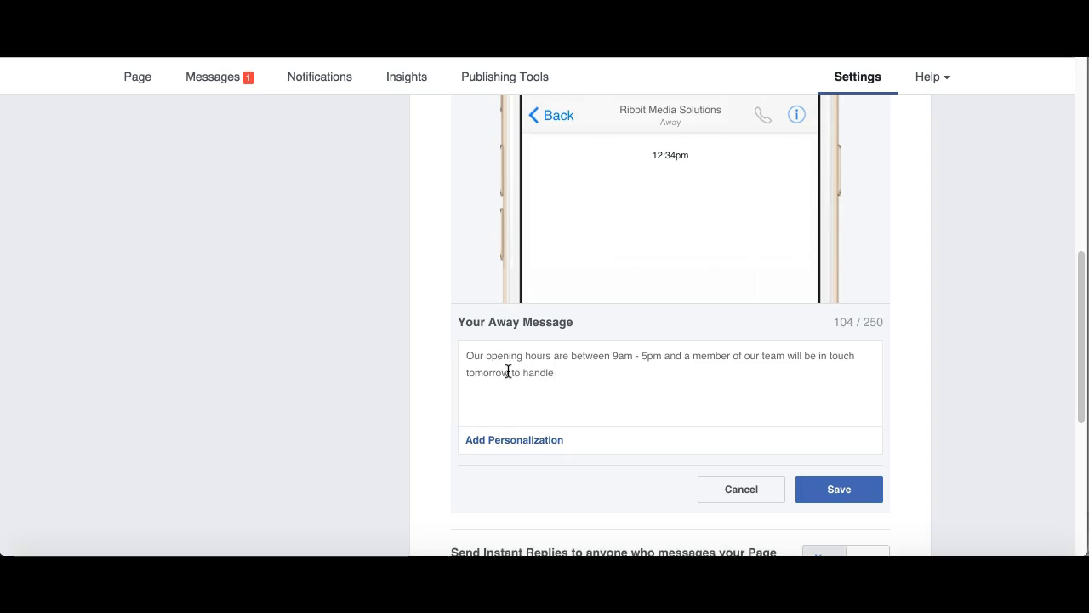
{"action": "type", "text": "your enquir"}
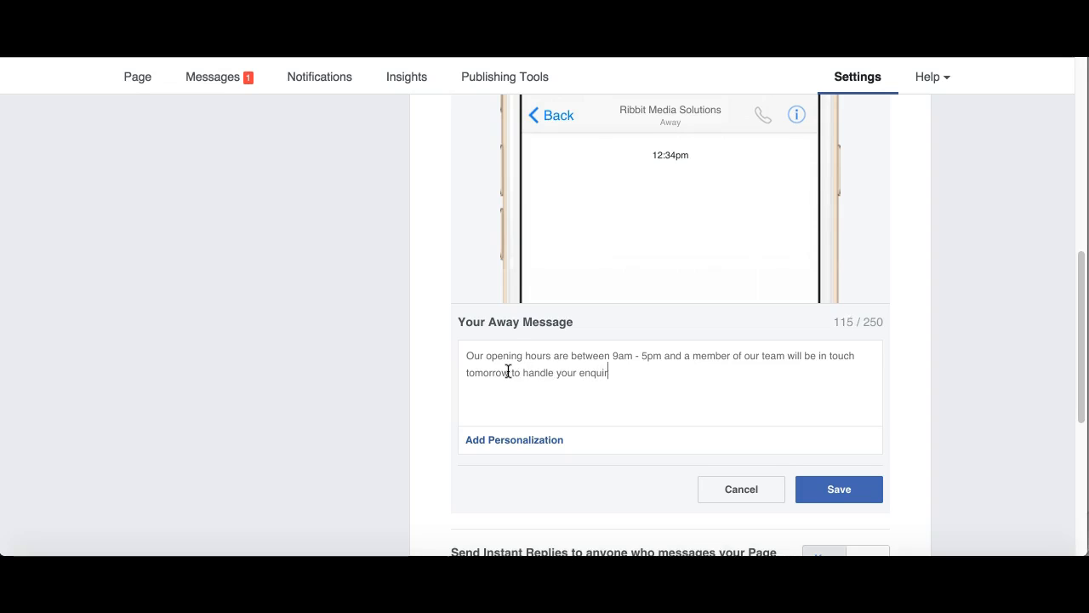
{"action": "type", "text": "y."}
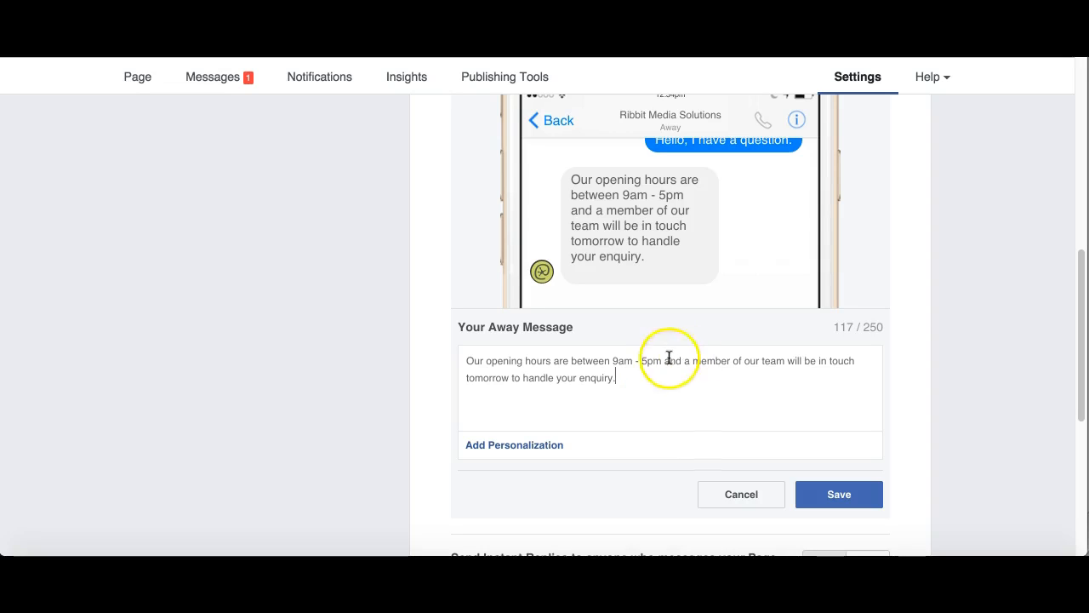
{"action": "mouse_move", "coordinate": [638, 362]}
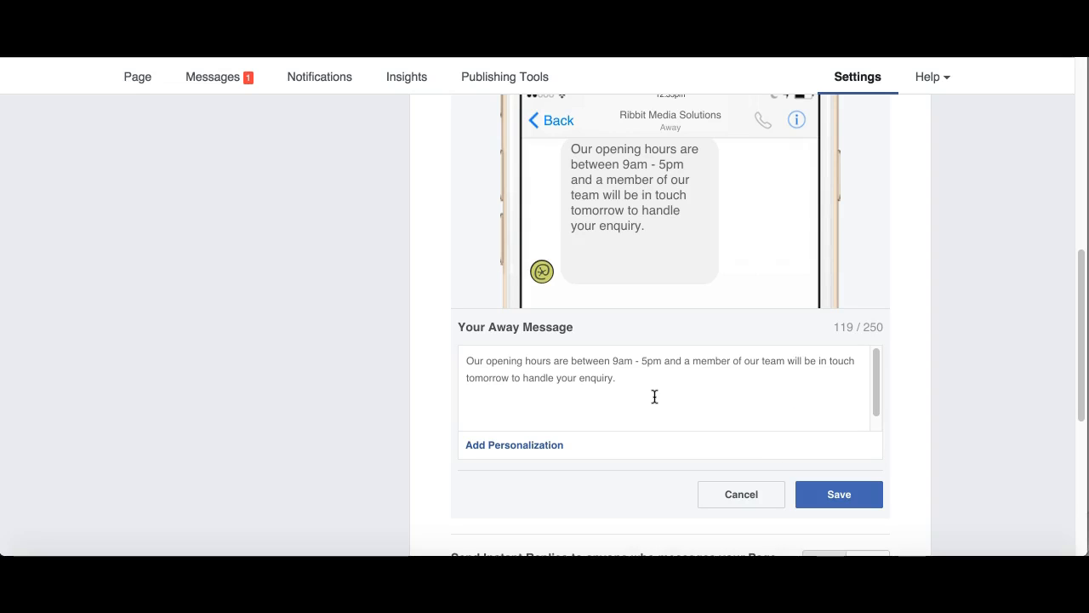
Step: Finish the away message text ending with 'to handle your enquiry' in the editor
{"action": "left_click", "coordinate": [540, 390]}
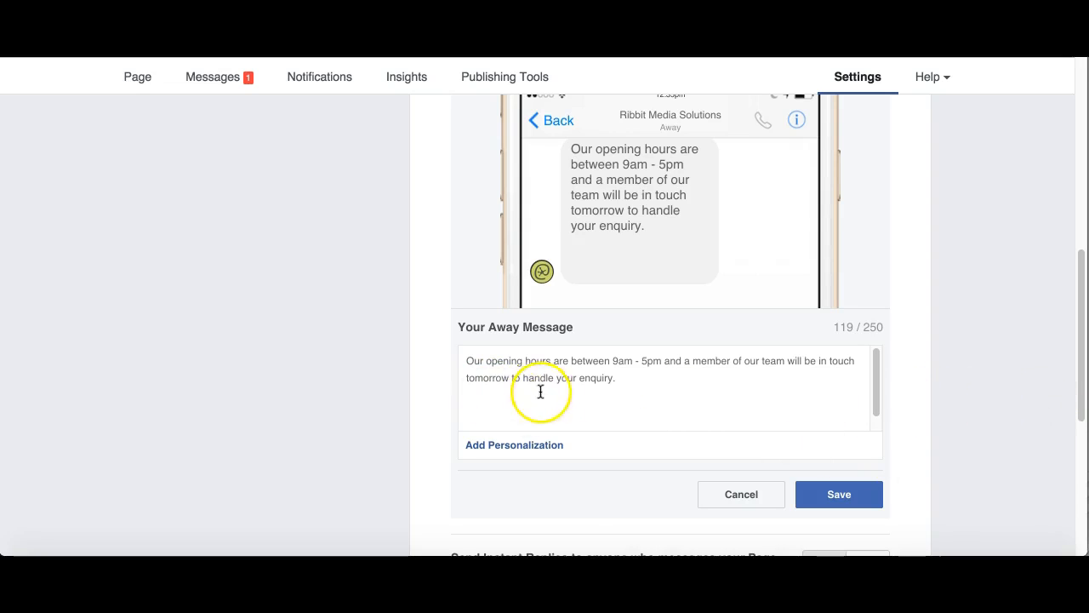
{"action": "mouse_move", "coordinate": [632, 369]}
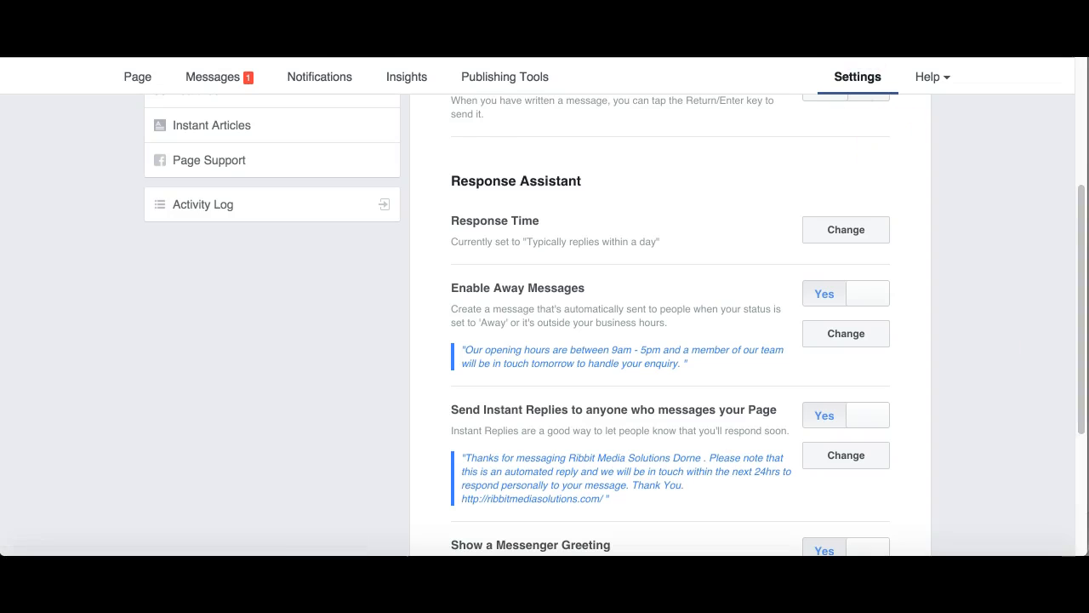
Step: Set the page's inbox status to Away for the next 12 hours
{"action": "left_click", "coordinate": [214, 77]}
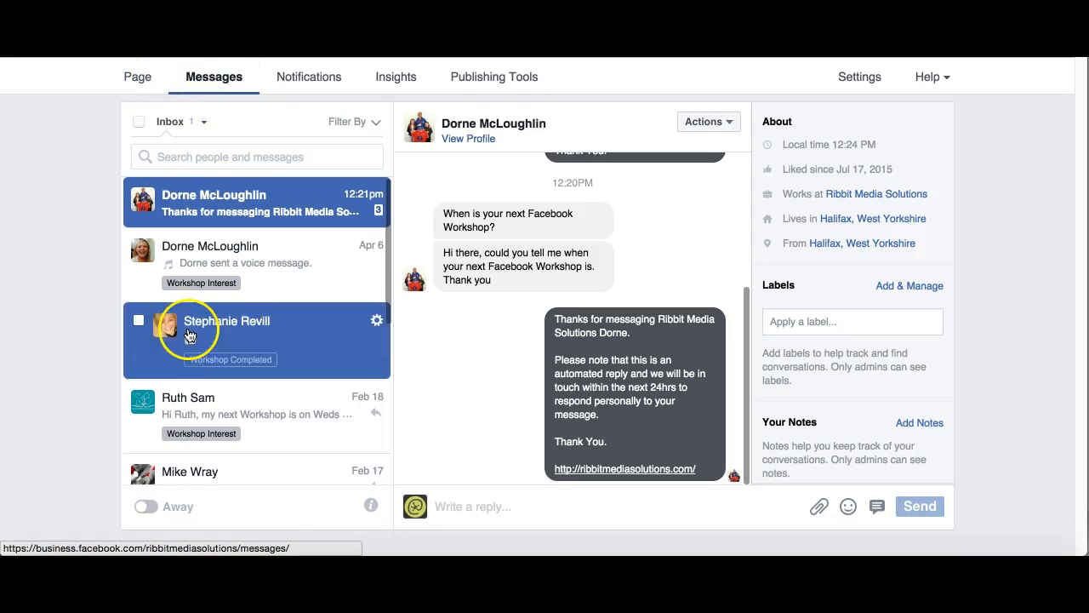
{"action": "mouse_move", "coordinate": [152, 506]}
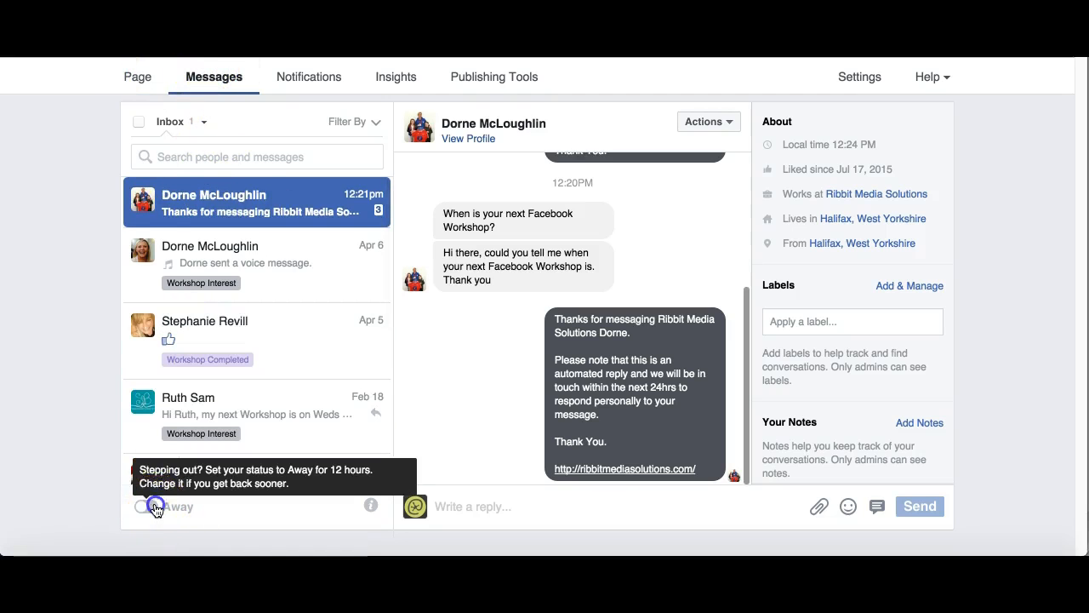
{"action": "left_click", "coordinate": [154, 506]}
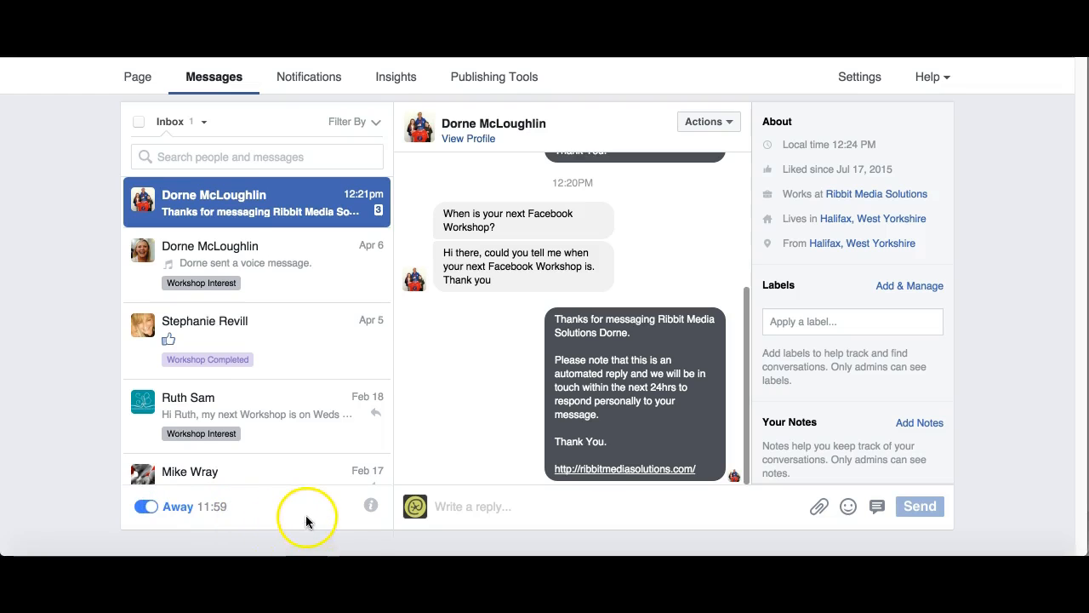
{"action": "mouse_move", "coordinate": [179, 506]}
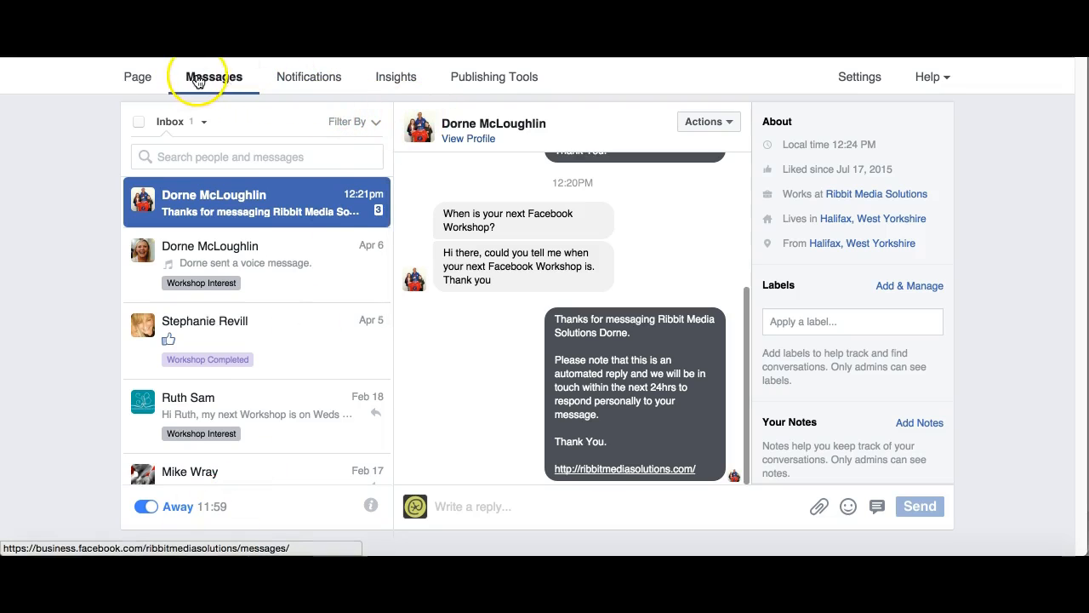
Step: Review Response Assistant settings confirming Away Messages, Instant Replies and Messenger Greeting are on
{"action": "left_click", "coordinate": [857, 75]}
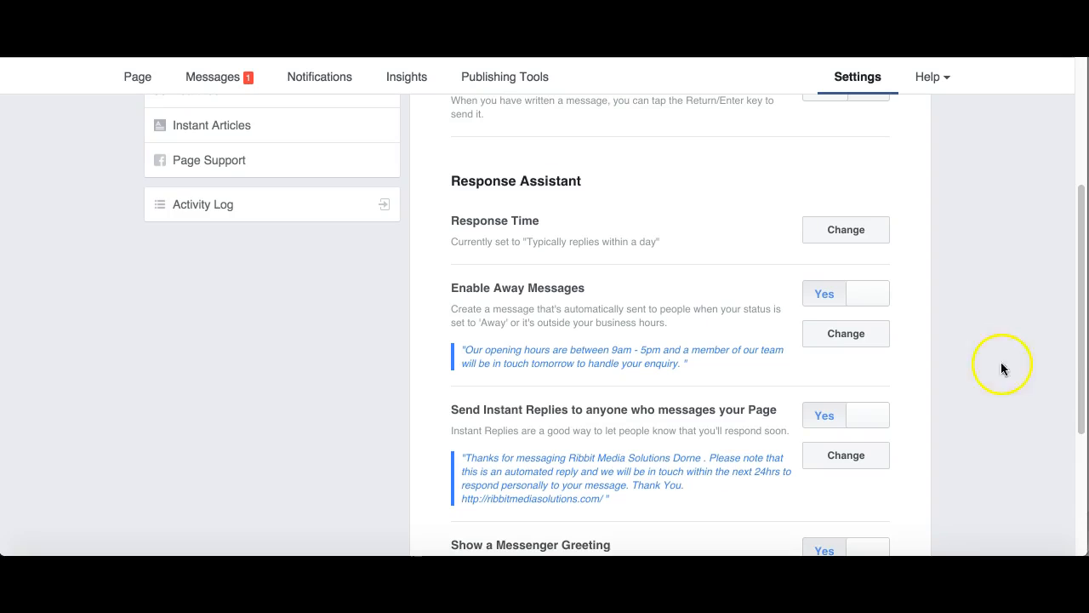
{"action": "scroll", "scroll_direction": "down", "scroll_amount": 3}
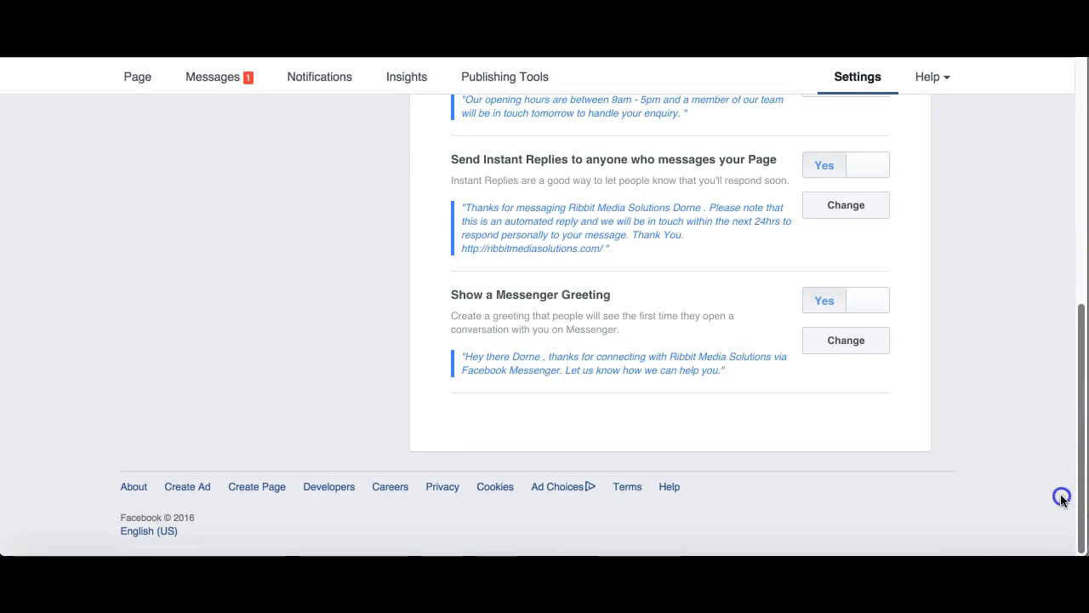
{"action": "scroll", "scroll_direction": "up", "scroll_amount": 3}
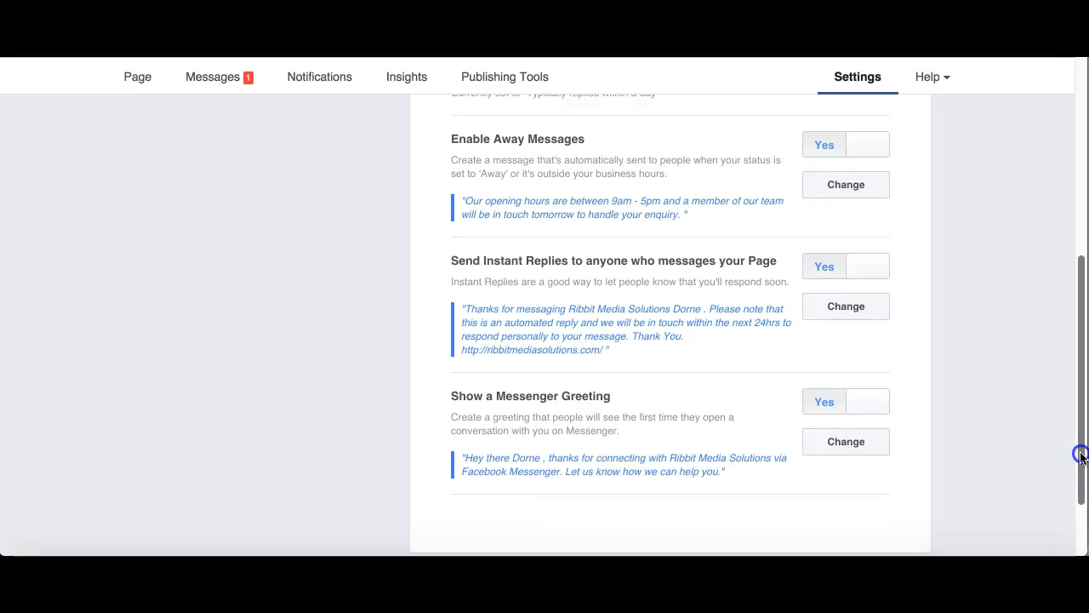